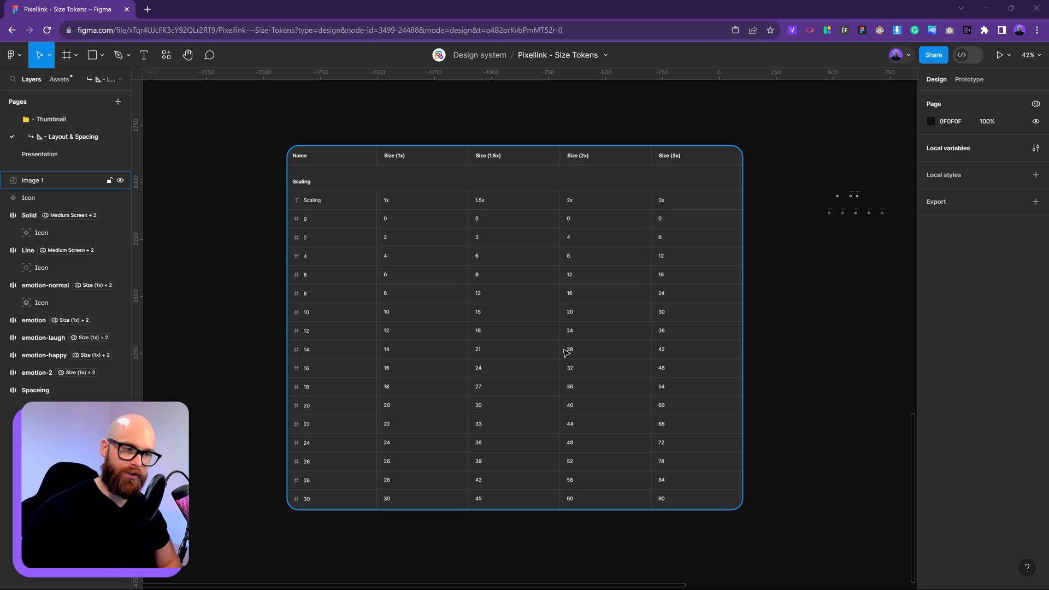
mouse_move(634, 376)
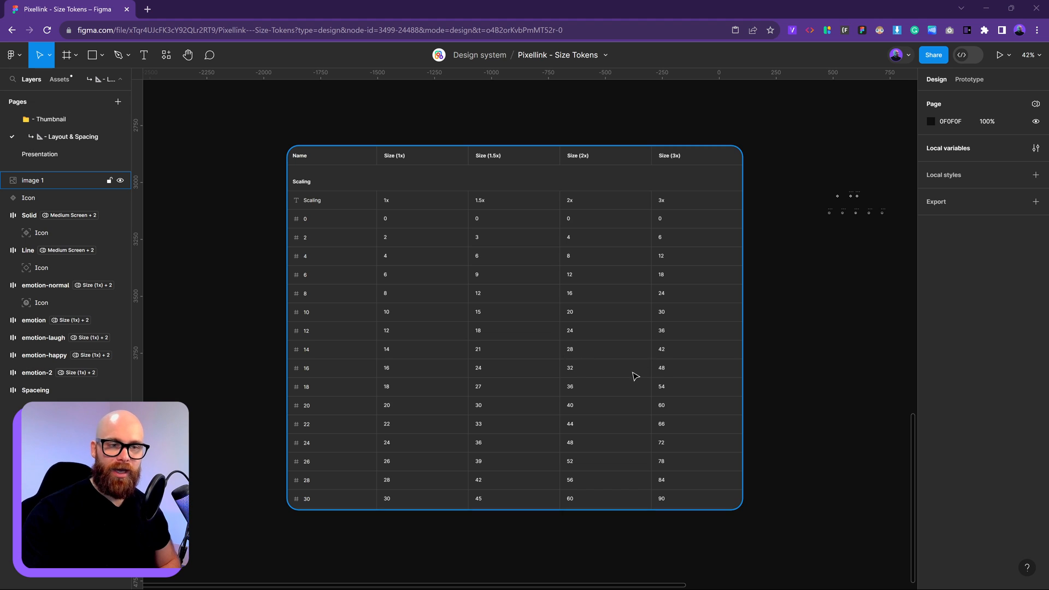
Review the Scaling variable collection in the local variables window, then close it
click(1035, 147)
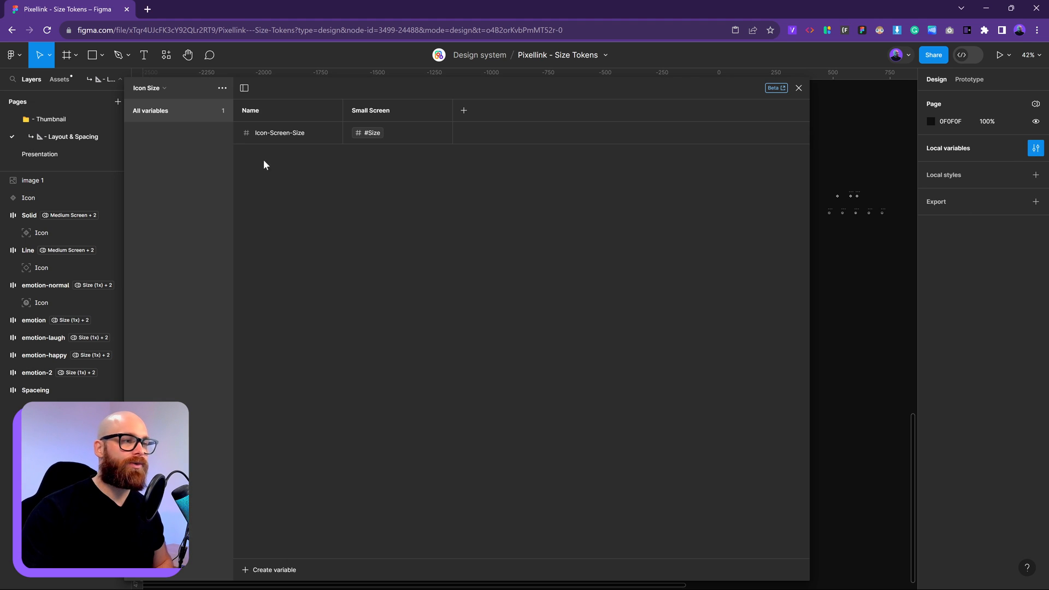
click(148, 87)
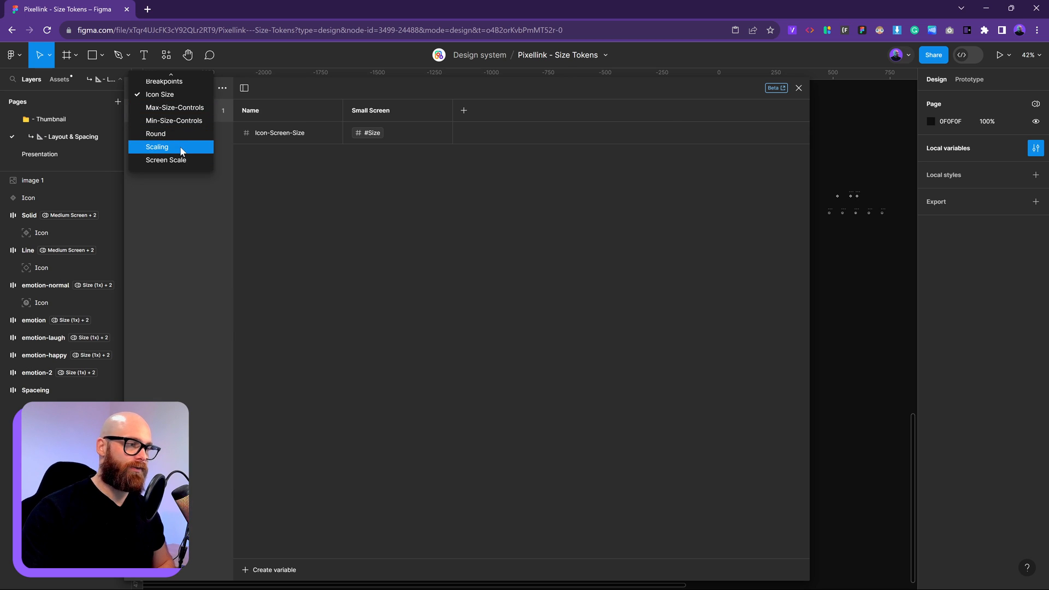
click(156, 146)
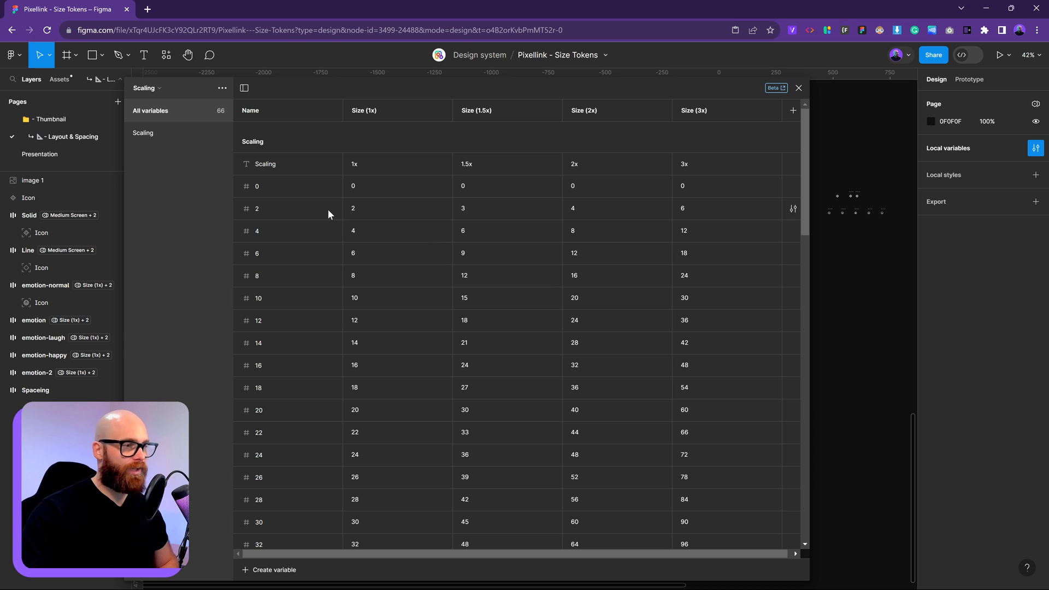
mouse_move(272, 192)
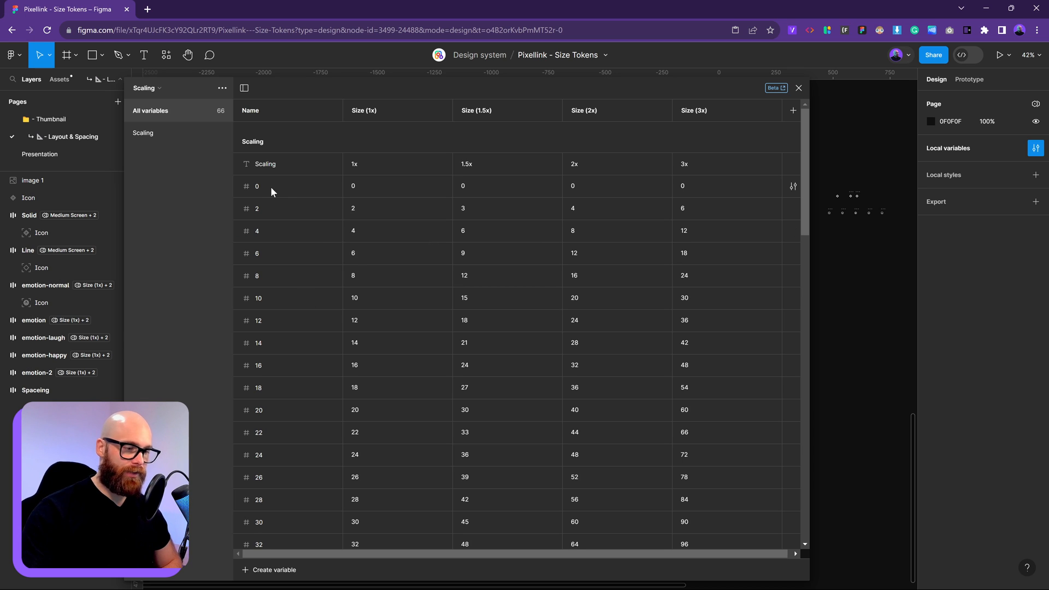
mouse_move(281, 518)
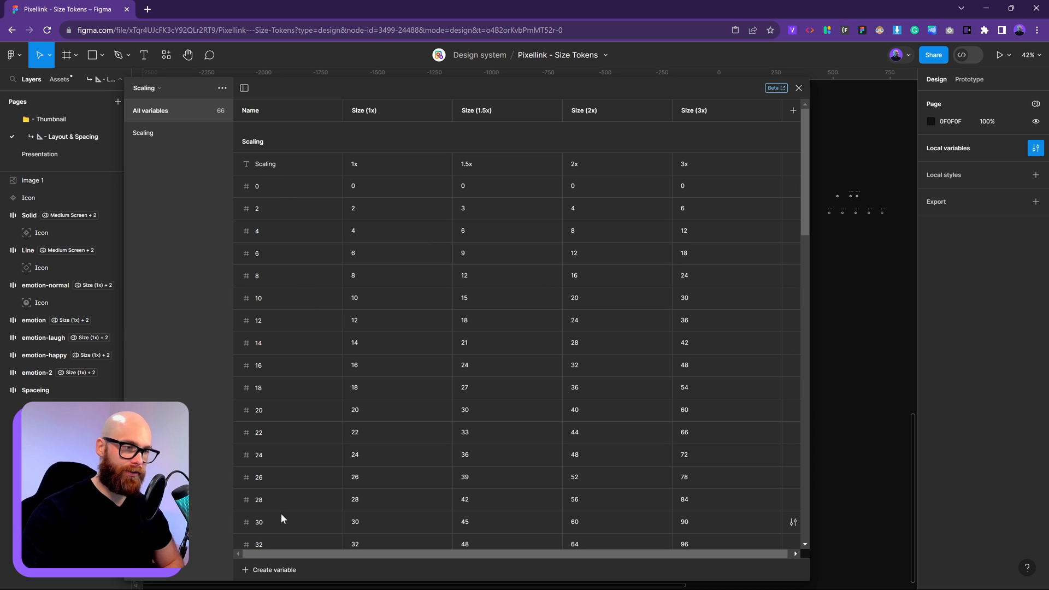
mouse_move(398, 422)
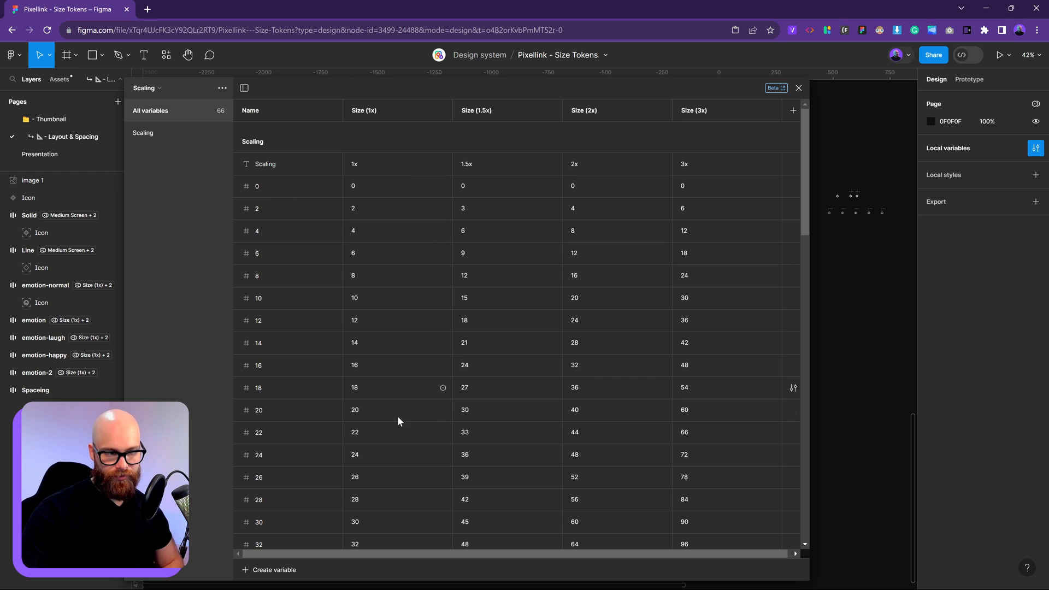
mouse_move(357, 164)
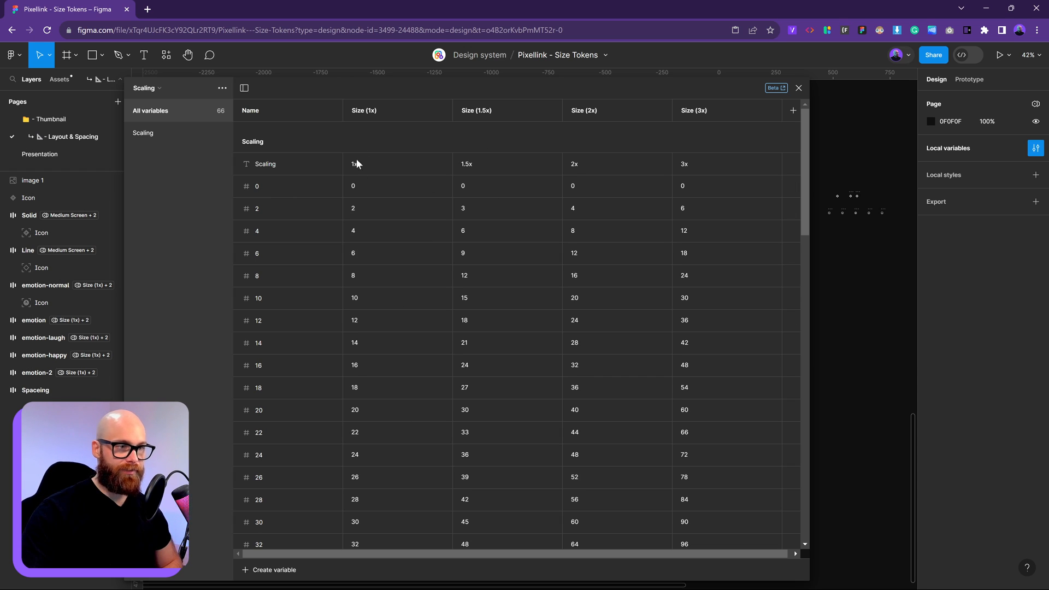
mouse_move(615, 177)
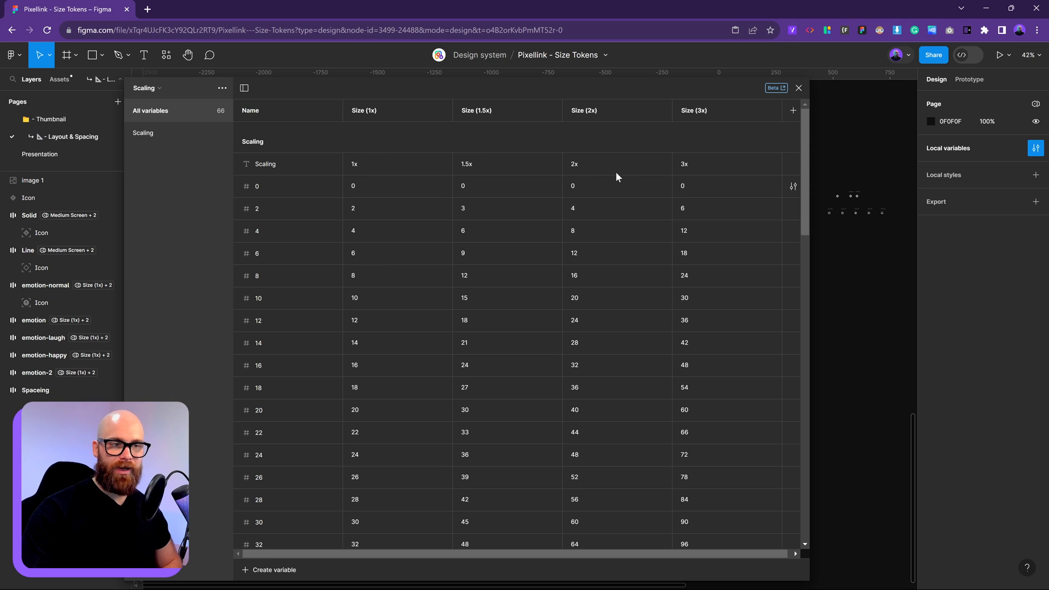
scroll(down, 3)
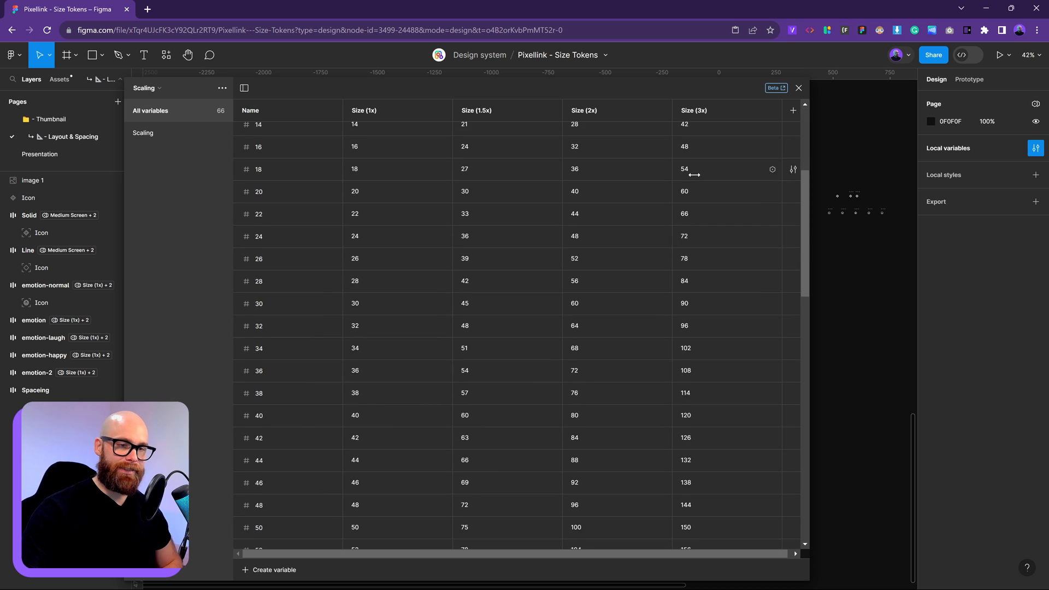
scroll(up, 3)
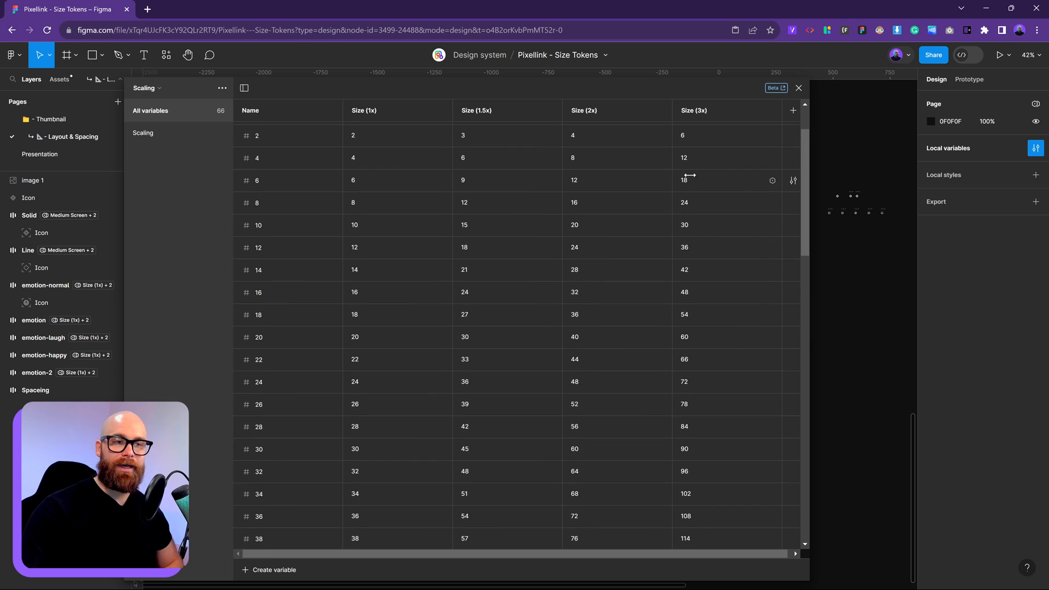
scroll(up, 3)
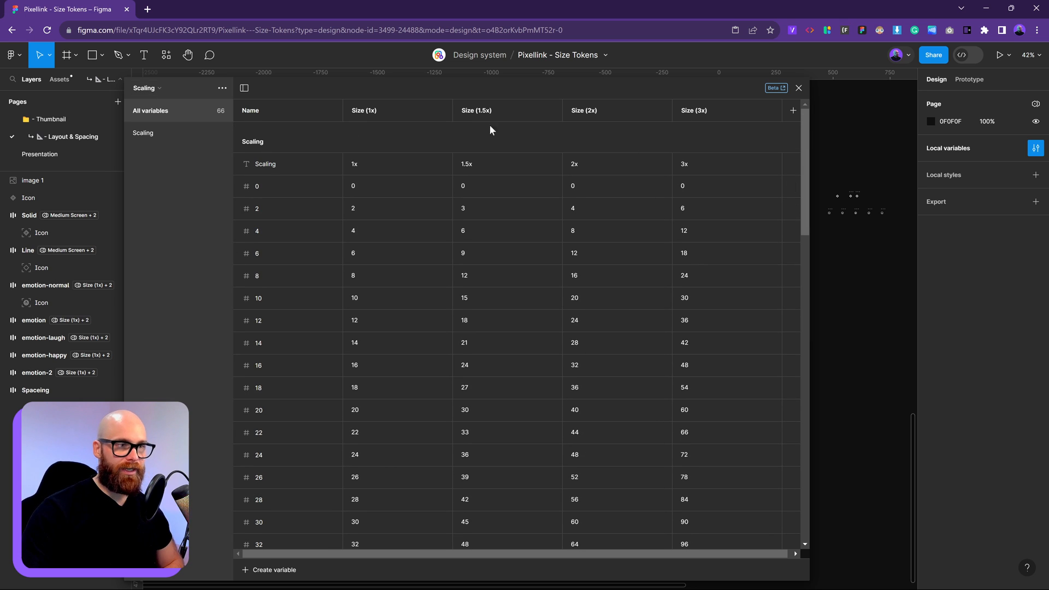
click(145, 87)
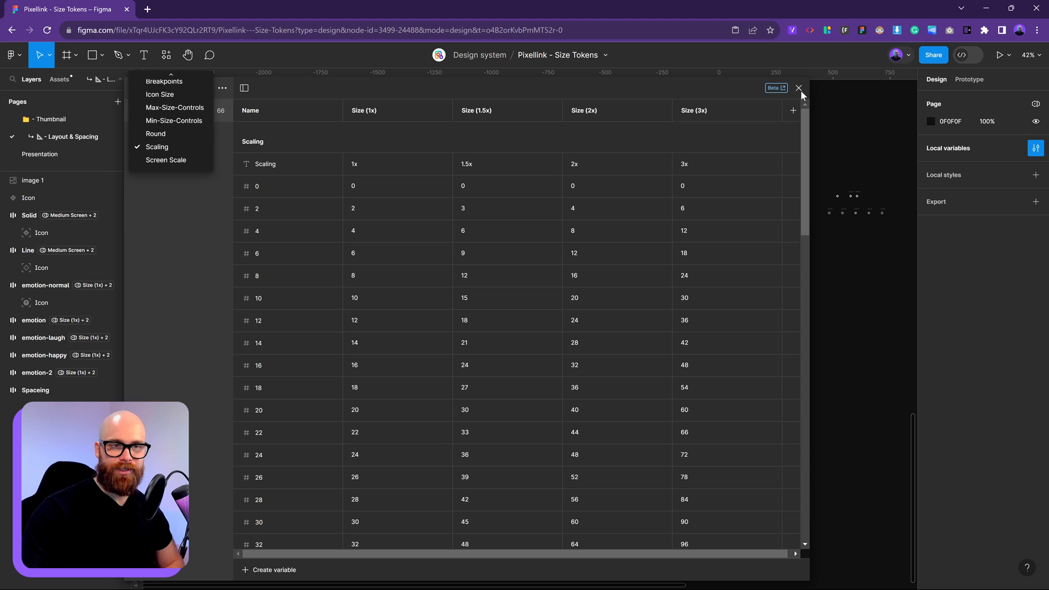
click(798, 88)
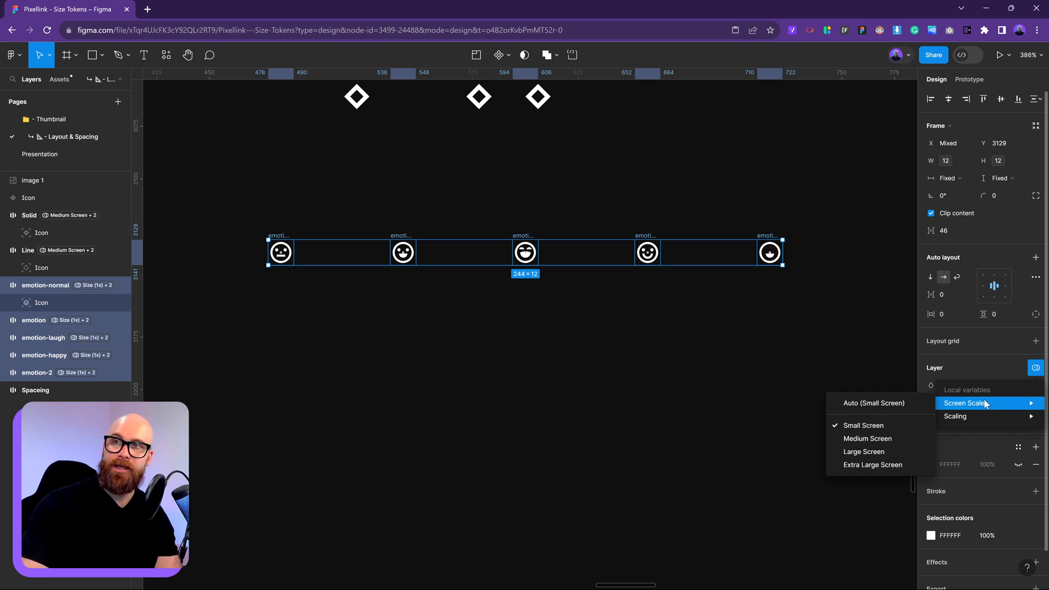
mouse_move(982, 408)
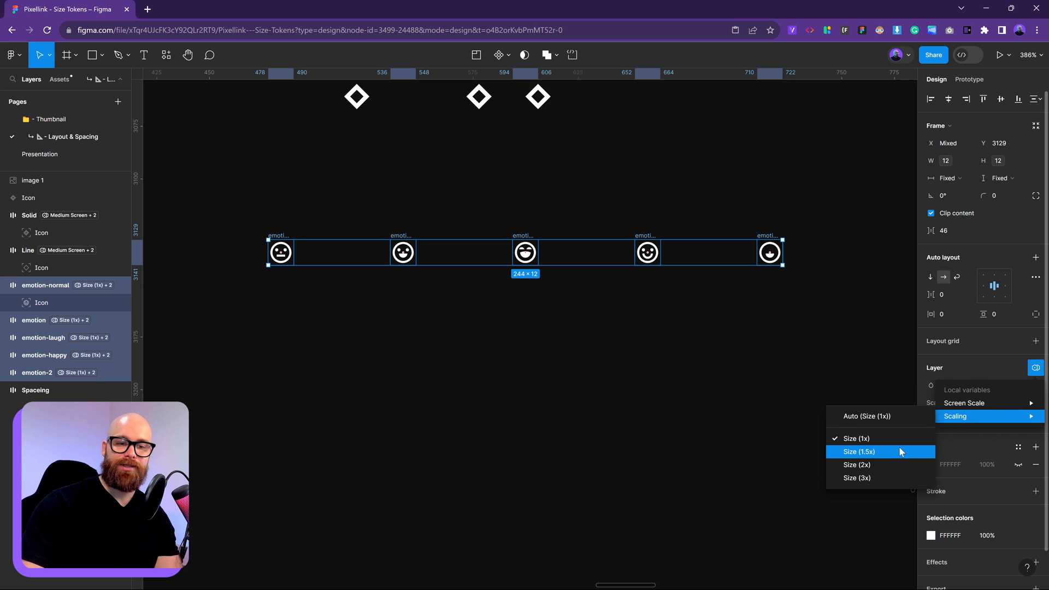
Cycle the emotion icons through Size 1.5x, 3x, 1x and 2x scaling modes, ending on Size (3x)
click(859, 452)
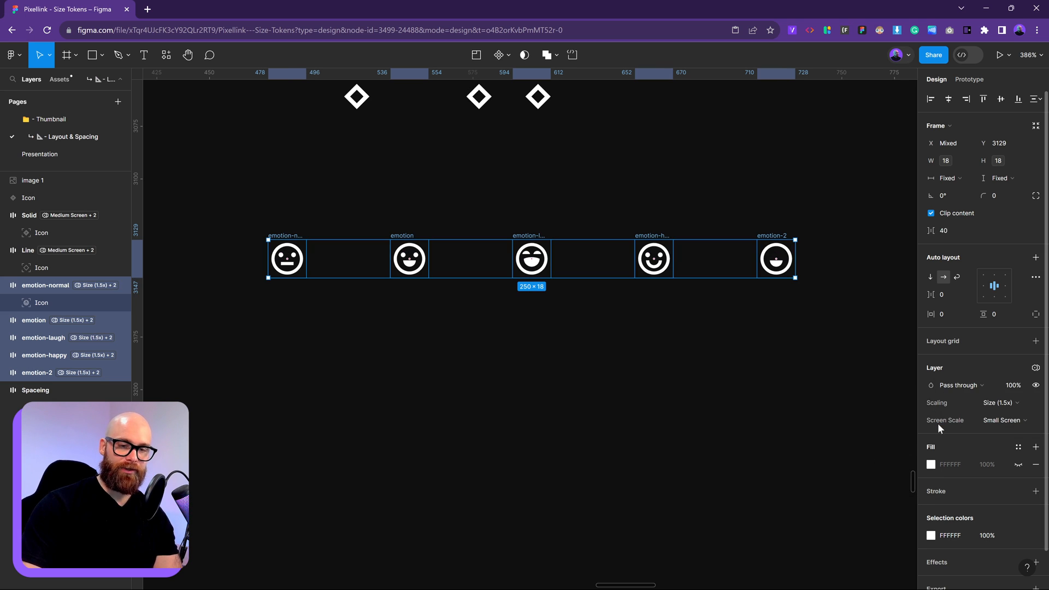
click(1003, 402)
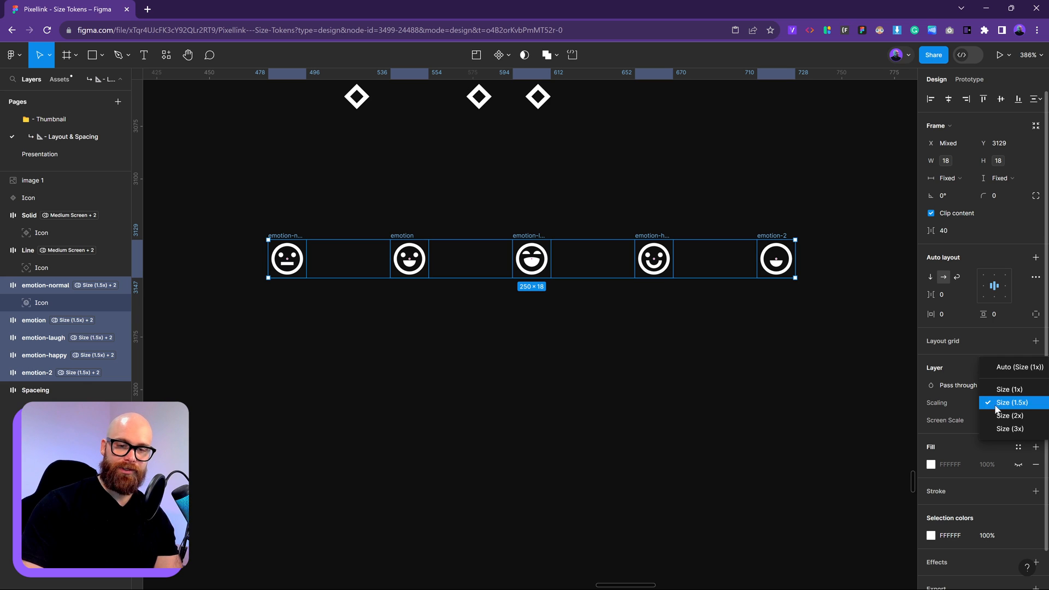
click(1010, 428)
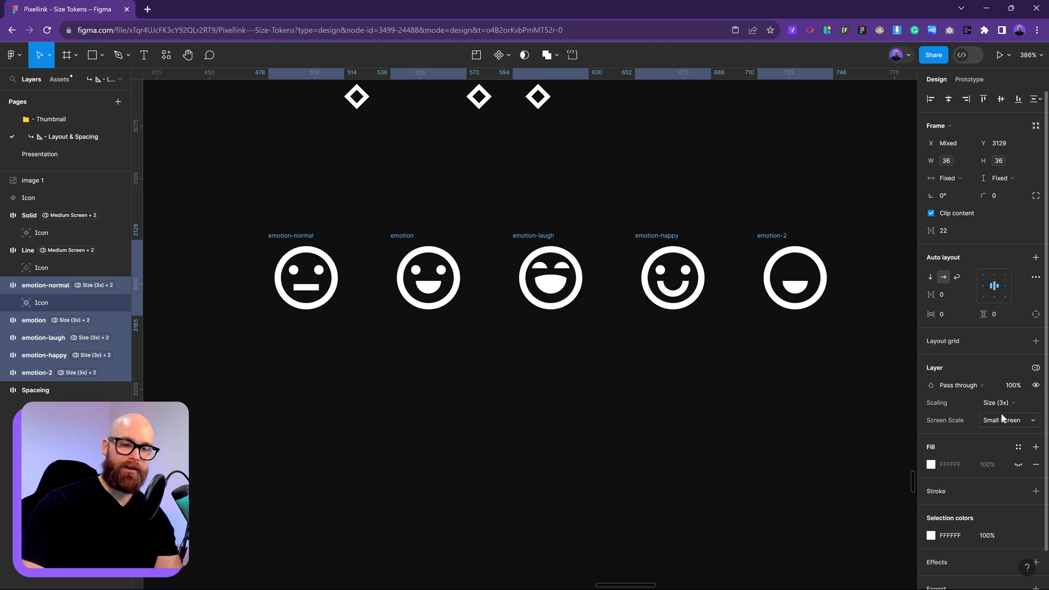
click(1000, 402)
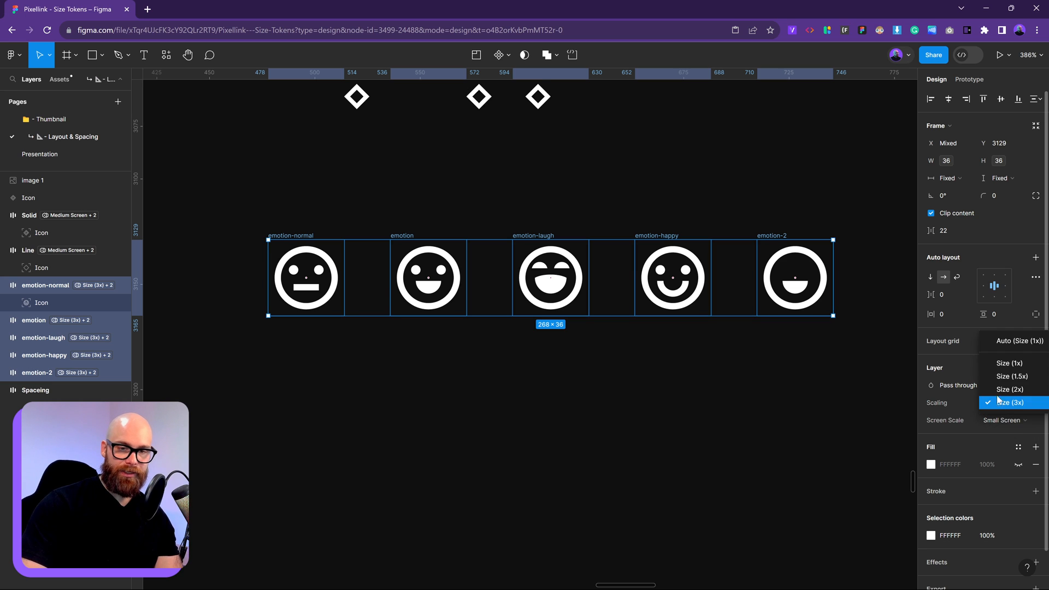
click(1010, 363)
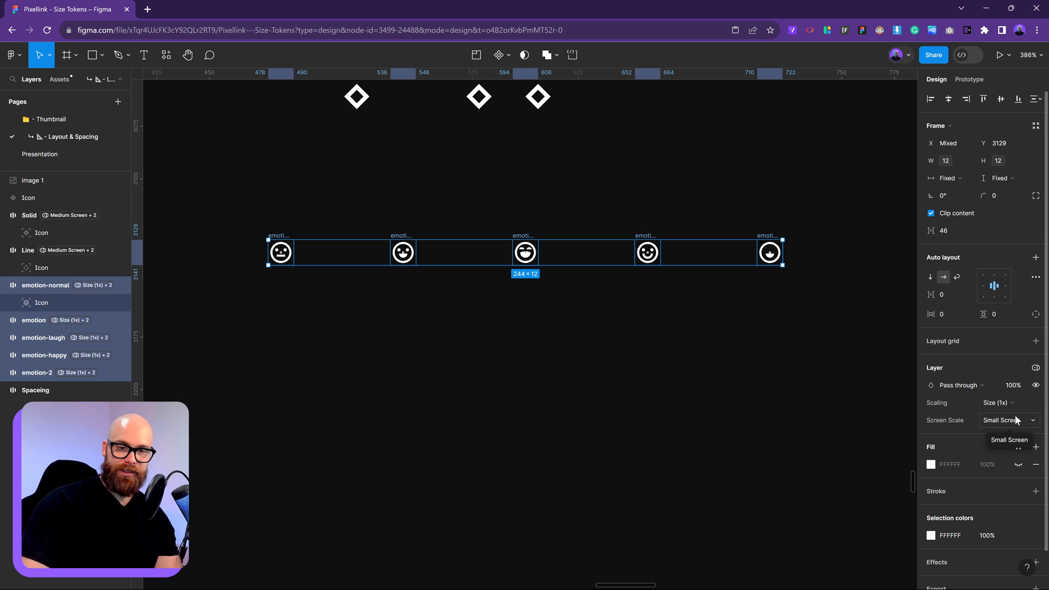
click(949, 159)
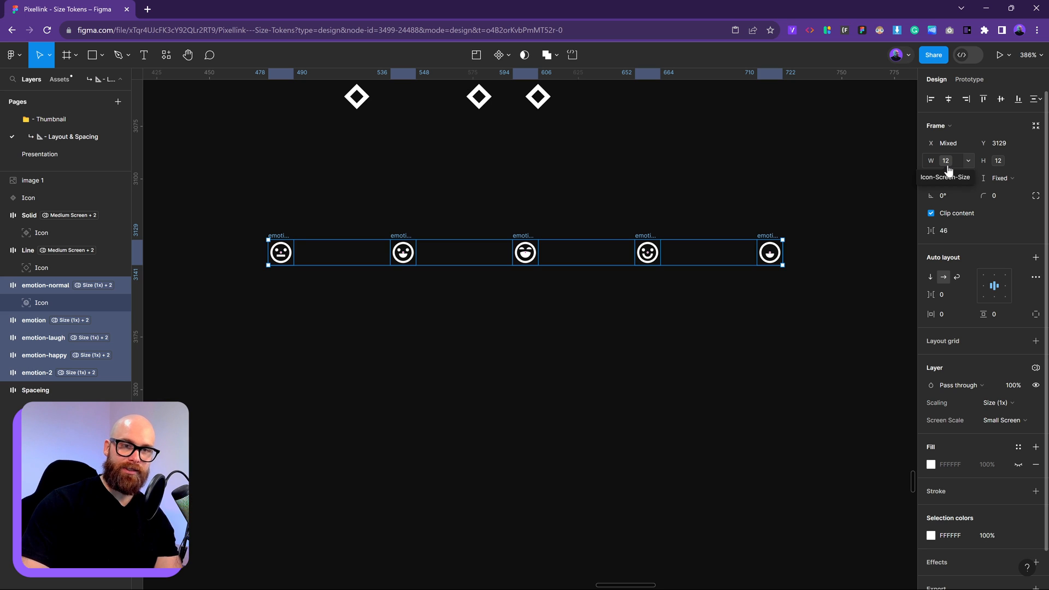
click(998, 402)
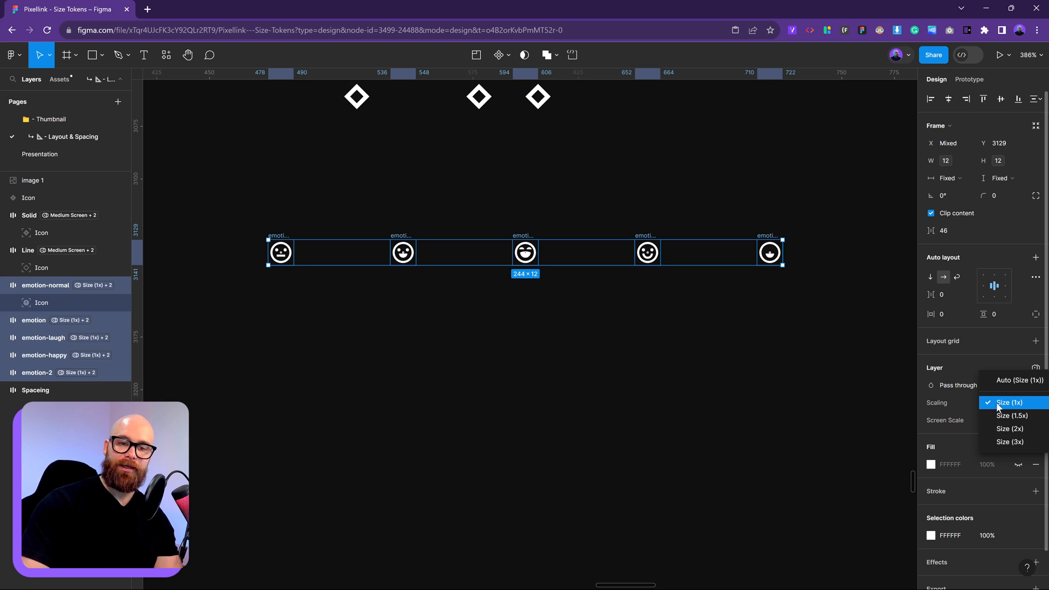
click(1012, 415)
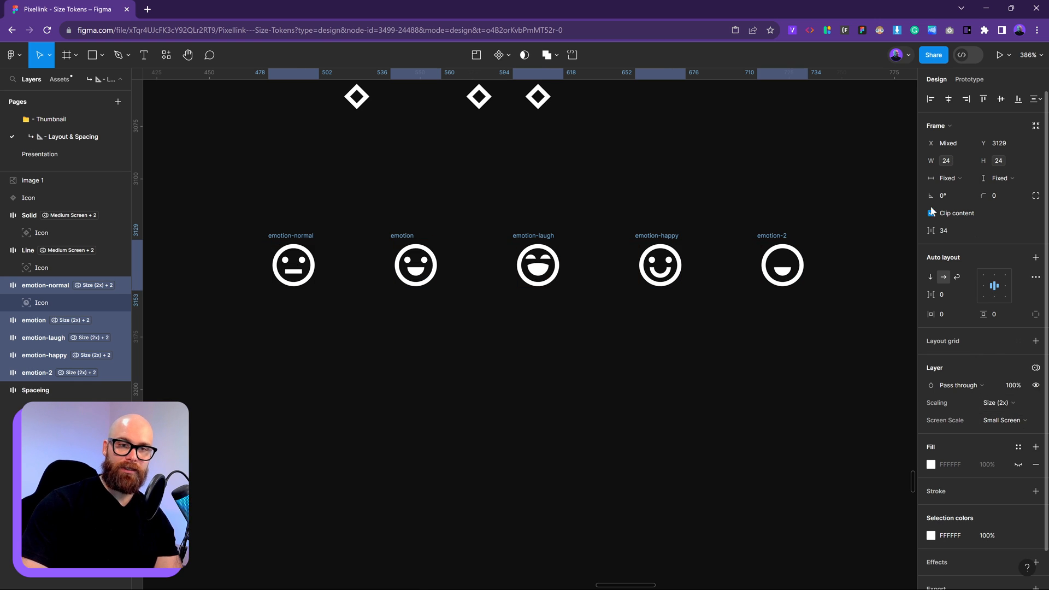
click(1000, 402)
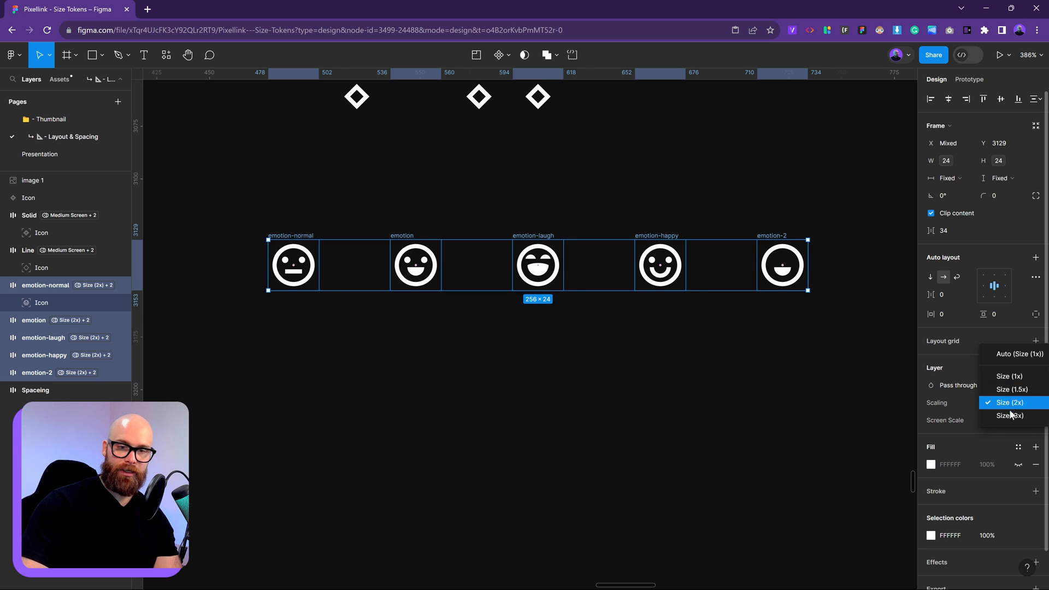
click(1012, 415)
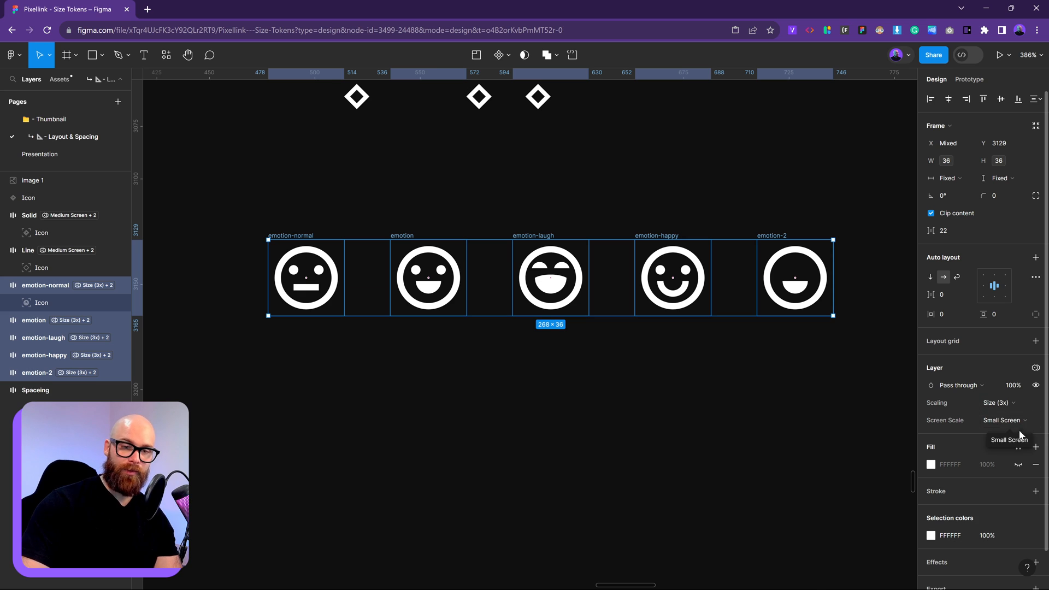
Set the emotion icons to Medium Screen scale and Size (3x) so they render 48 by 48
click(1004, 420)
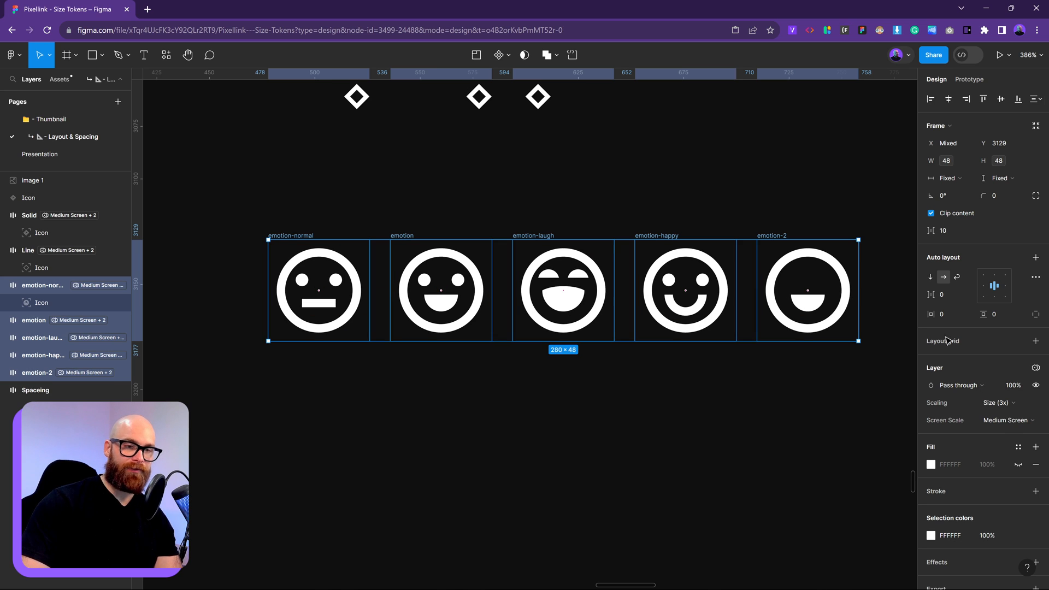
click(1001, 403)
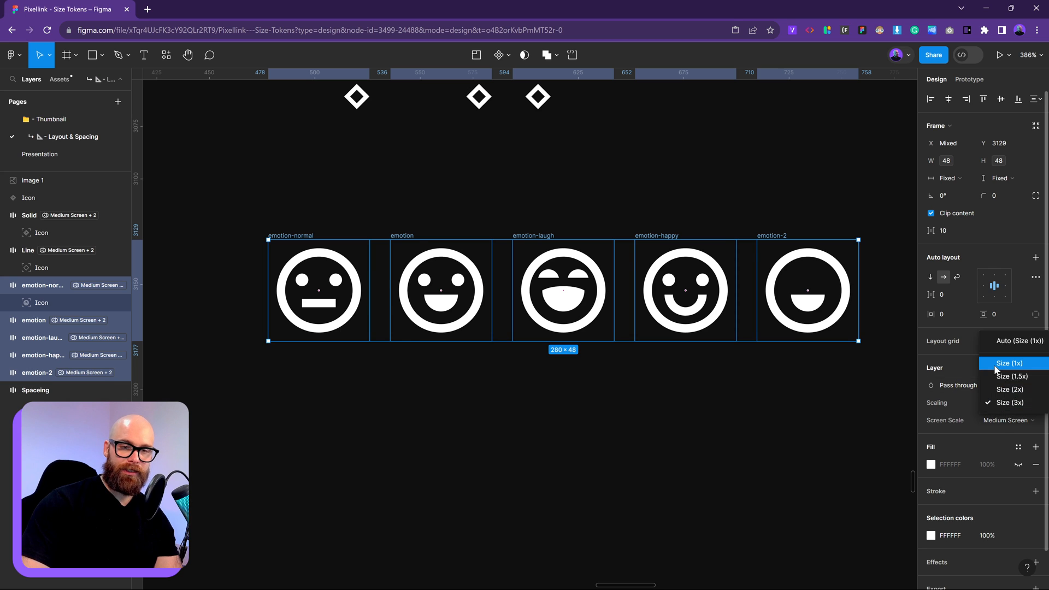
click(1009, 362)
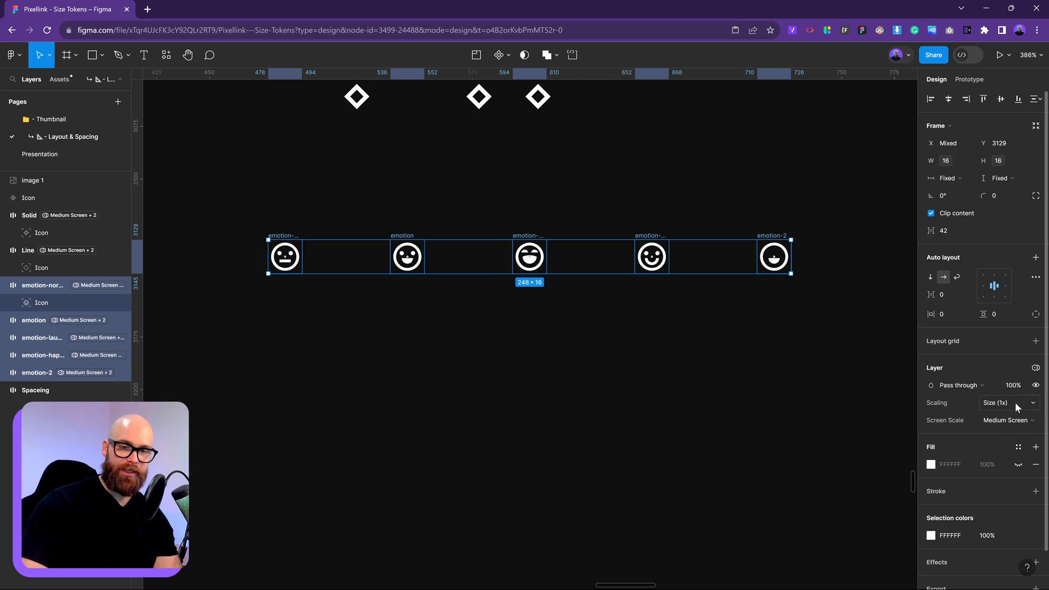
click(1007, 402)
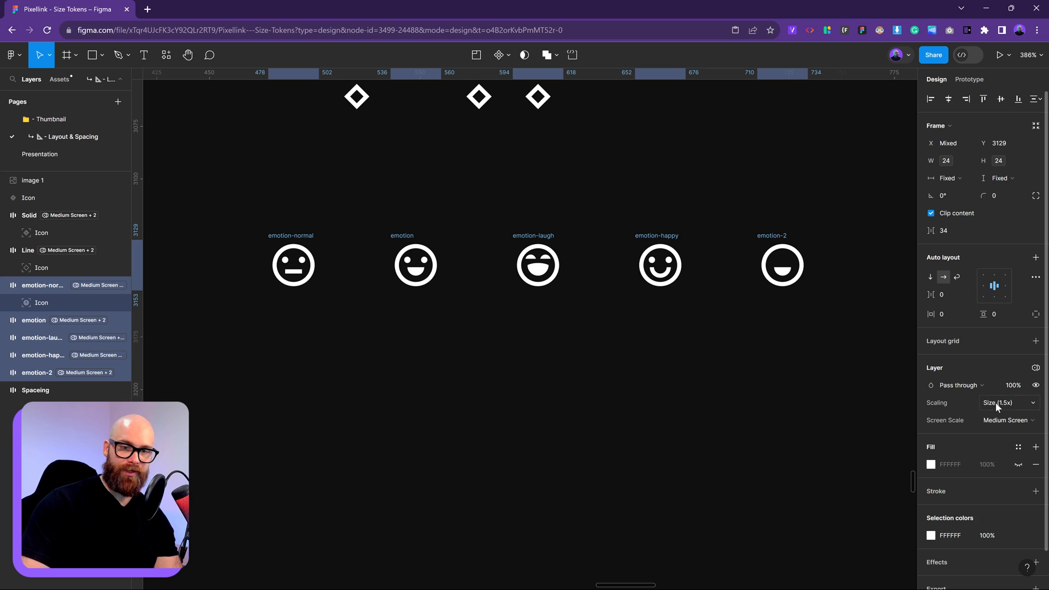
click(1005, 402)
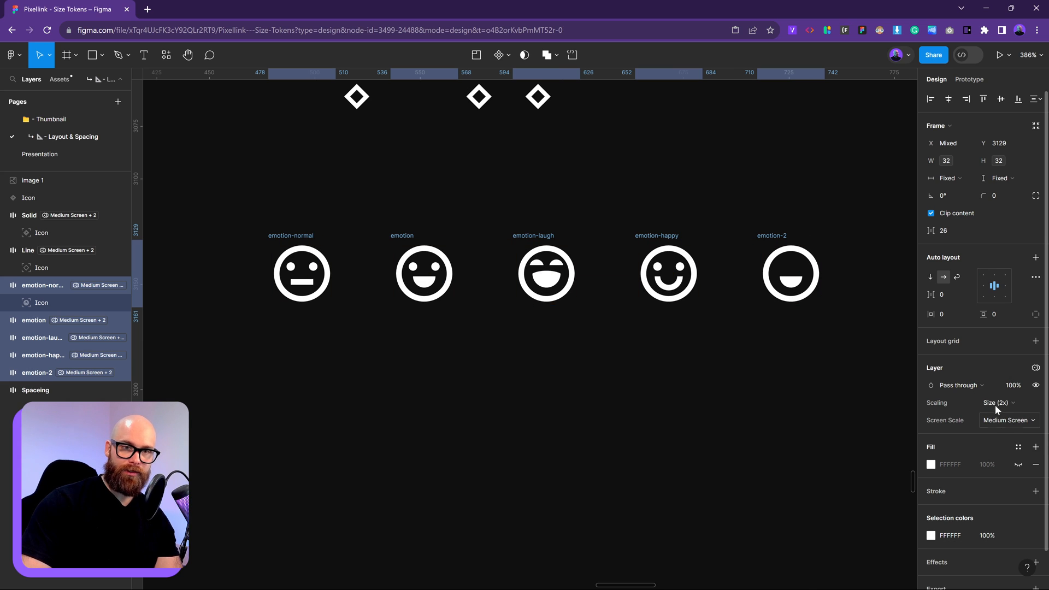
click(999, 402)
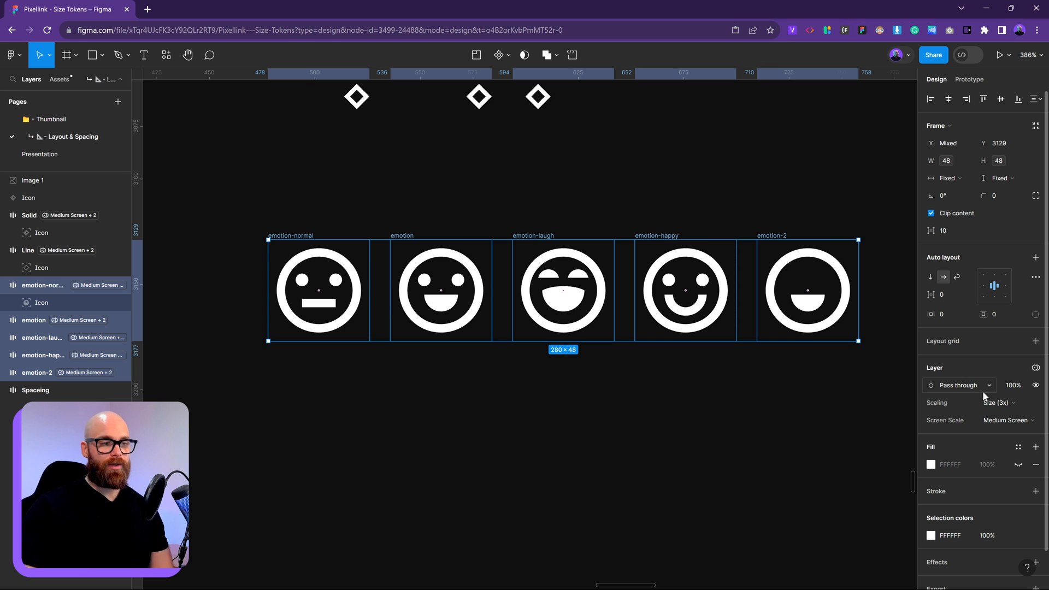
mouse_move(588, 407)
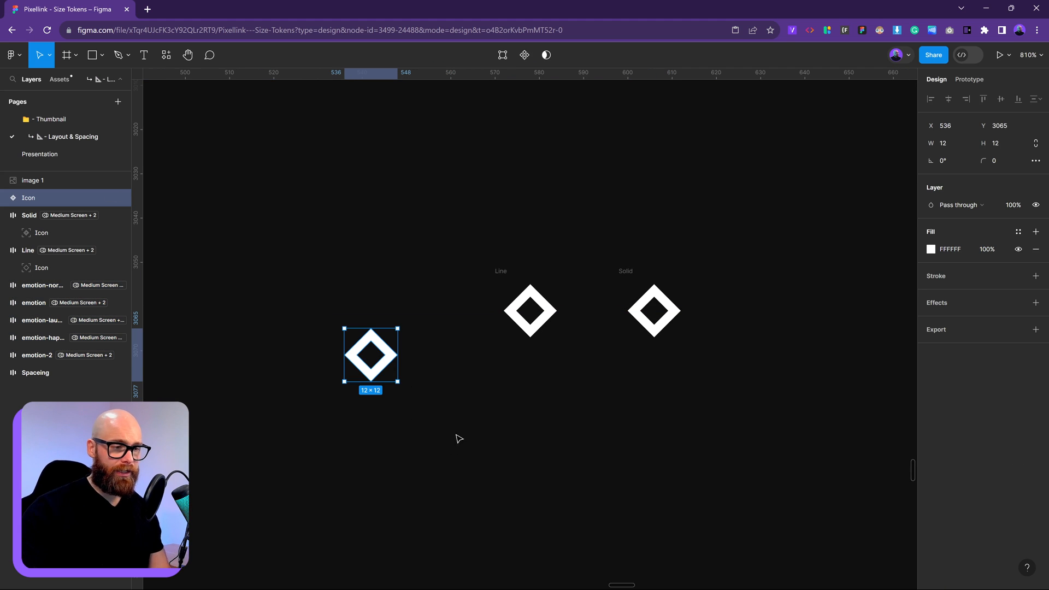
Inspect the diamond vectors in the Line icon and move the standalone diamond into line with them
double_click(371, 356)
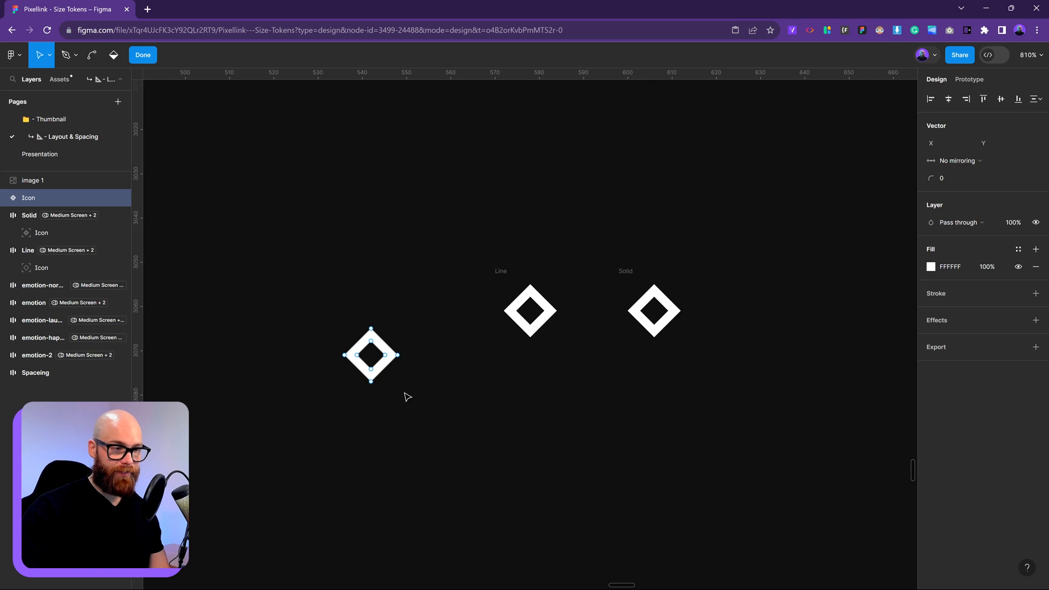
scroll(up, 3)
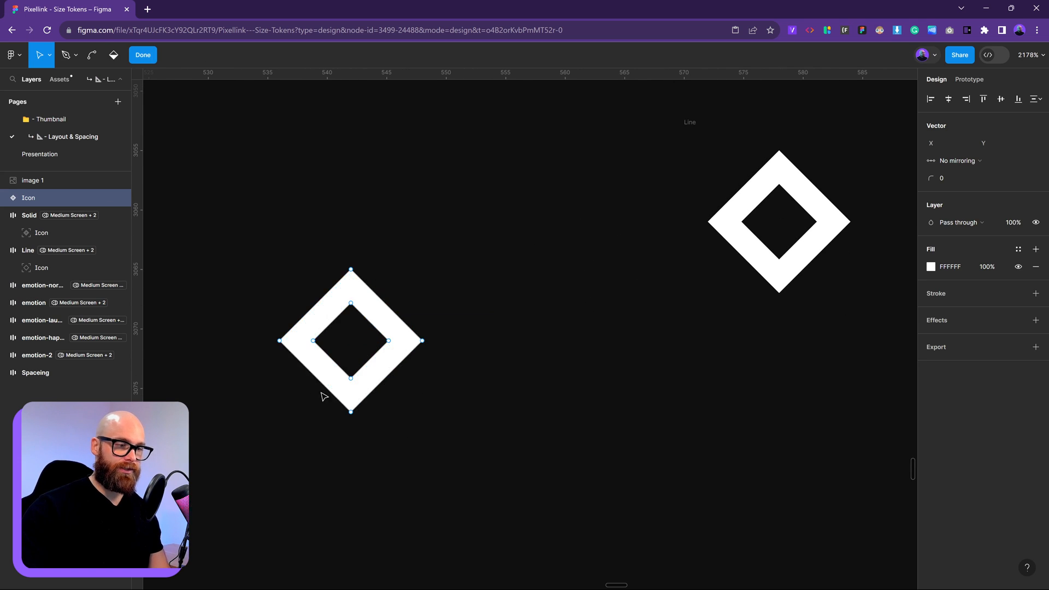
mouse_move(505, 508)
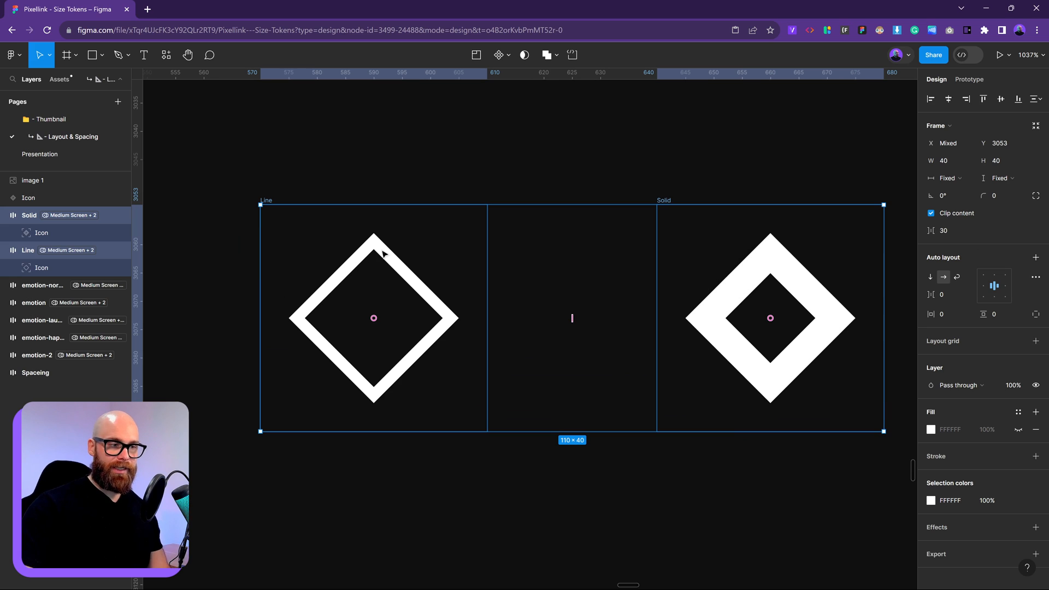
mouse_move(365, 265)
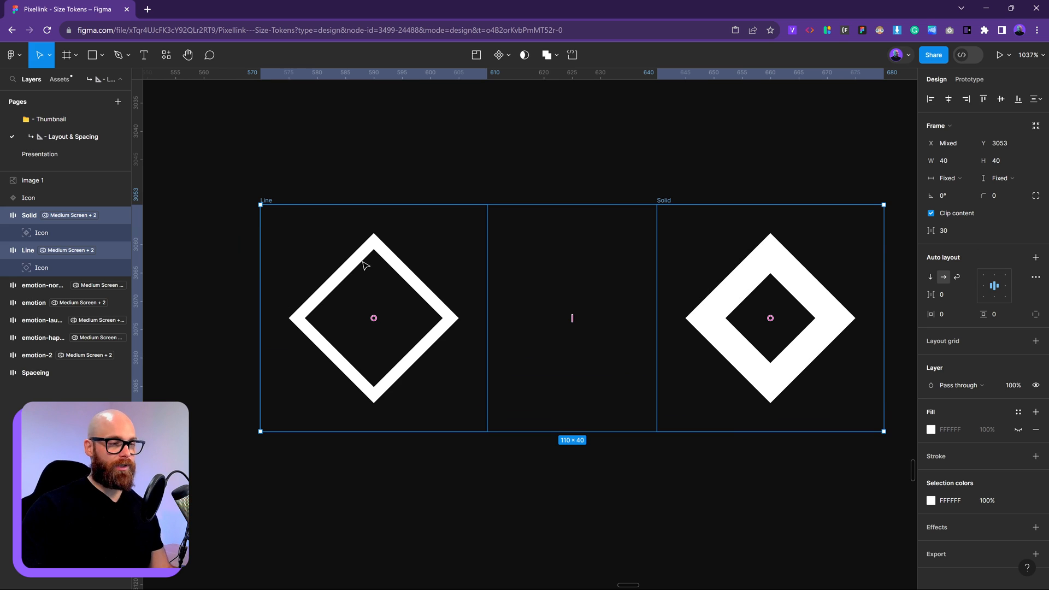
mouse_move(767, 265)
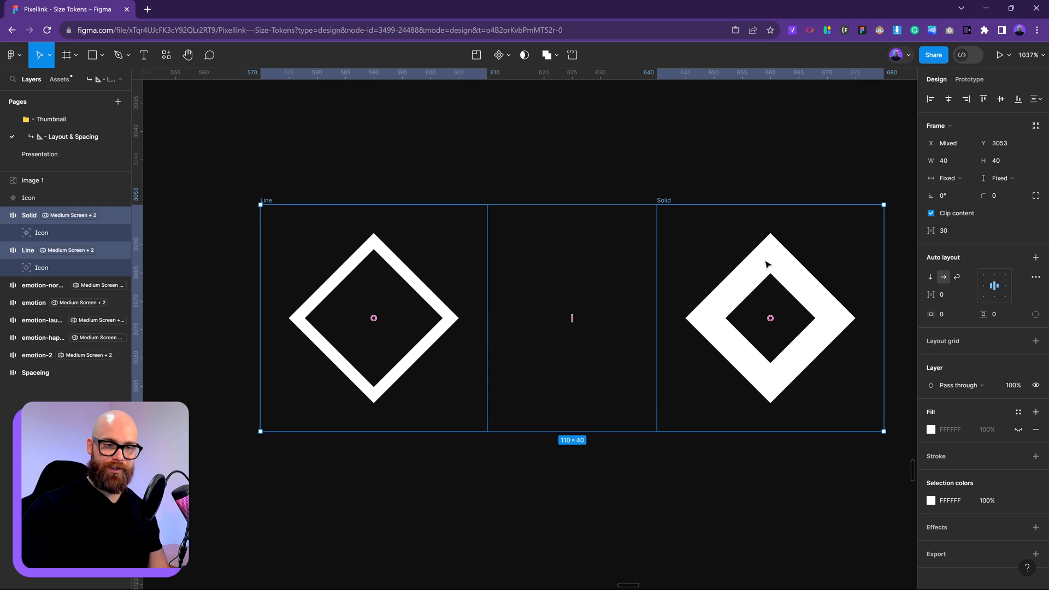
mouse_move(321, 320)
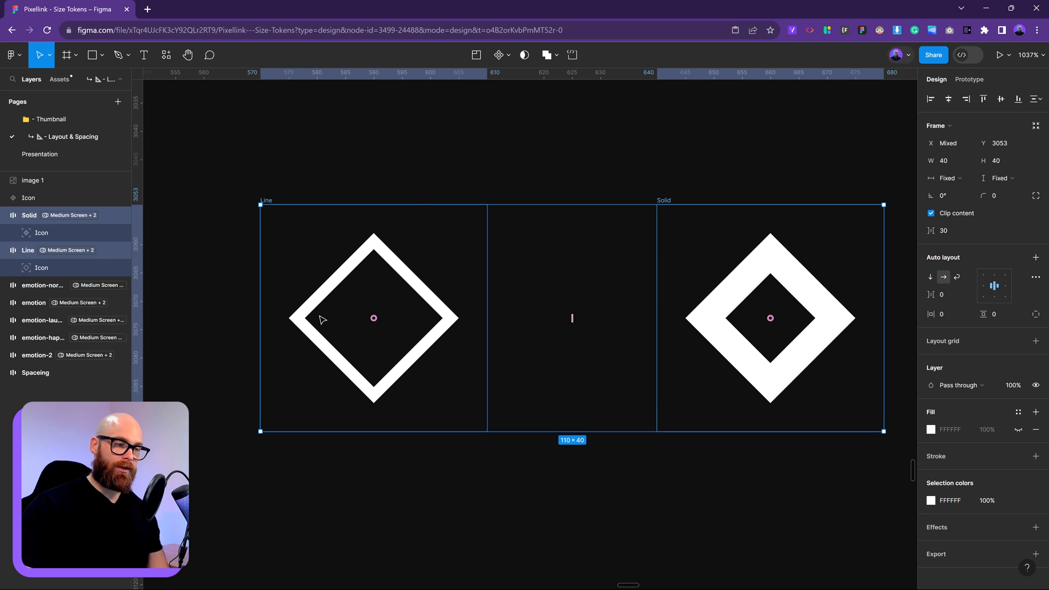
click(41, 268)
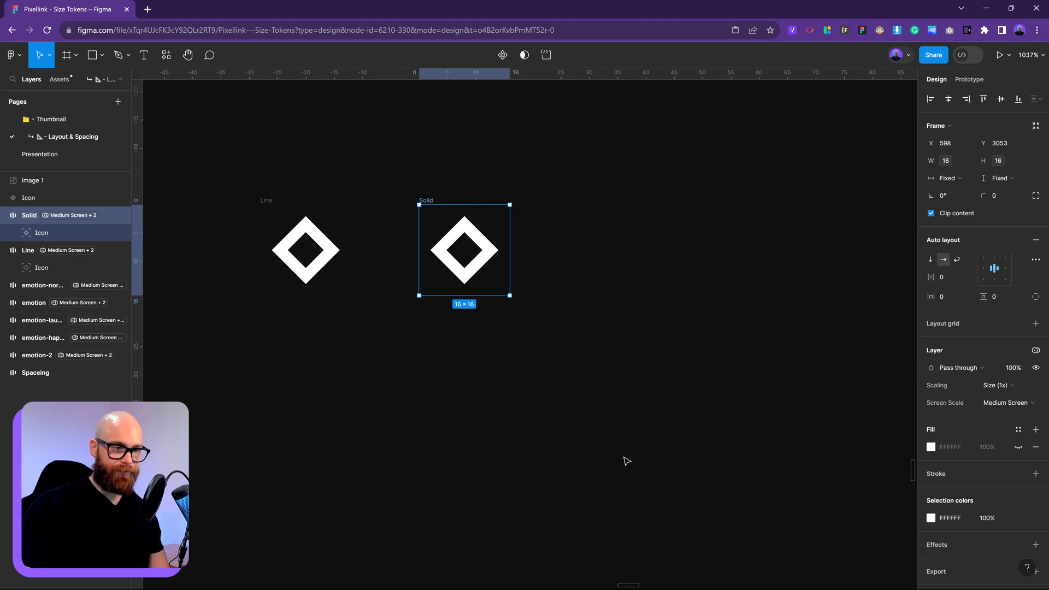
click(305, 249)
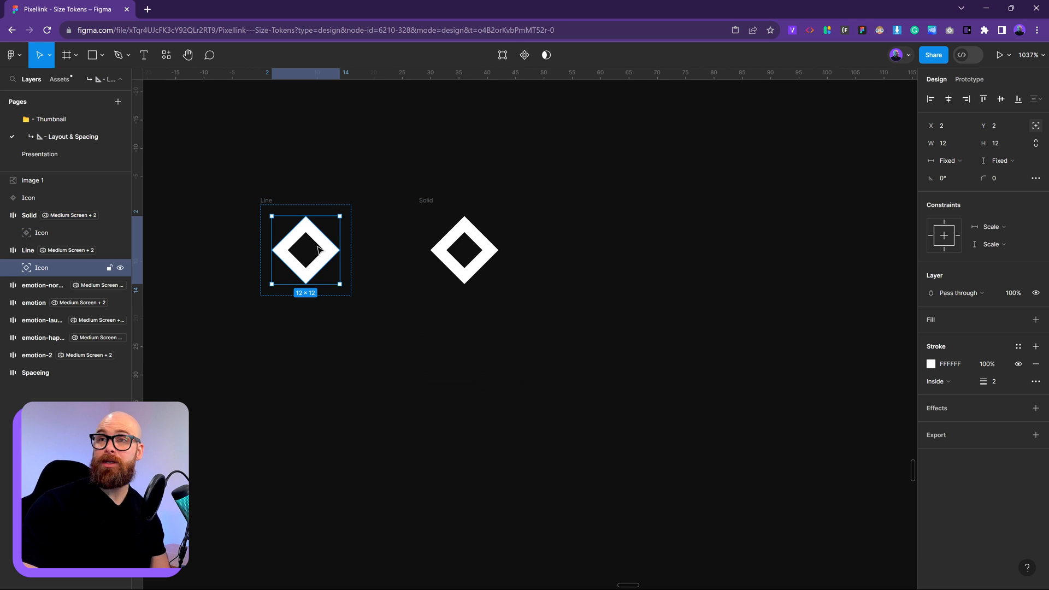
mouse_move(285, 257)
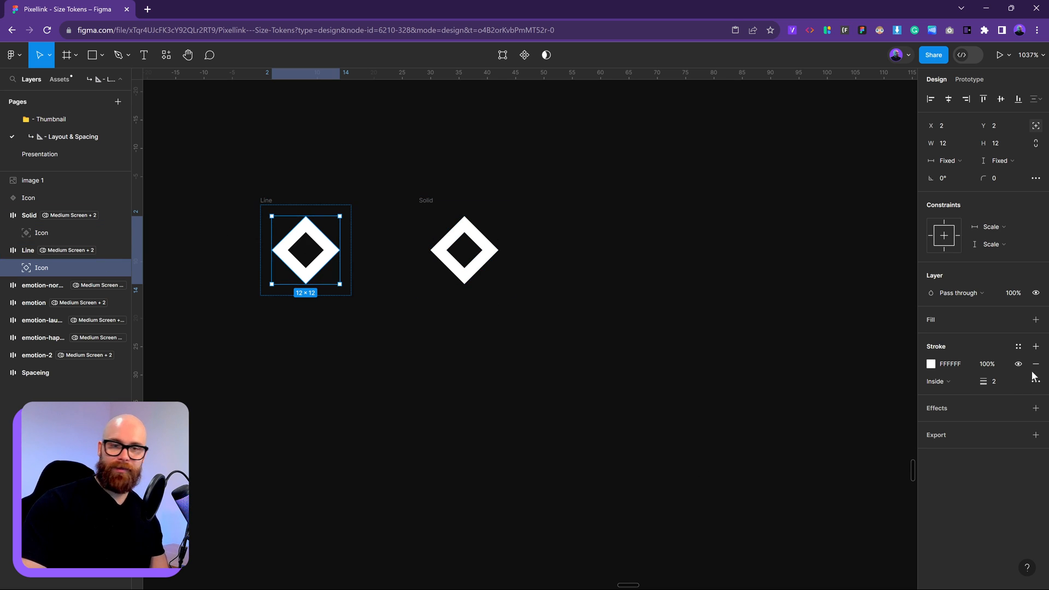
mouse_move(392, 234)
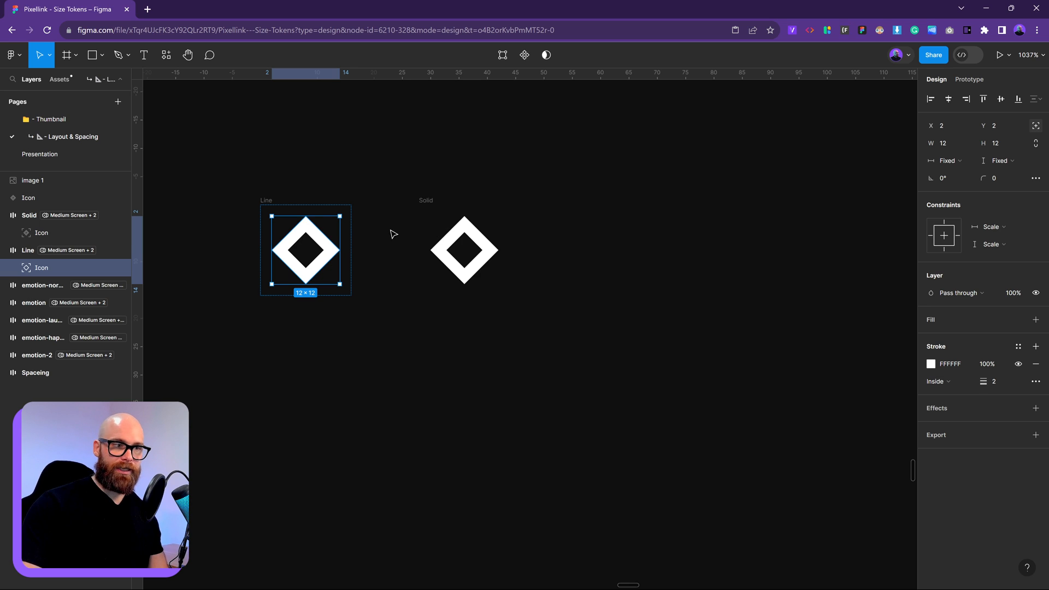
mouse_move(428, 246)
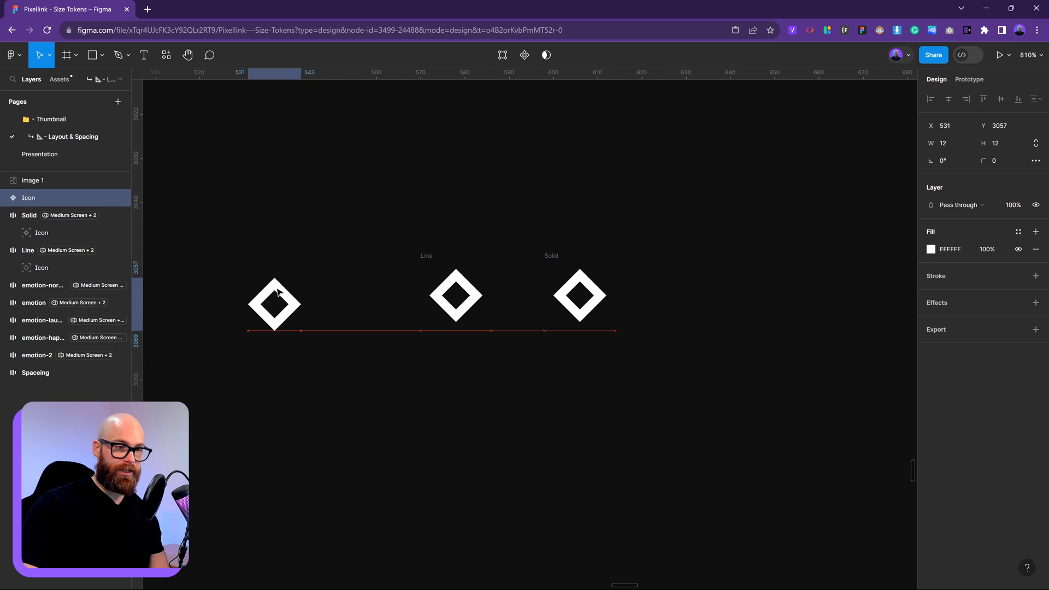
click(274, 304)
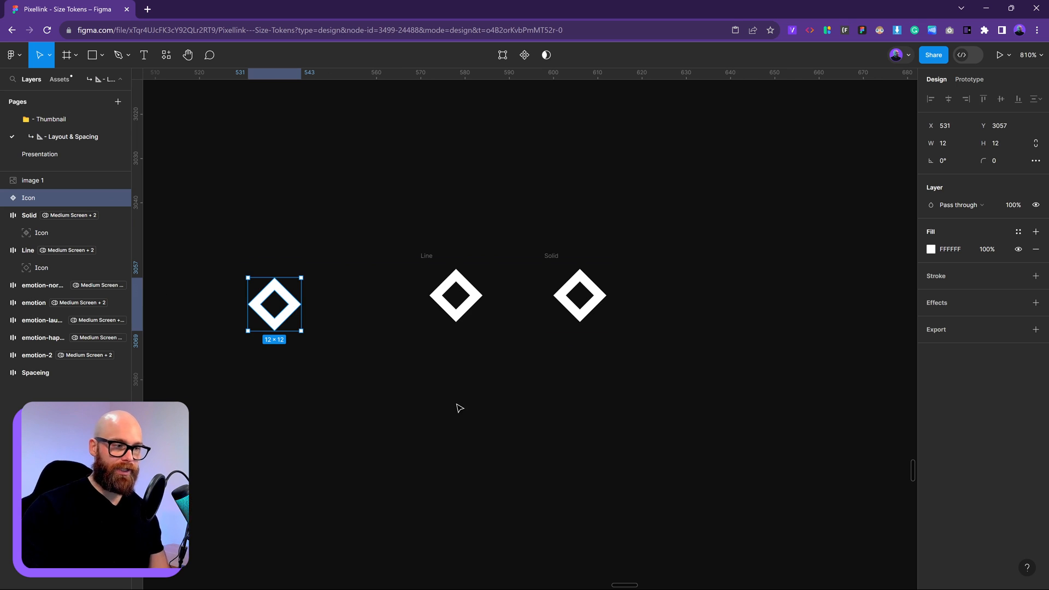
click(456, 295)
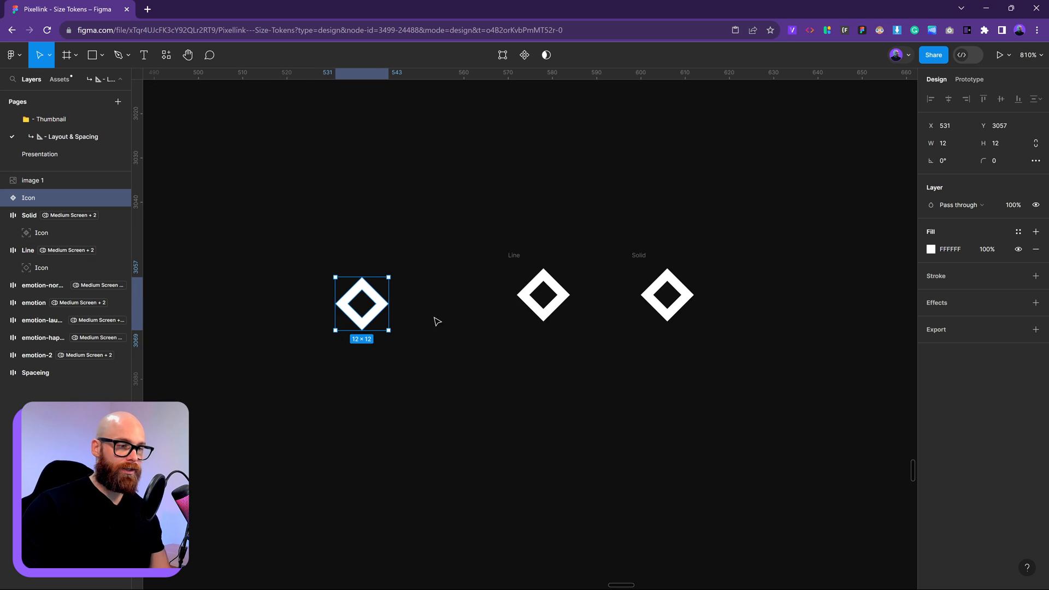
Create a 24 by 24 frame named Icon without fill beside the standalone diamond
click(666, 295)
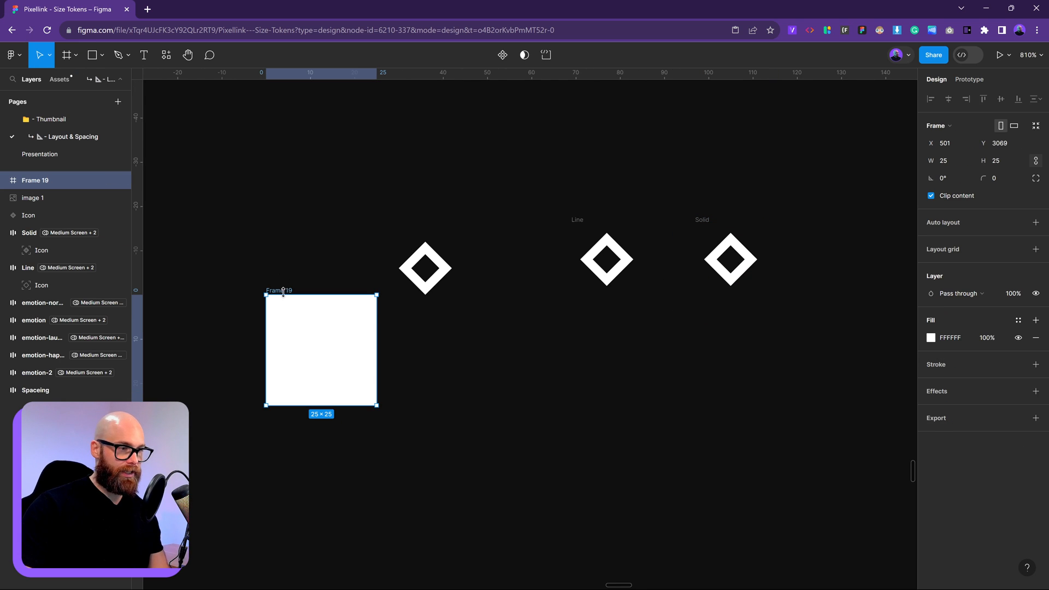
click(944, 161)
text(24)
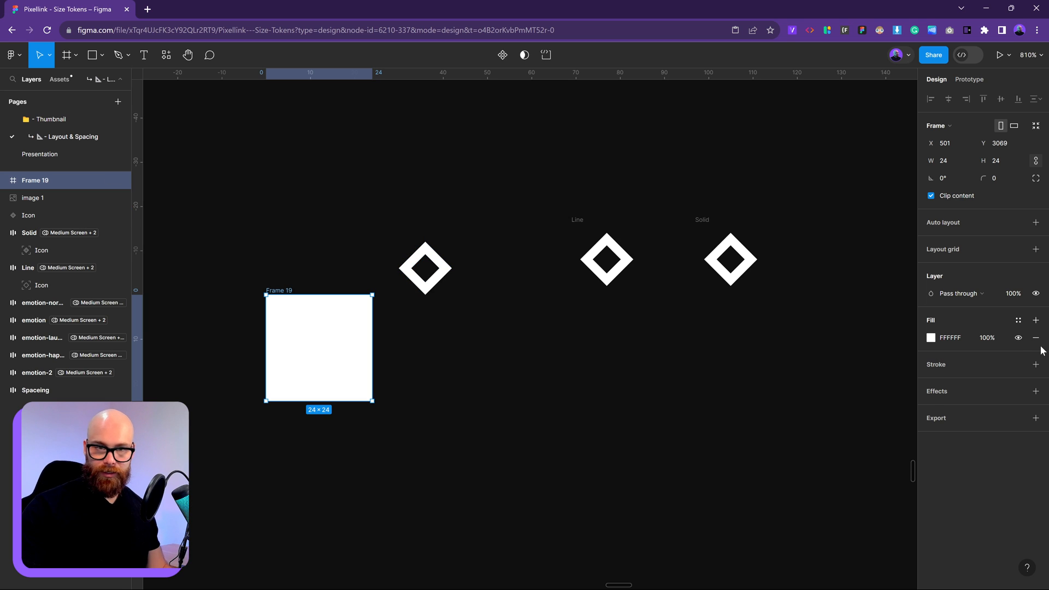
click(1036, 338)
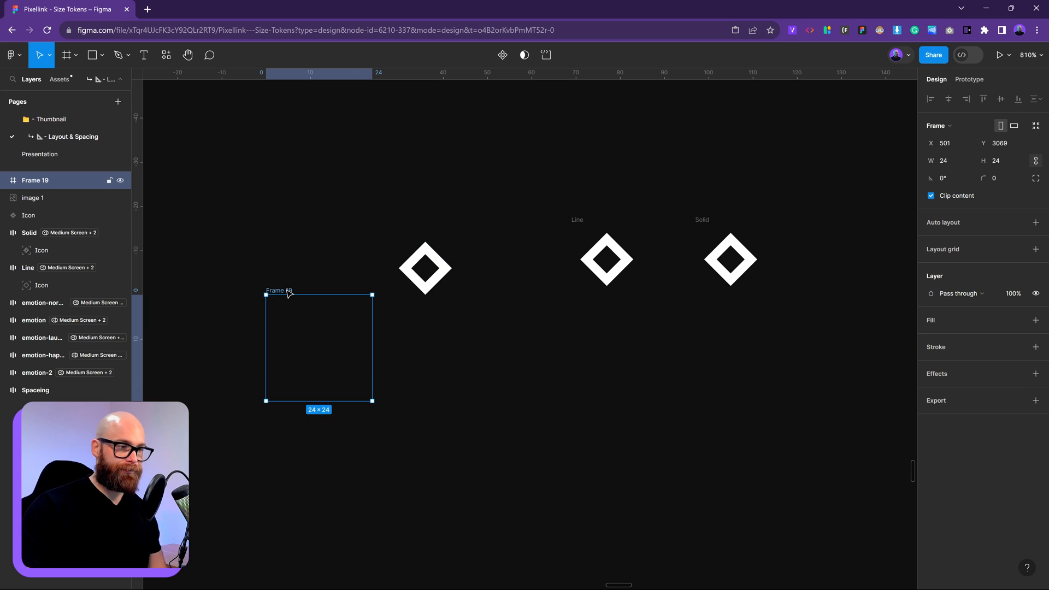
double_click(278, 290)
text(Icon)
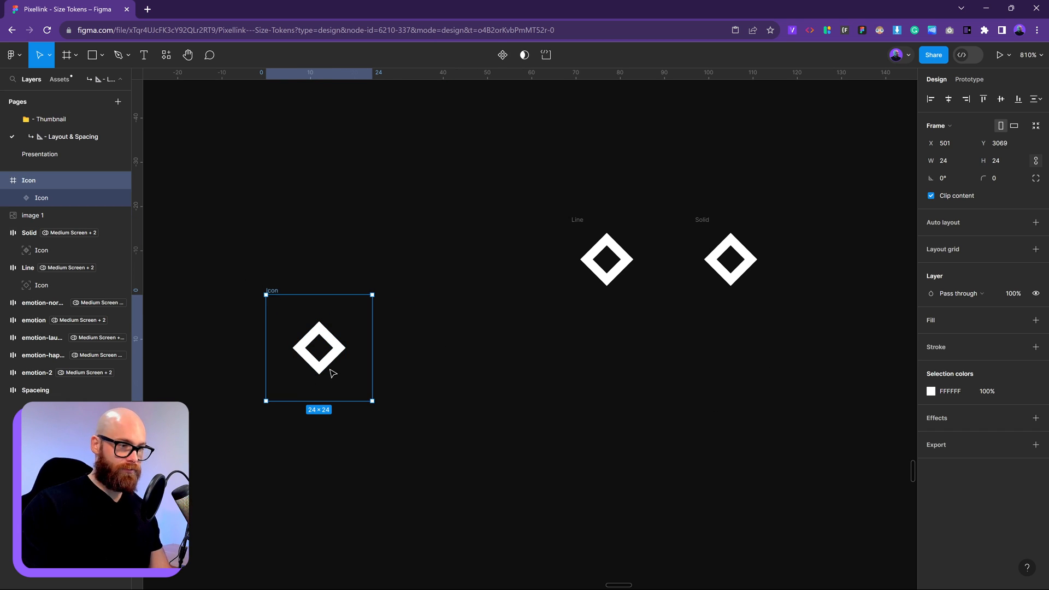
Resize the inner diamond to 20 by 20 at X 2, Y 2 inside the Icon frame and check its fill
double_click(318, 348)
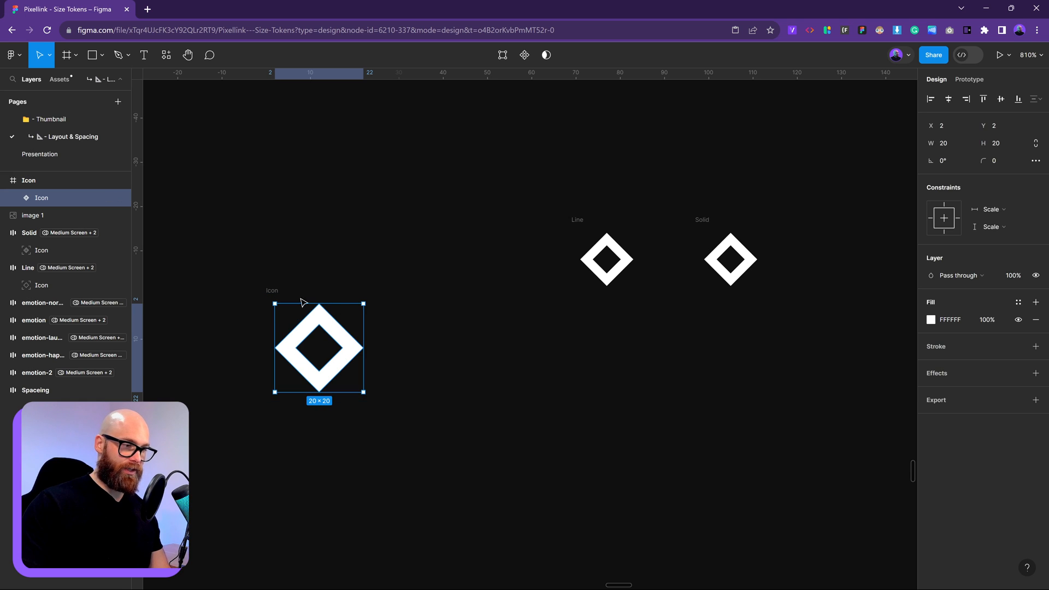
click(28, 180)
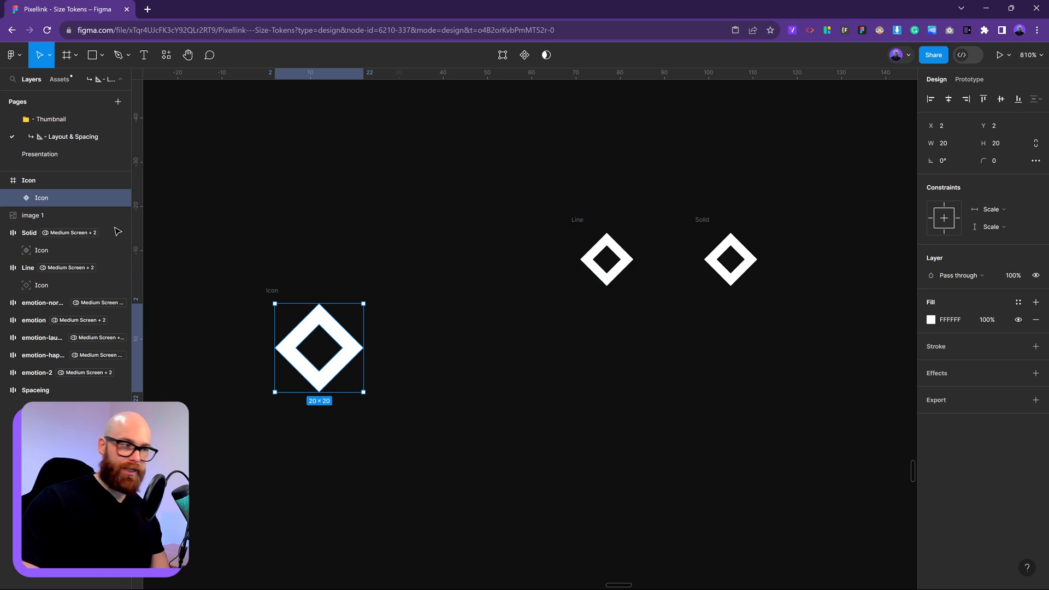
double_click(41, 198)
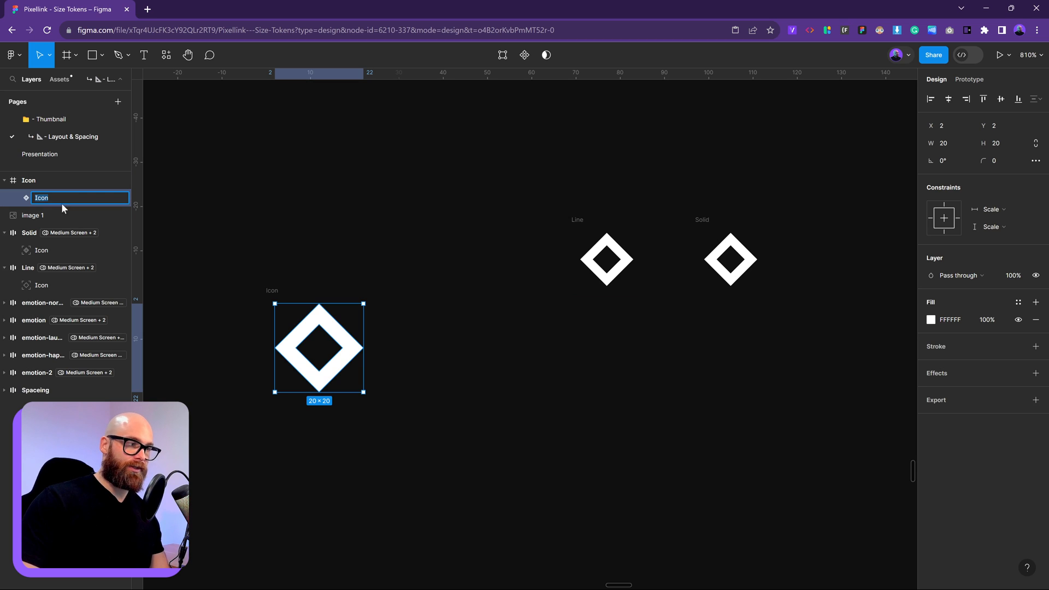
mouse_move(363, 353)
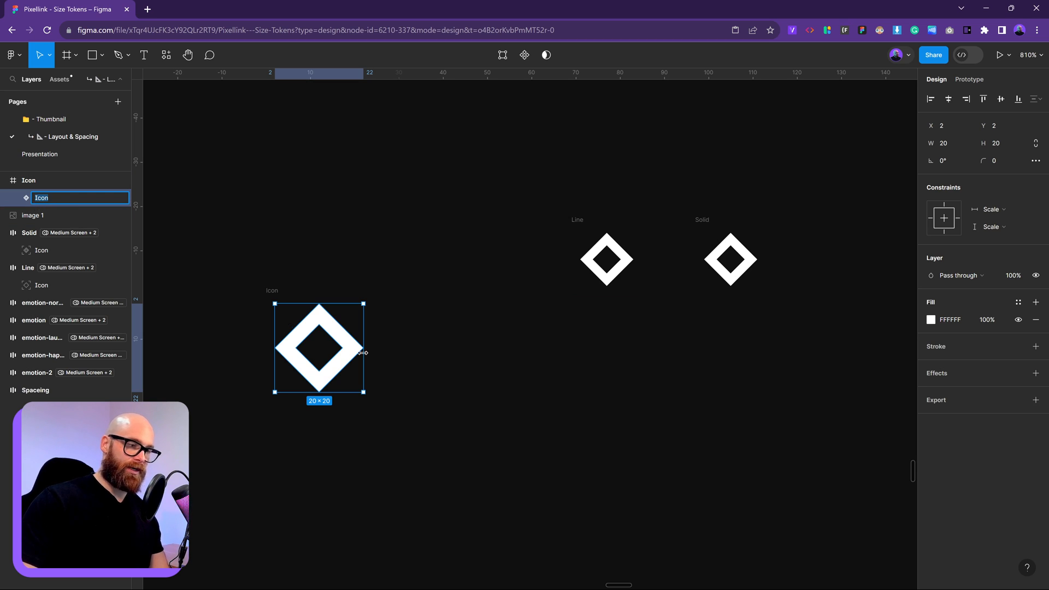
click(932, 319)
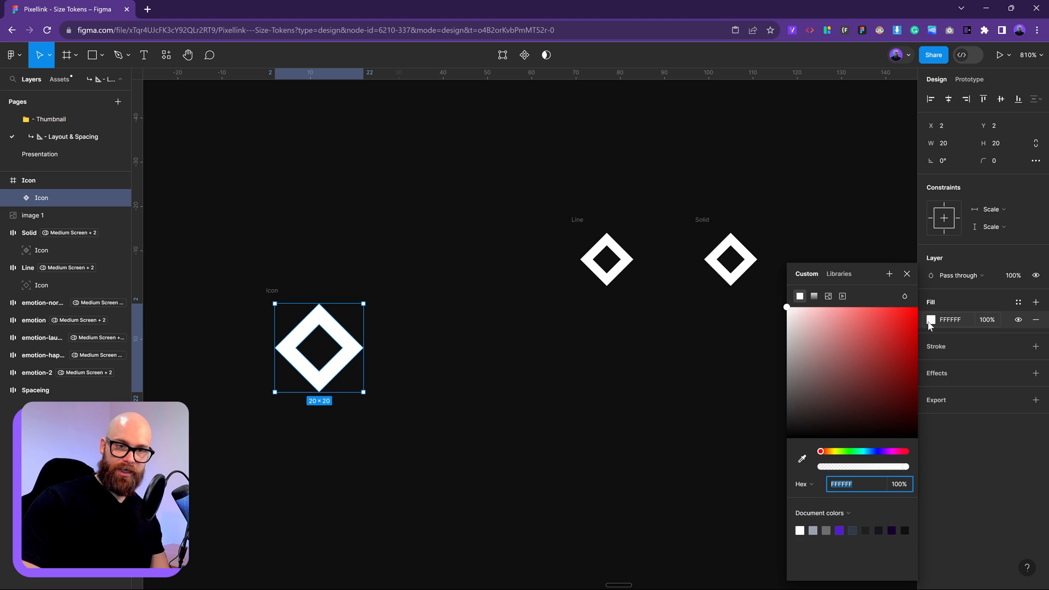
click(409, 360)
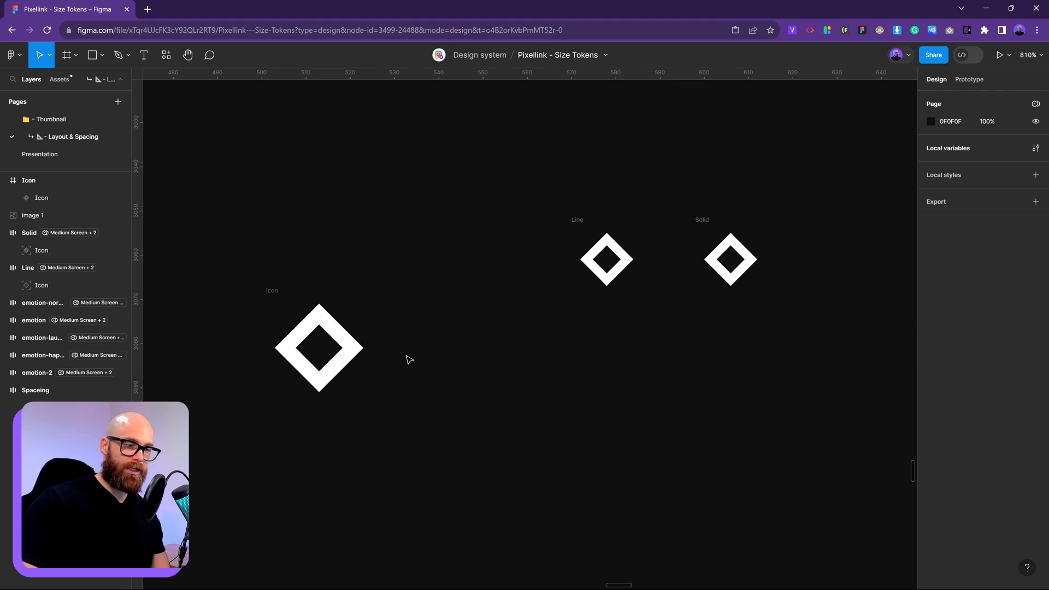
click(318, 348)
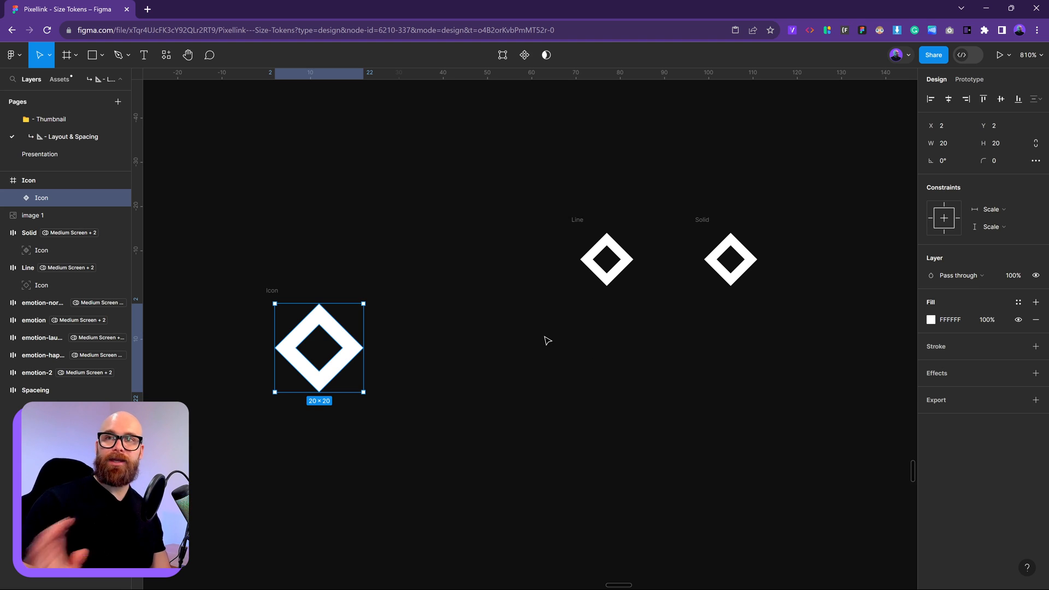
mouse_move(503, 339)
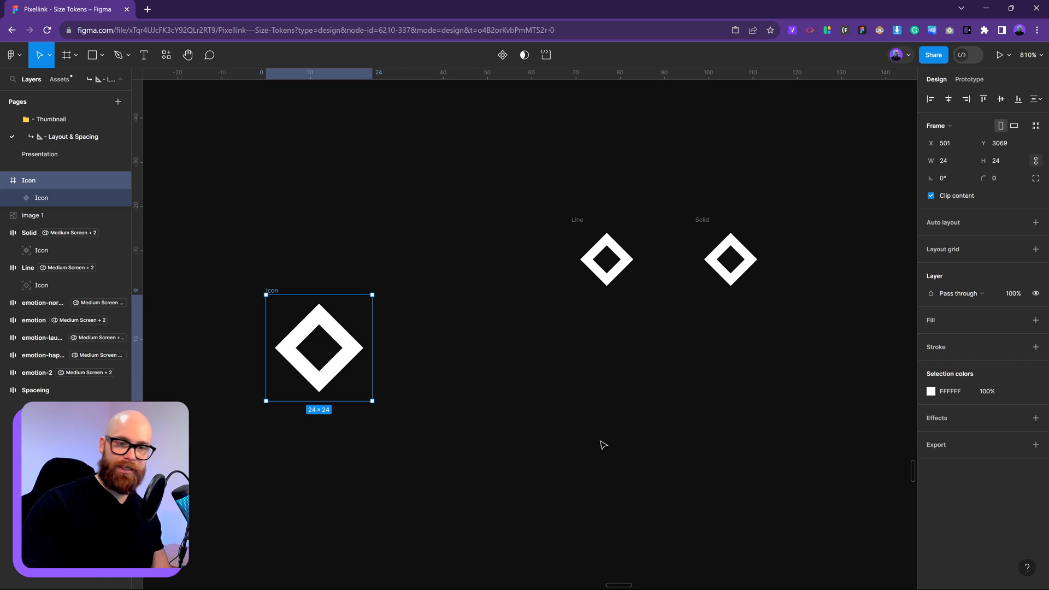
Add auto layout to the Icon frame, centring the 20 by 20 diamond with 2 padding
click(1035, 222)
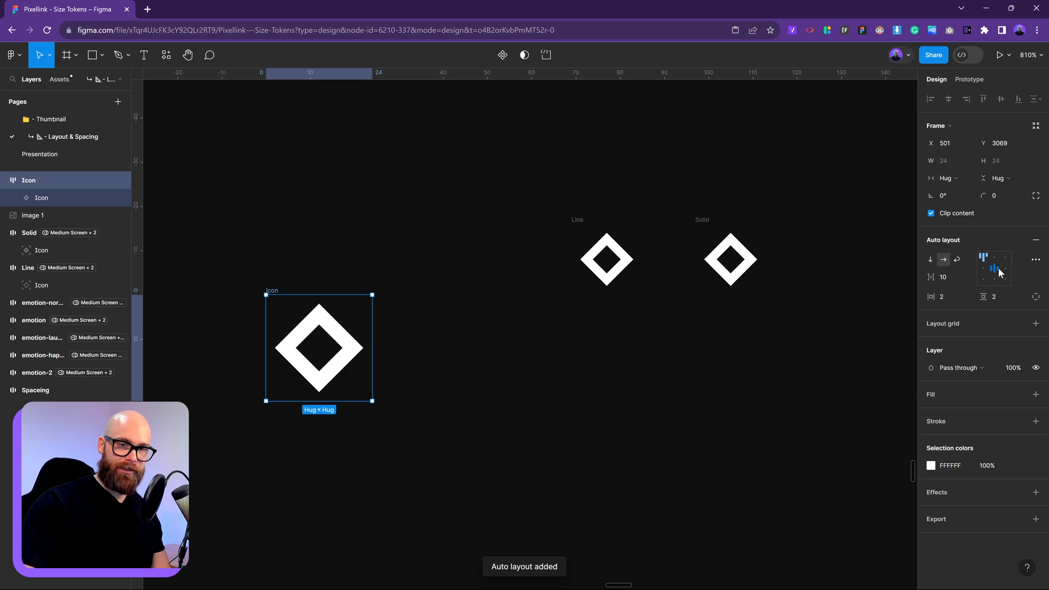
click(995, 268)
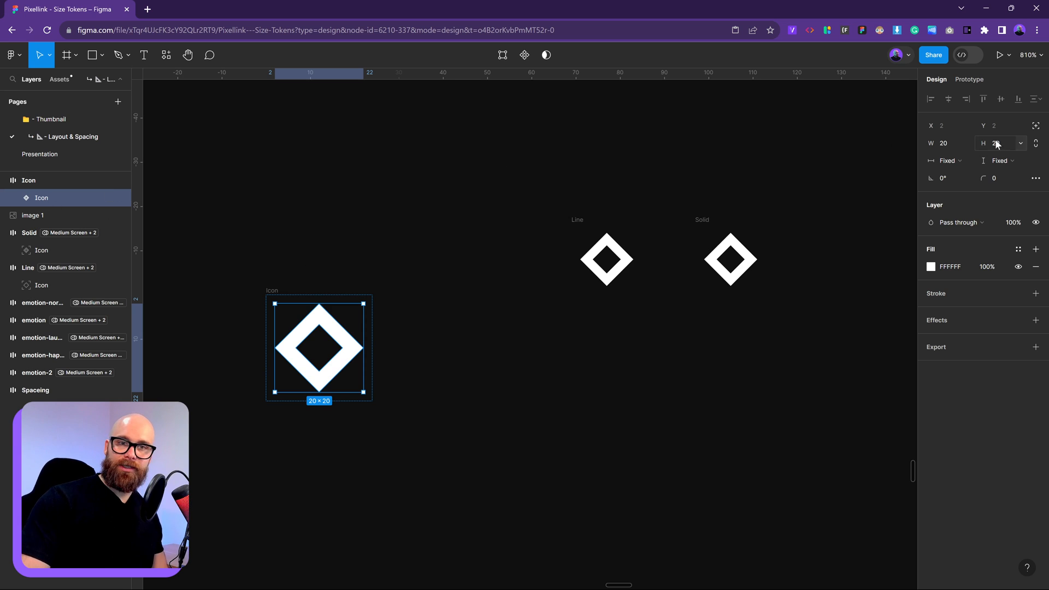
click(1036, 126)
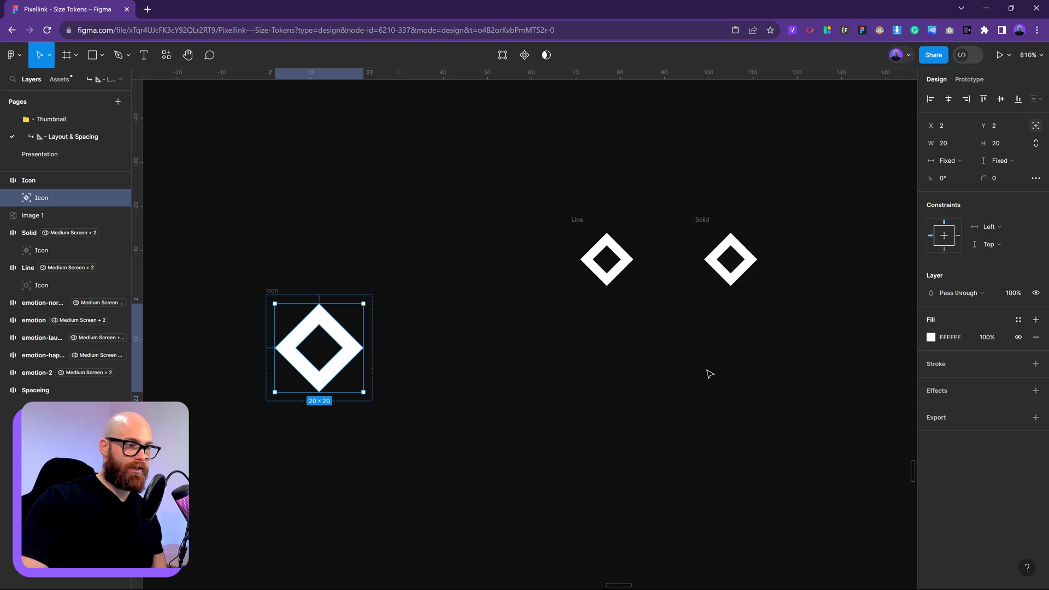
Set the inner diamond's horizontal constraint to Scale with its frame
click(731, 259)
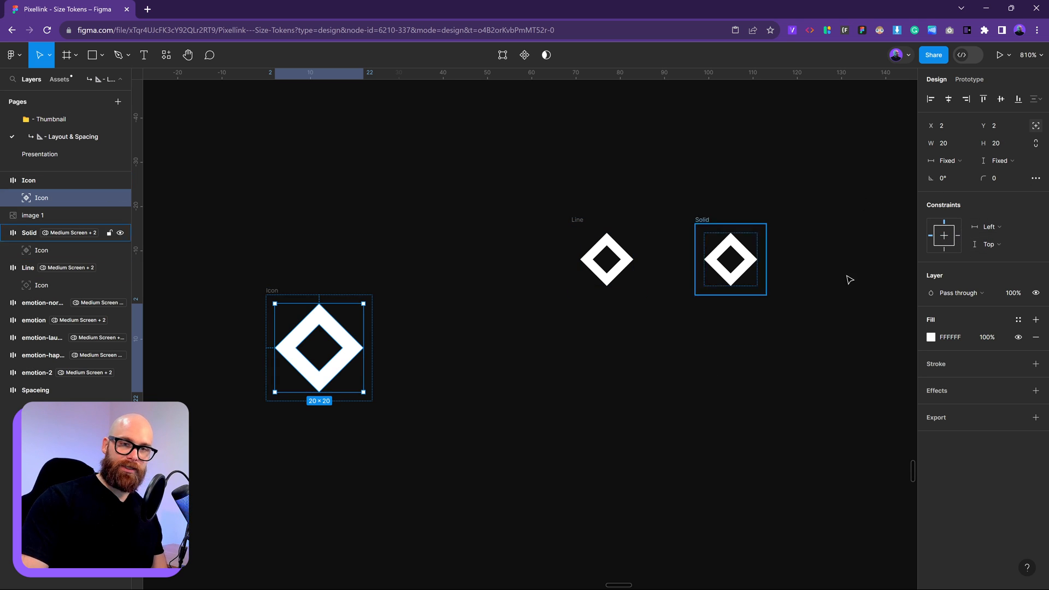
click(989, 227)
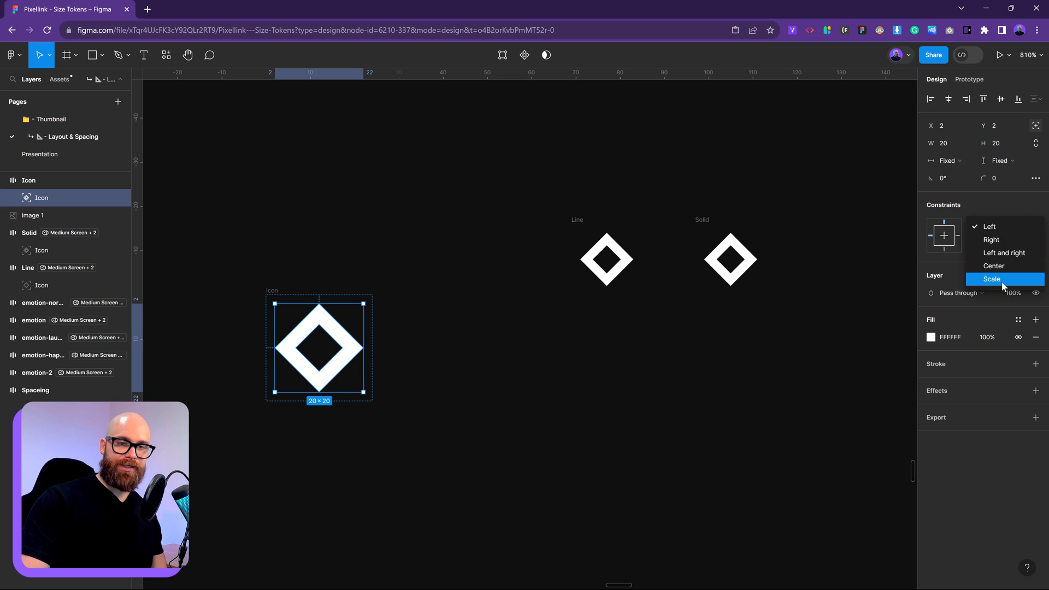
click(993, 278)
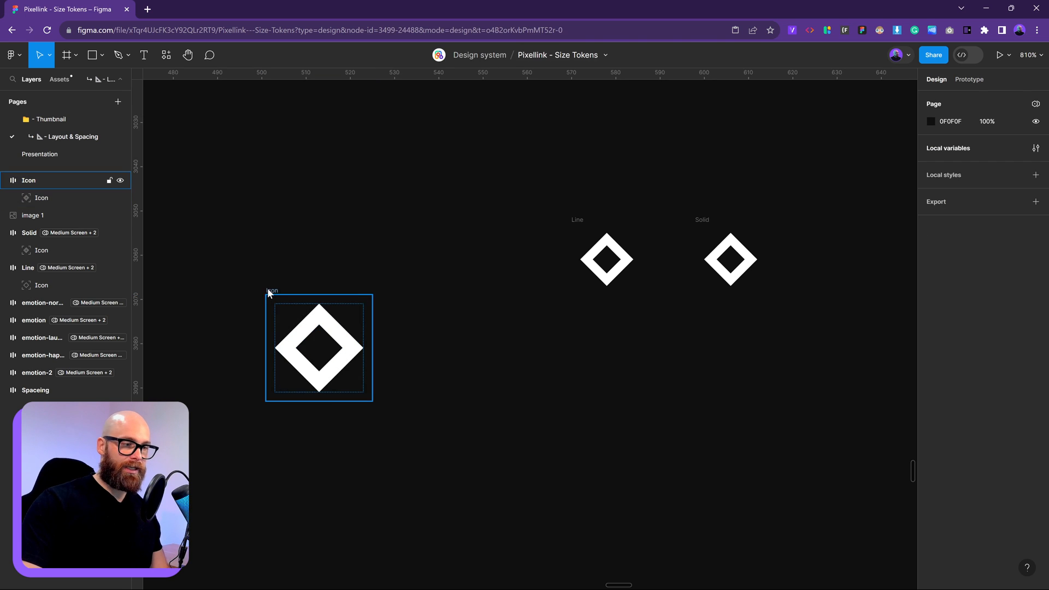
click(319, 347)
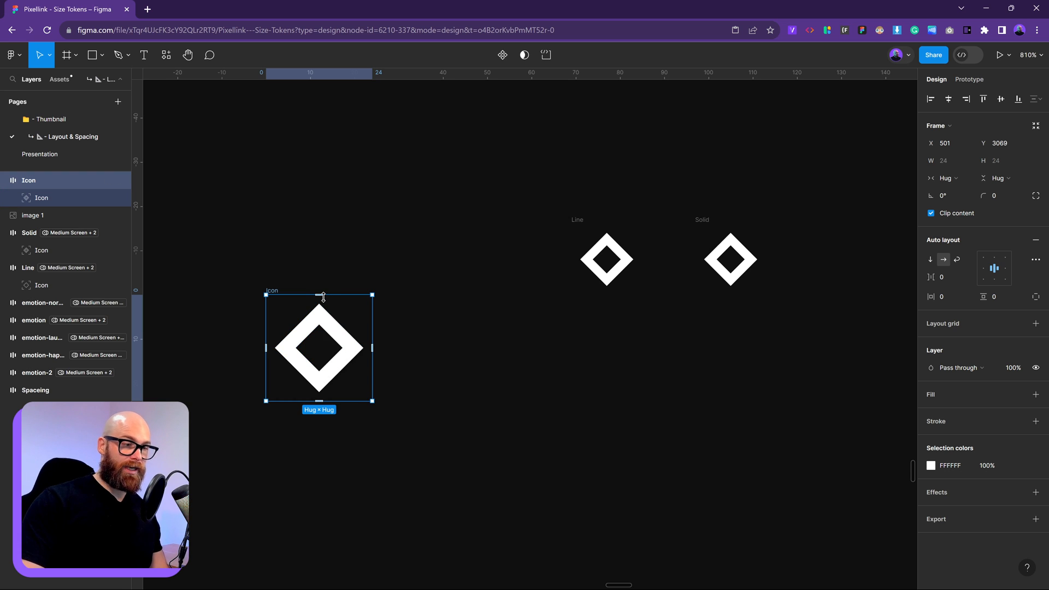
mouse_move(419, 388)
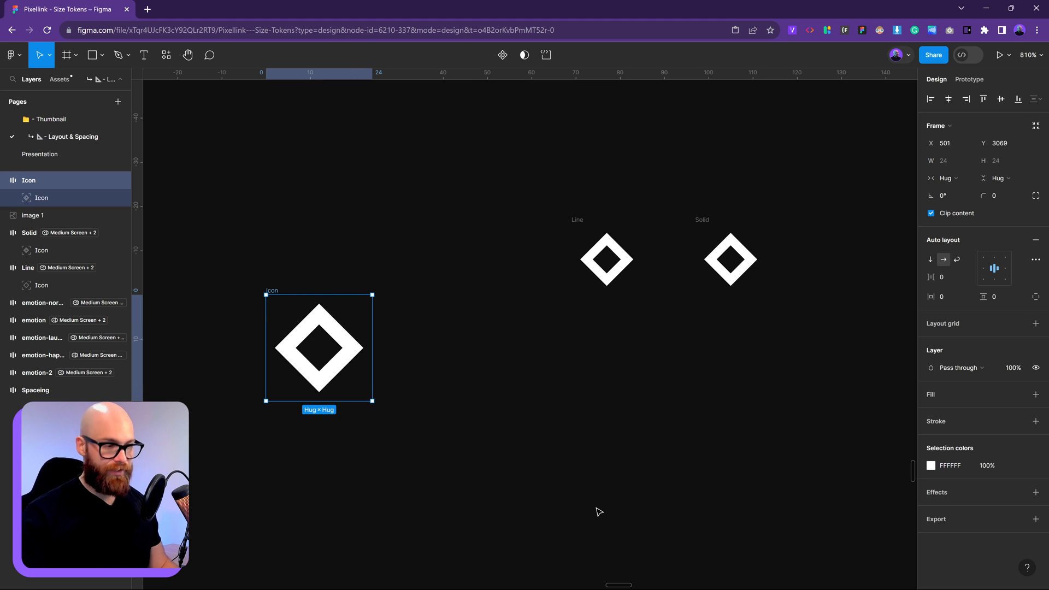
mouse_move(499, 433)
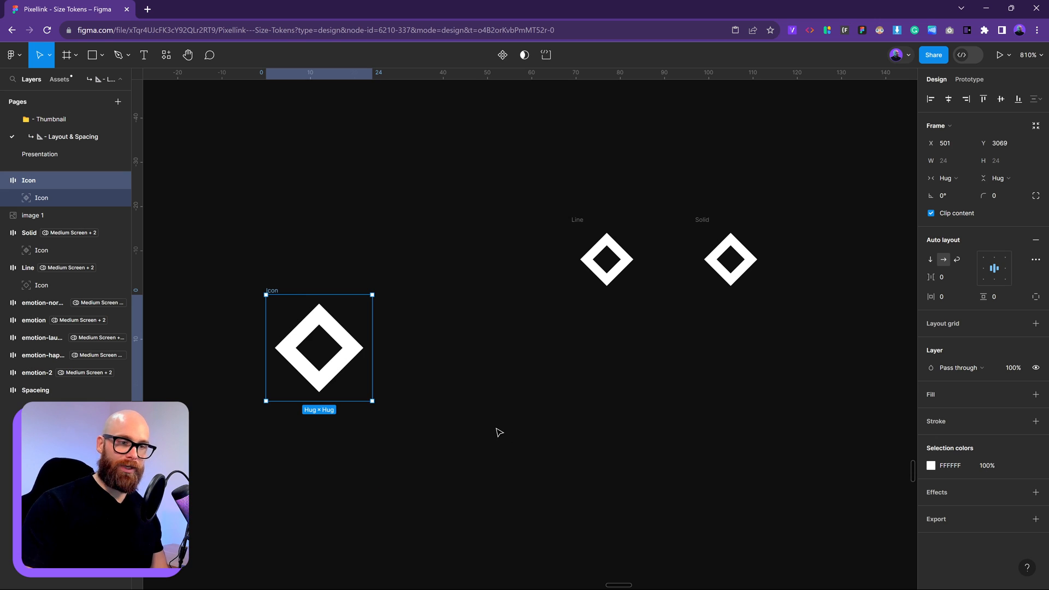
mouse_move(734, 460)
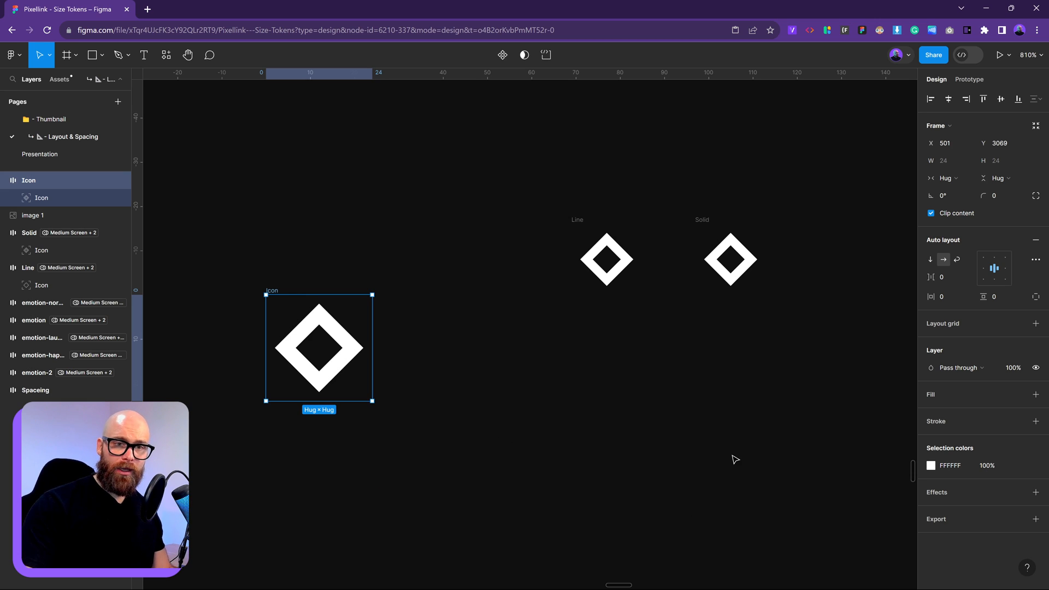
mouse_move(274, 293)
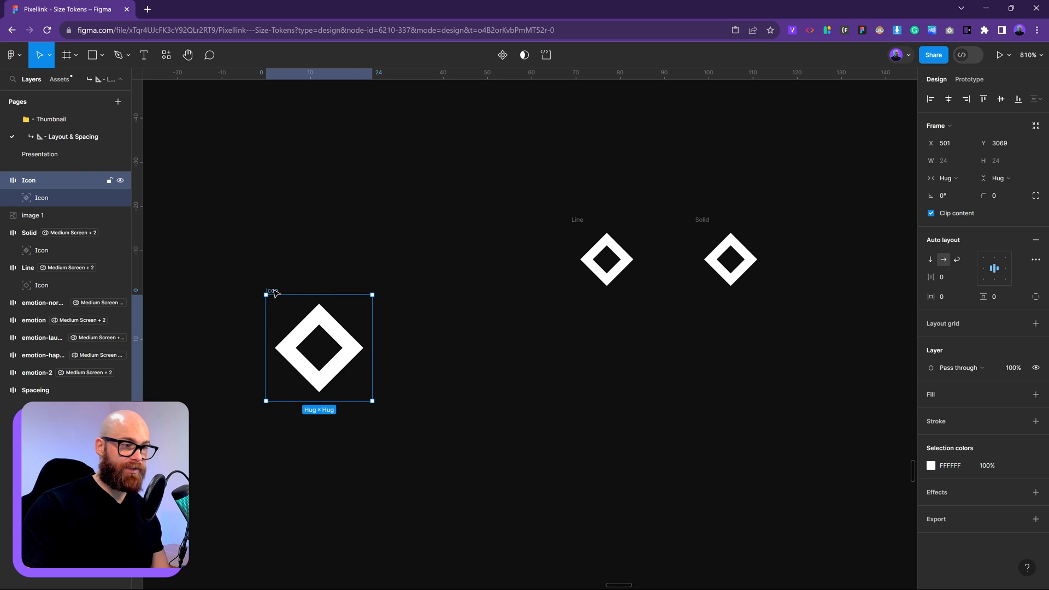
click(967, 160)
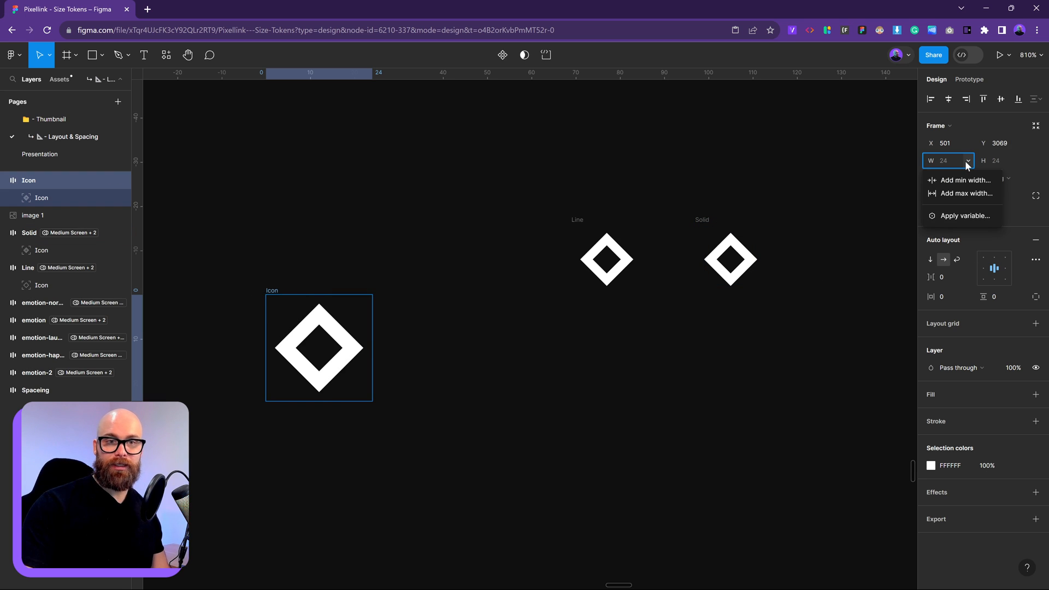
click(1021, 161)
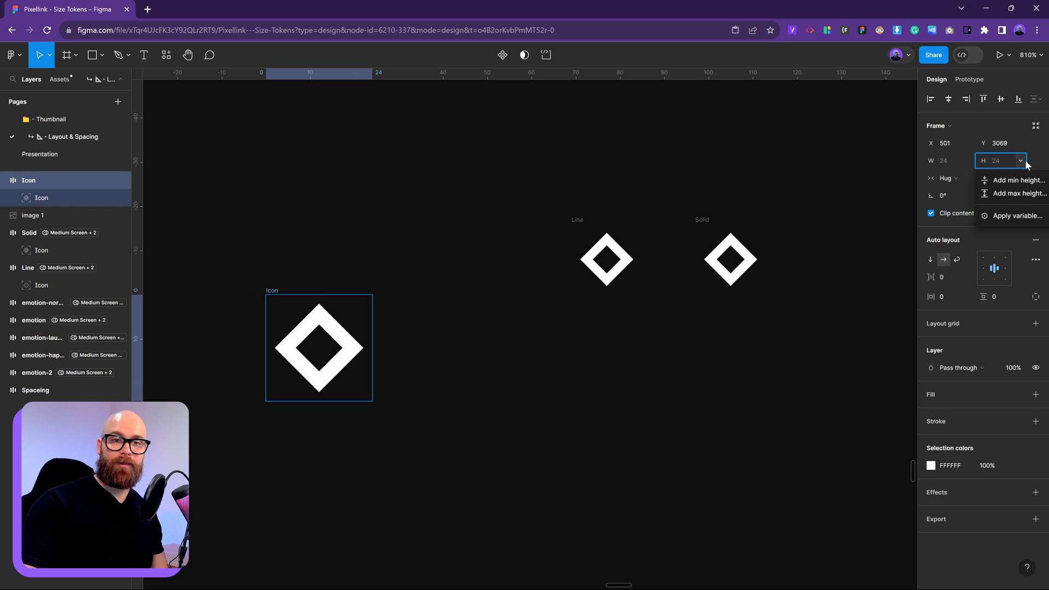
mouse_move(1015, 181)
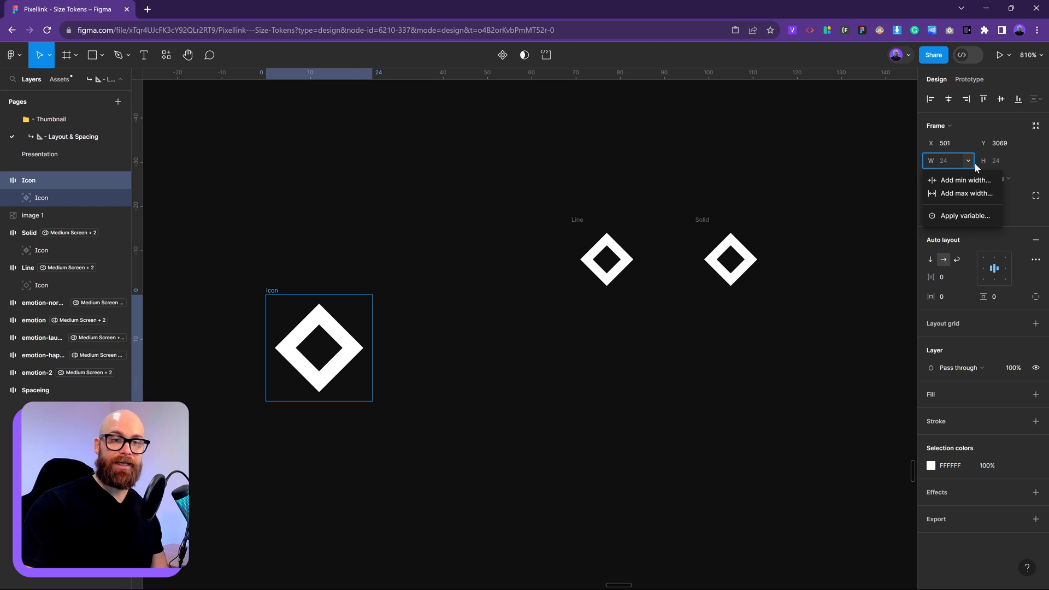
mouse_move(801, 335)
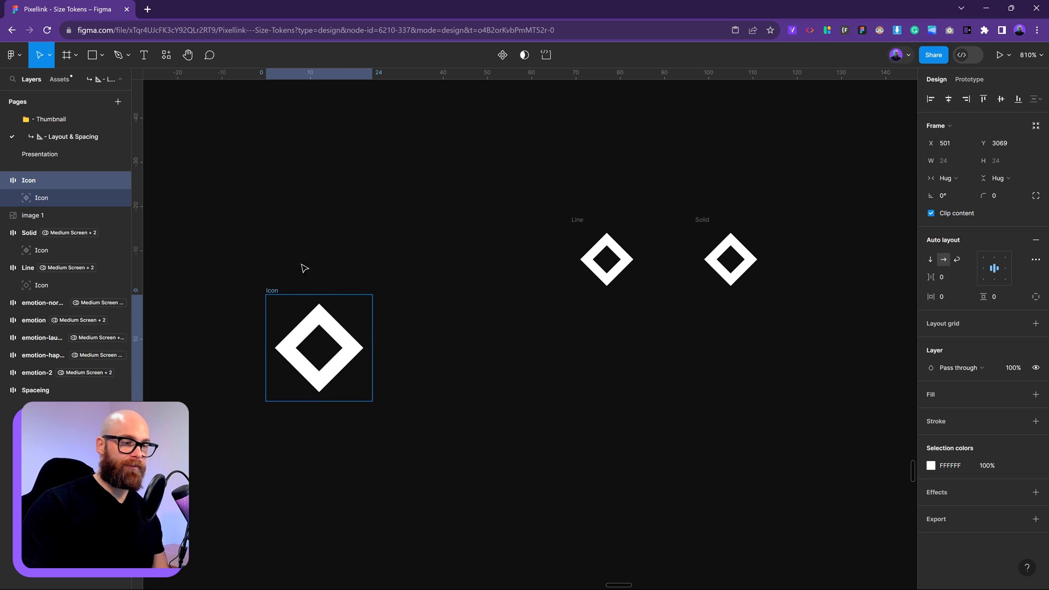
mouse_move(499, 341)
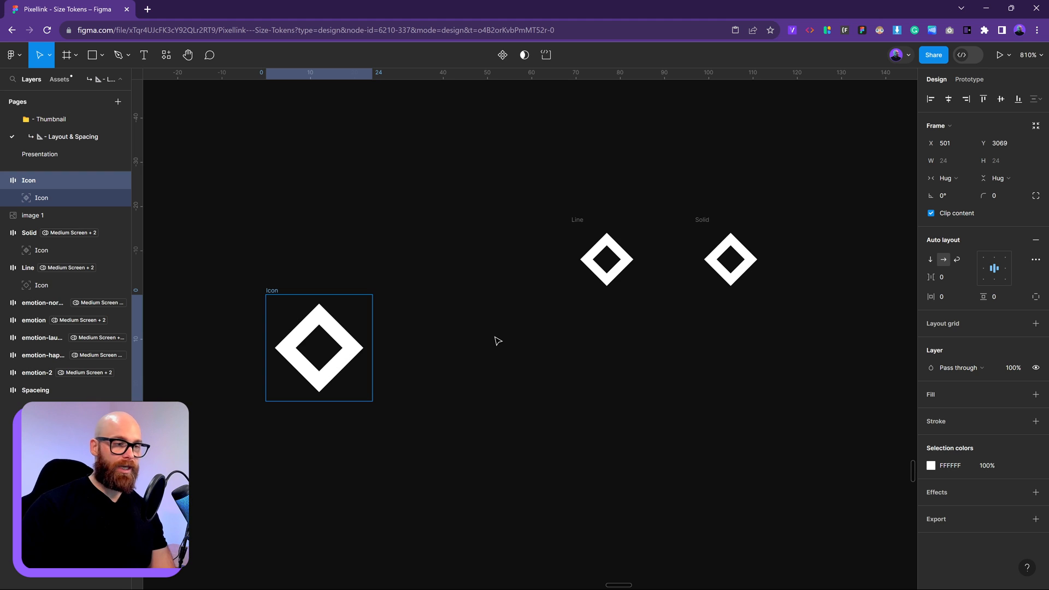
mouse_move(893, 134)
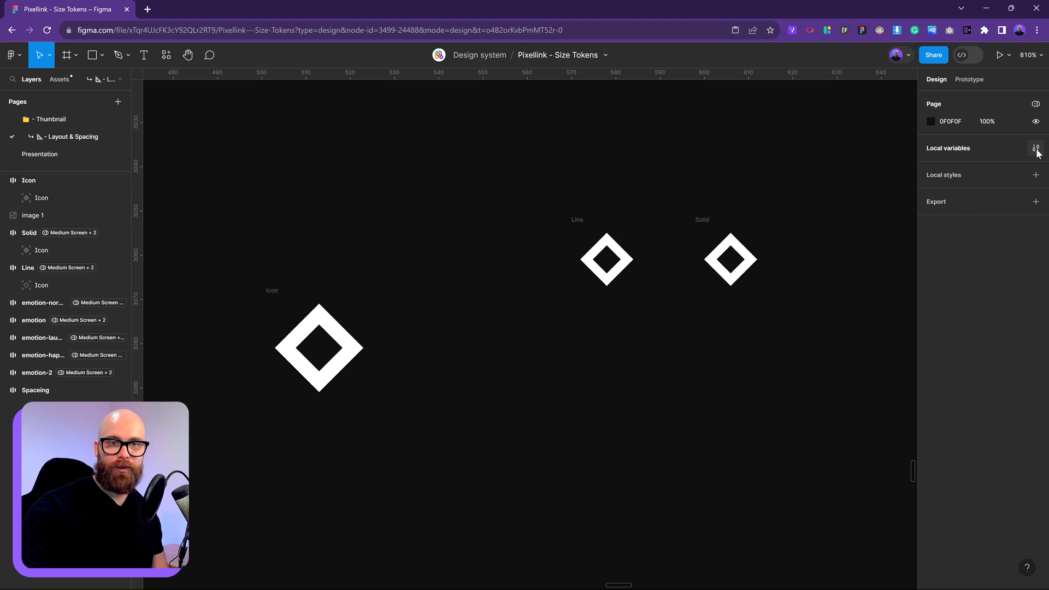
Show the Icon Size collection with its Icon-Screen-Size variable in local variables and open its options
click(1037, 147)
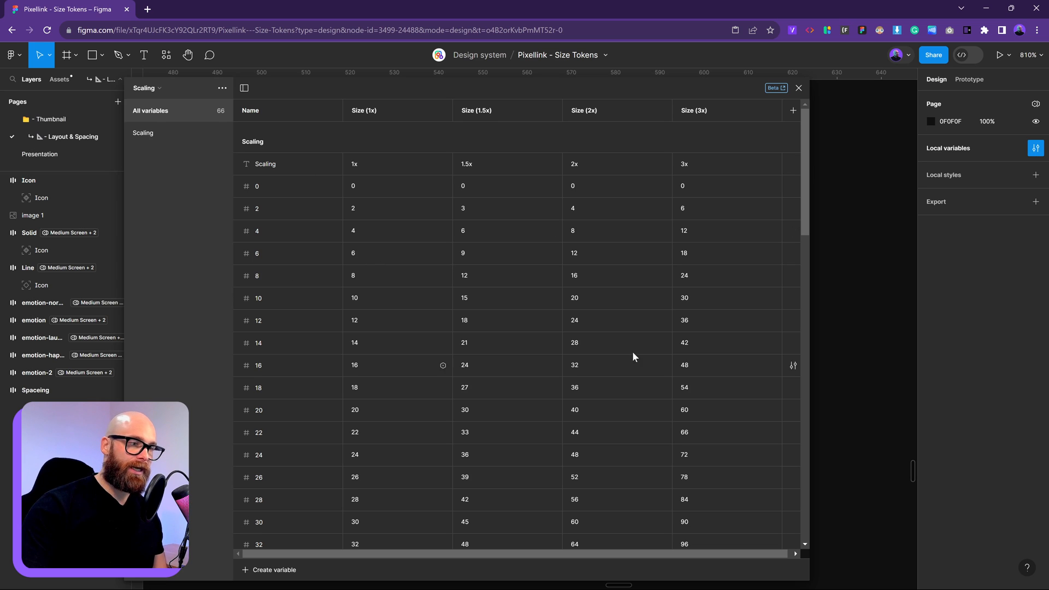
mouse_move(682, 152)
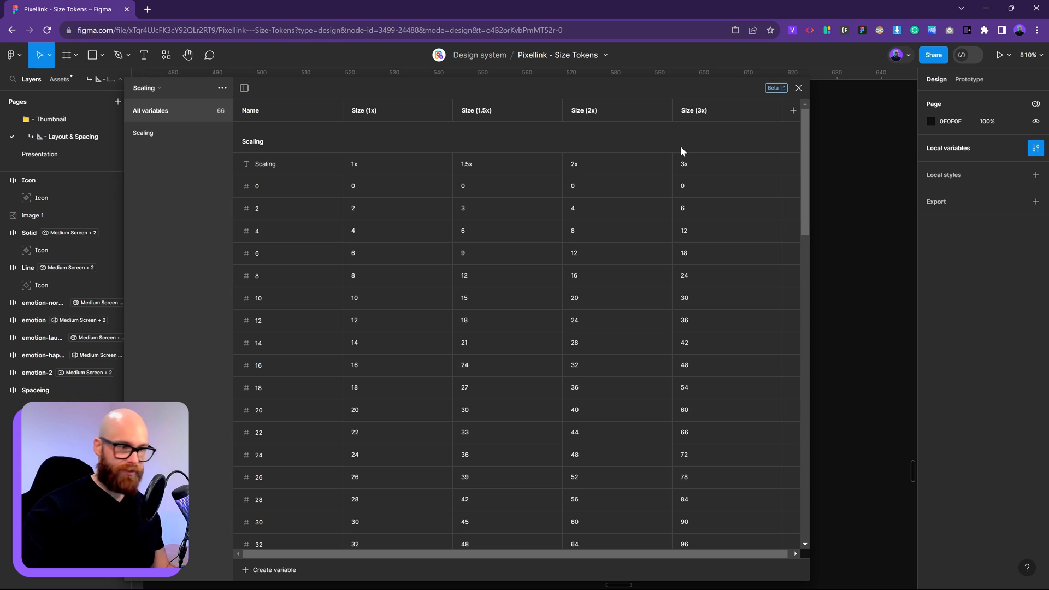
click(144, 87)
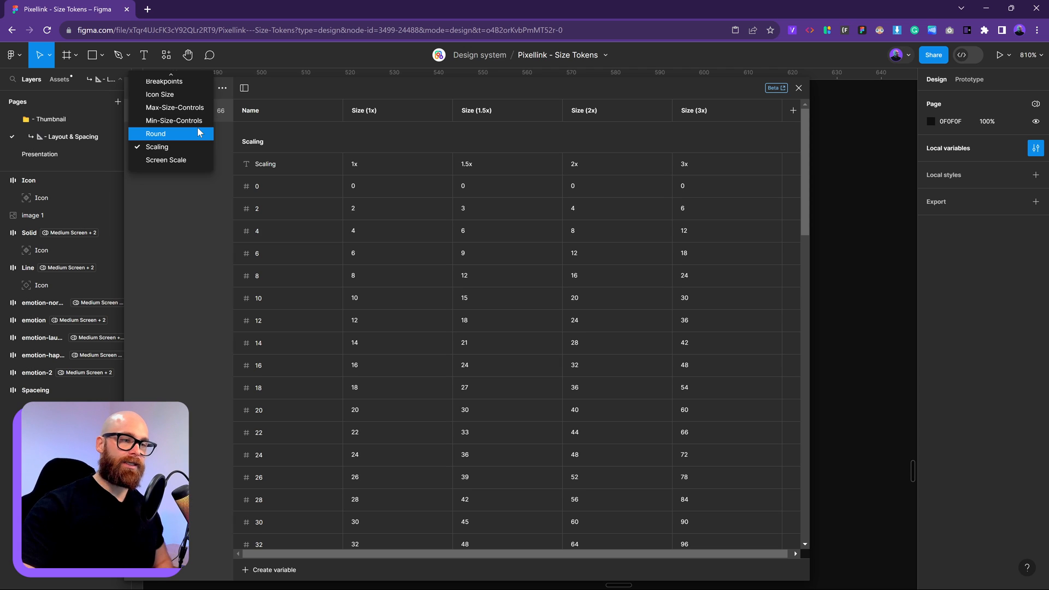
mouse_move(809, 154)
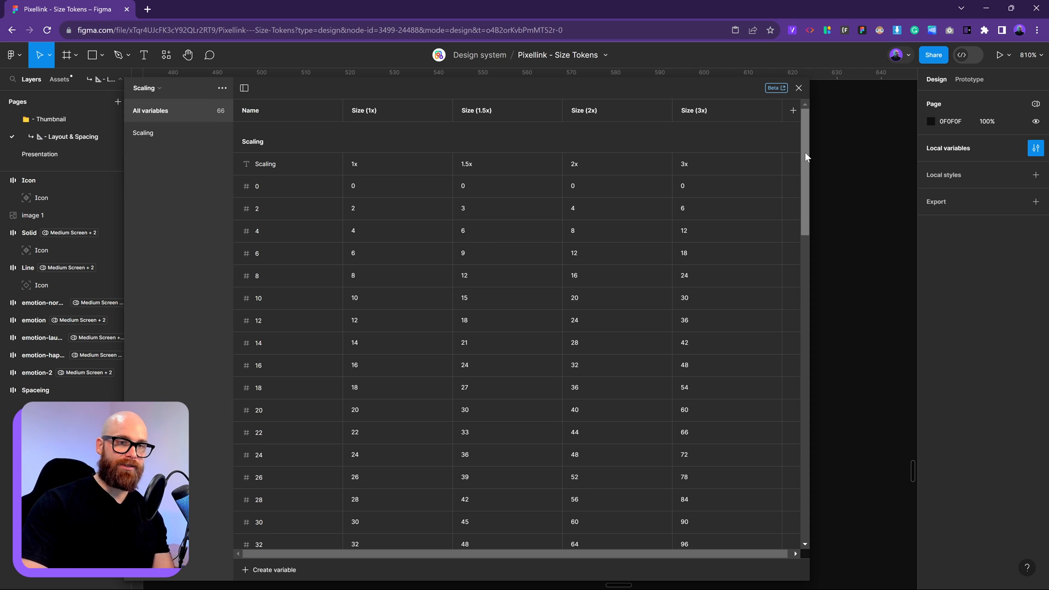
scroll(down, 3)
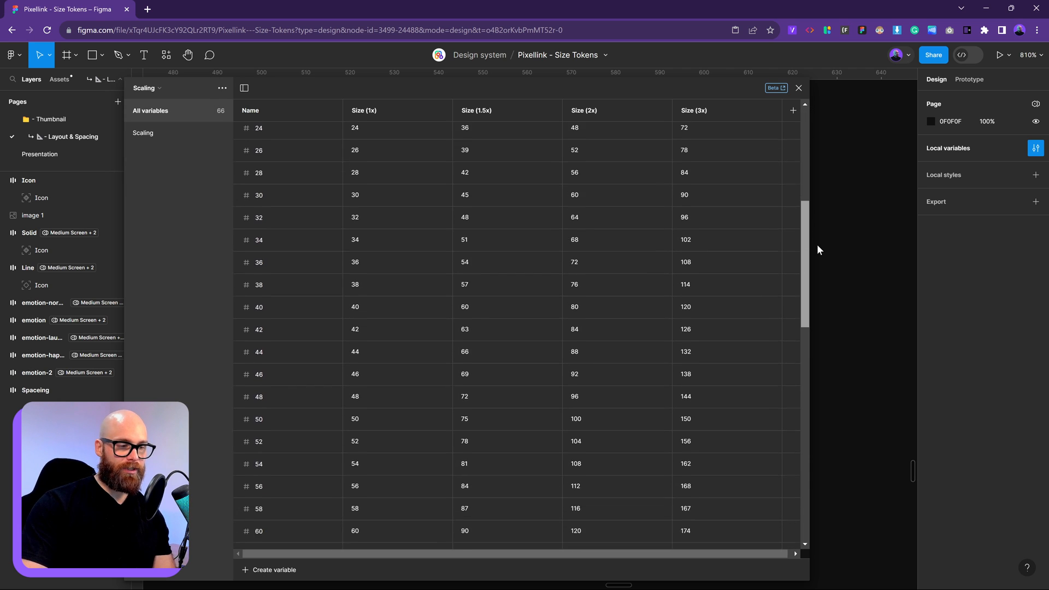
click(146, 87)
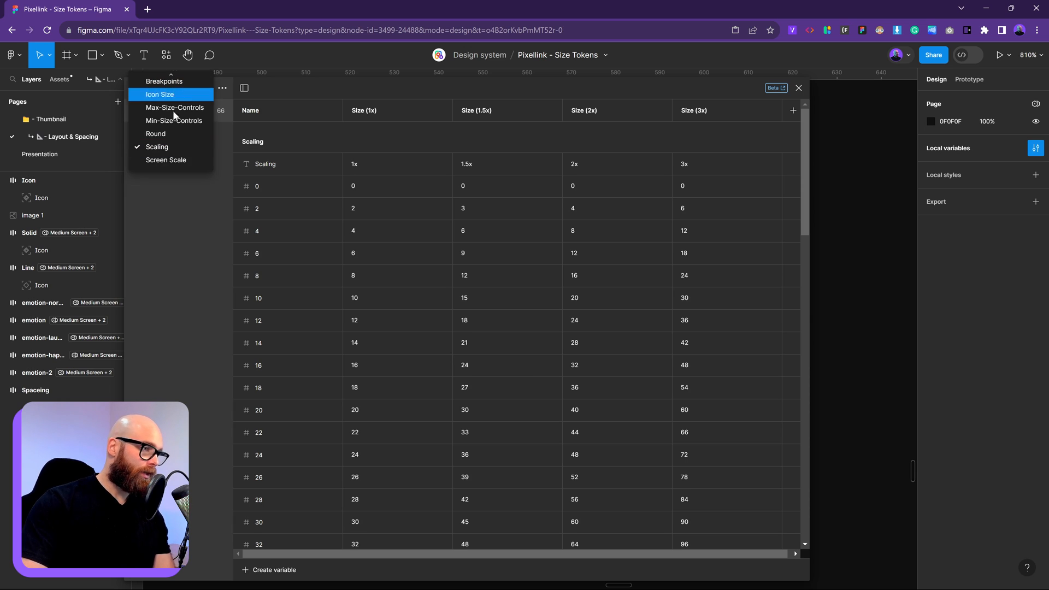
mouse_move(156, 147)
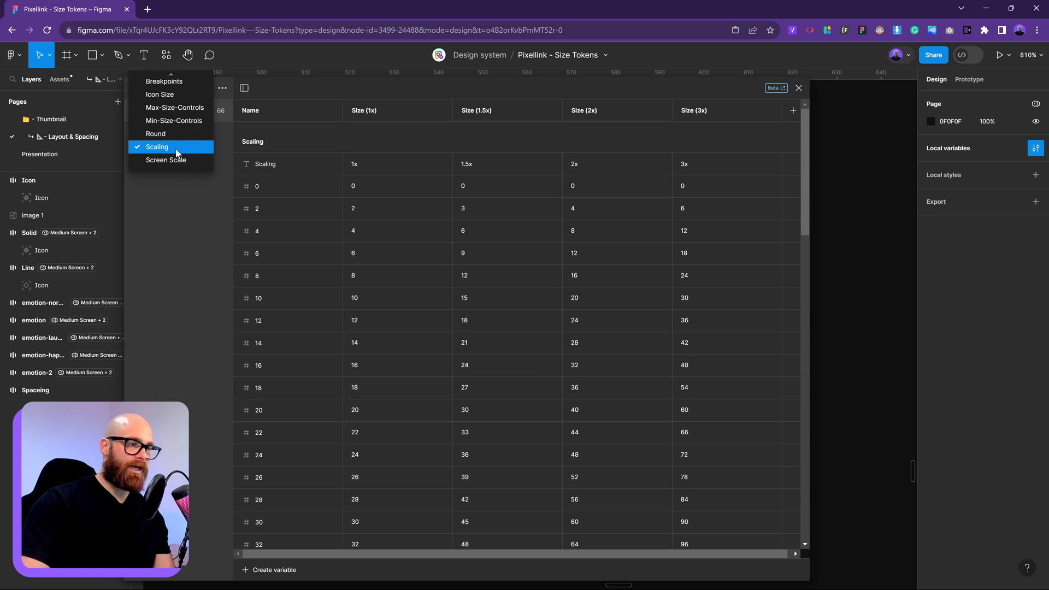
click(159, 94)
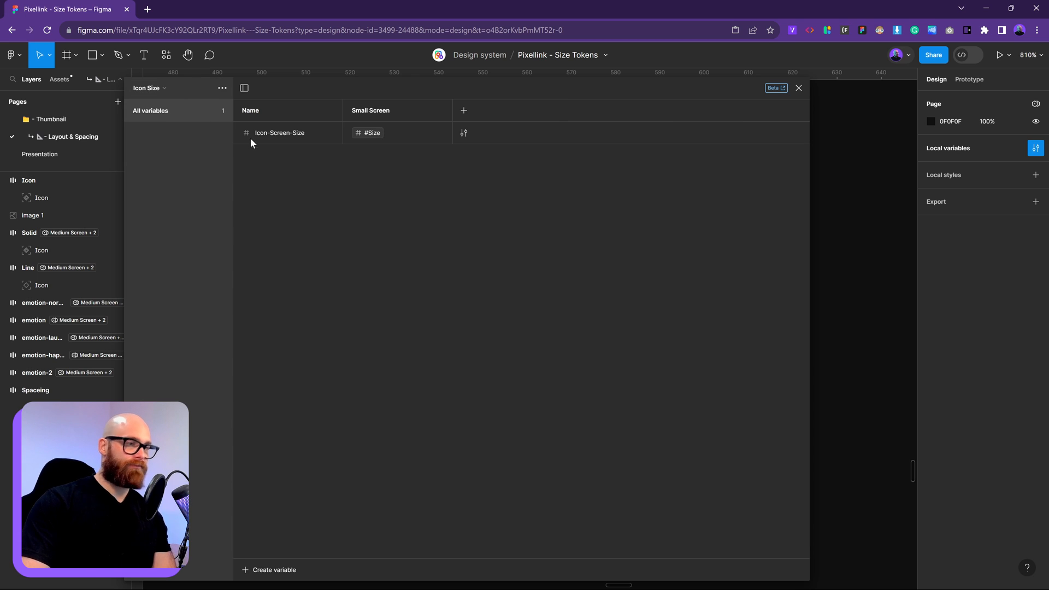
click(149, 87)
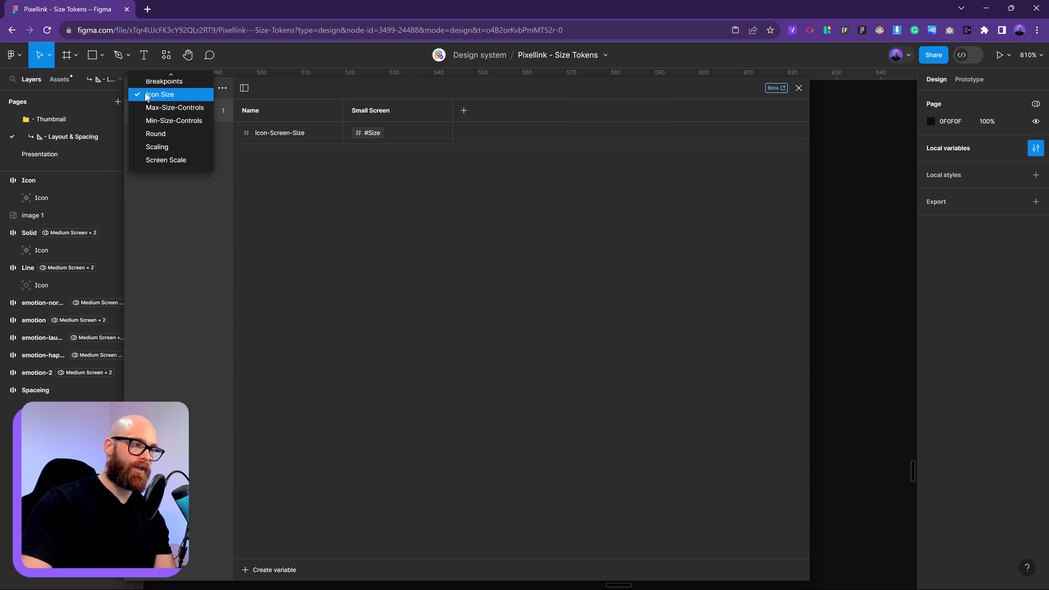
click(160, 94)
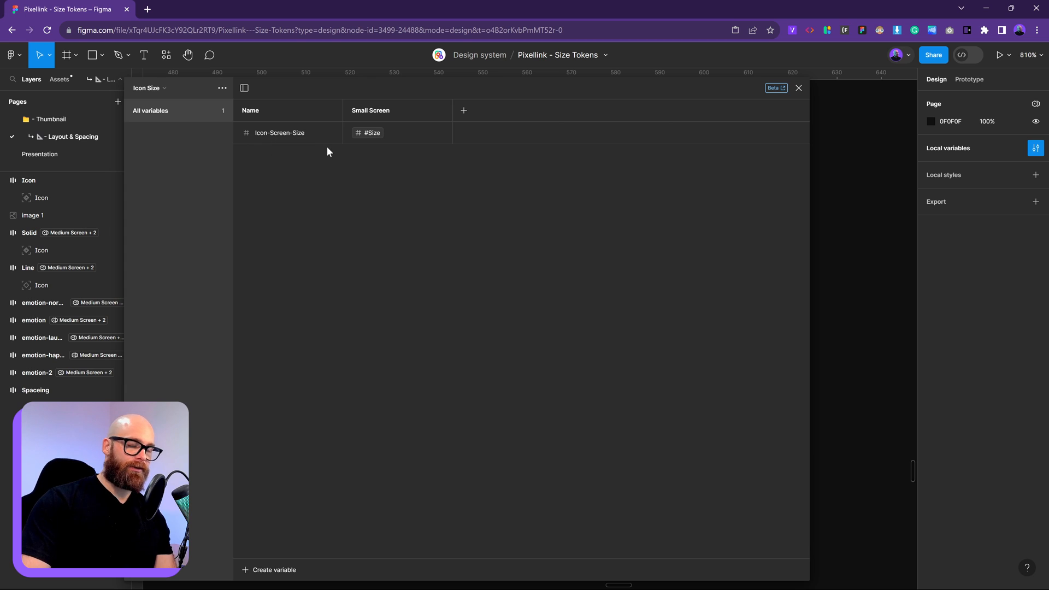
mouse_move(445, 181)
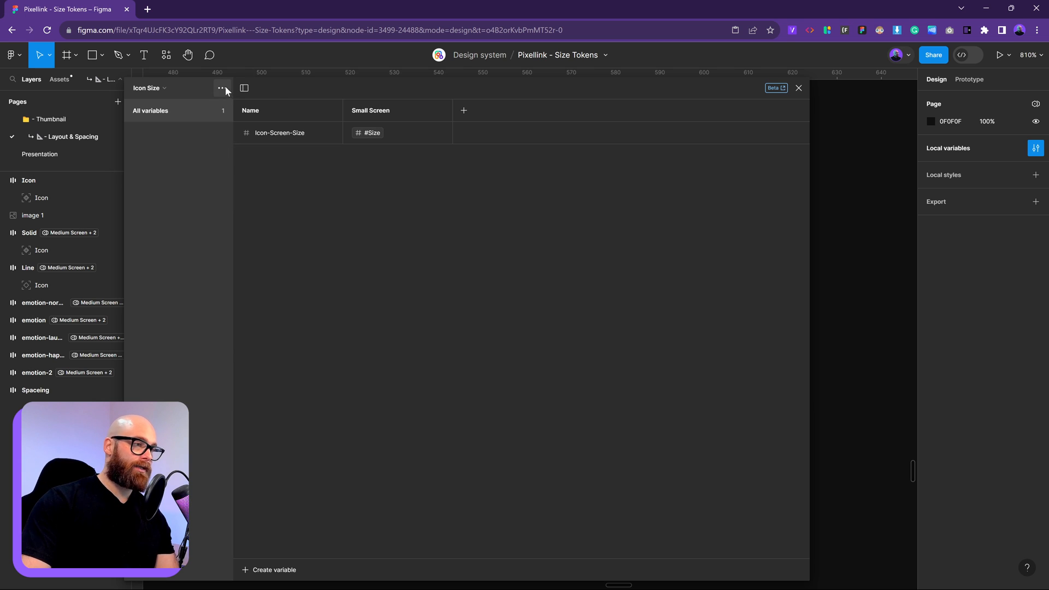
click(222, 87)
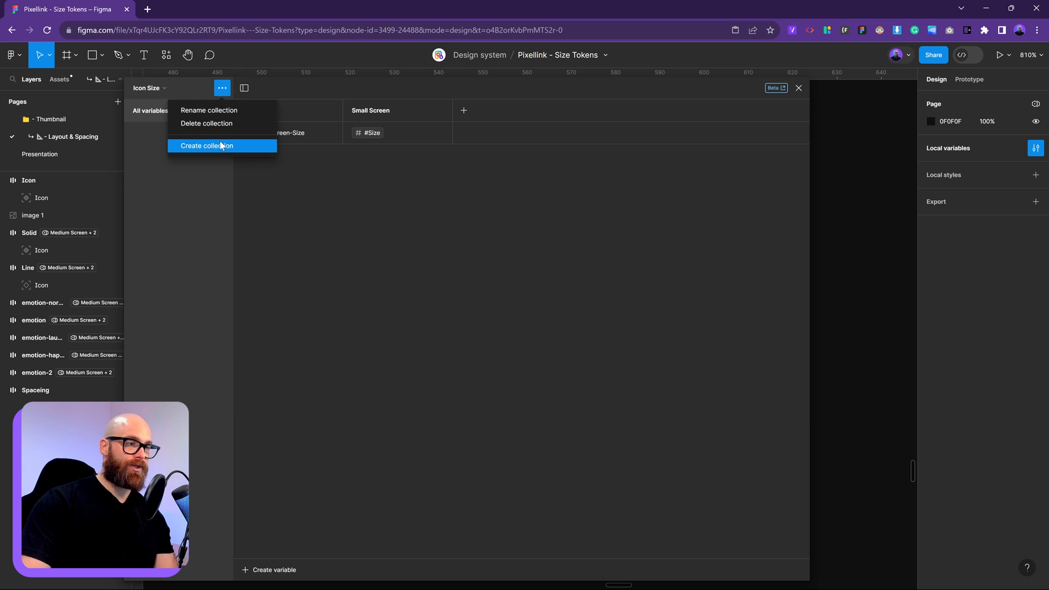
Create a new variable collection named Icon-Size and bring up the variable type choices
click(206, 146)
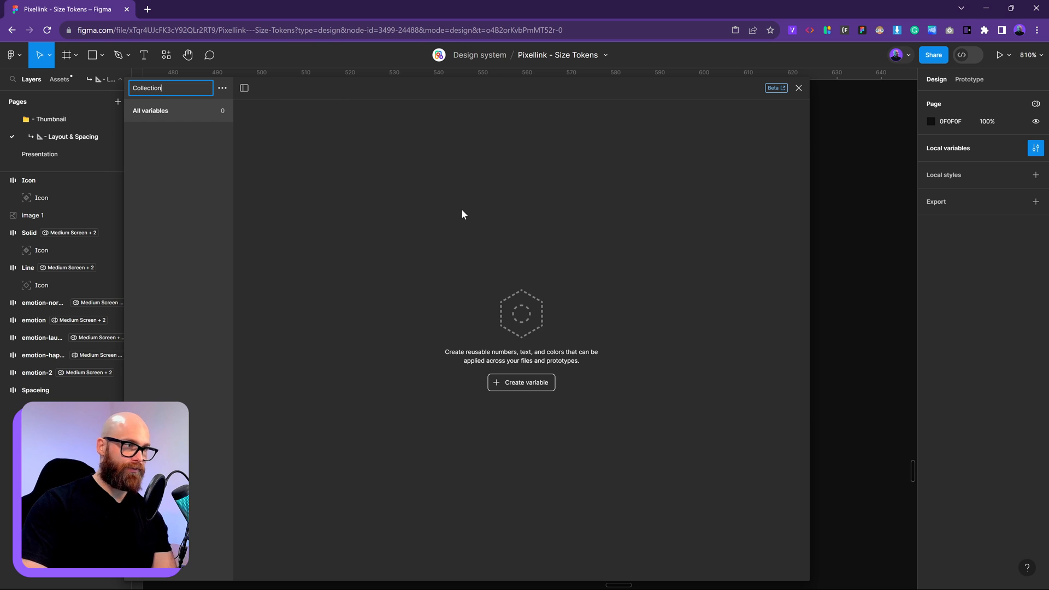
key(Ctrl+a)
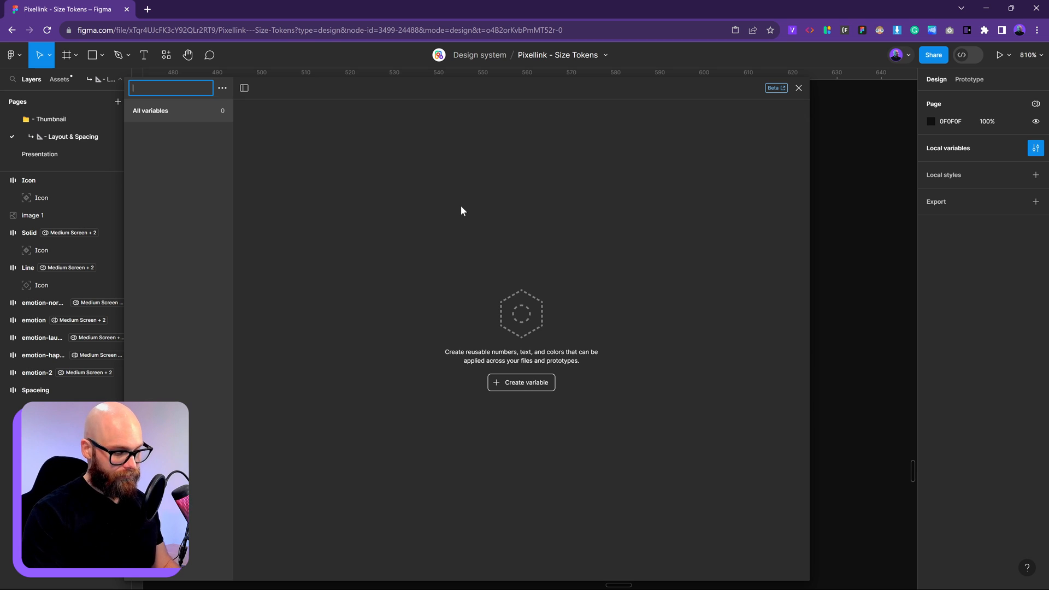
text(I)
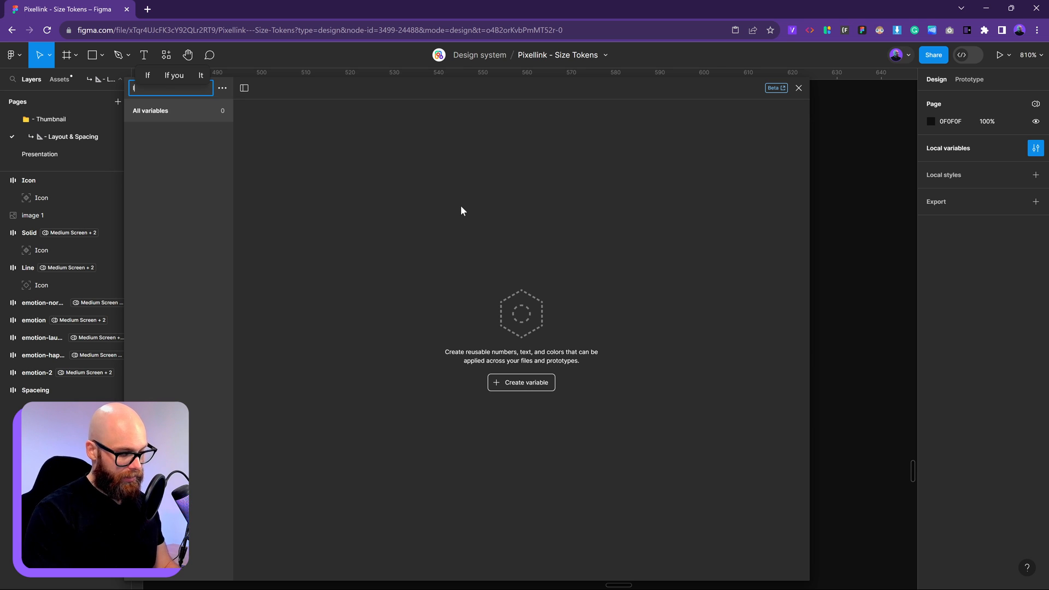
text(Icon-Size)
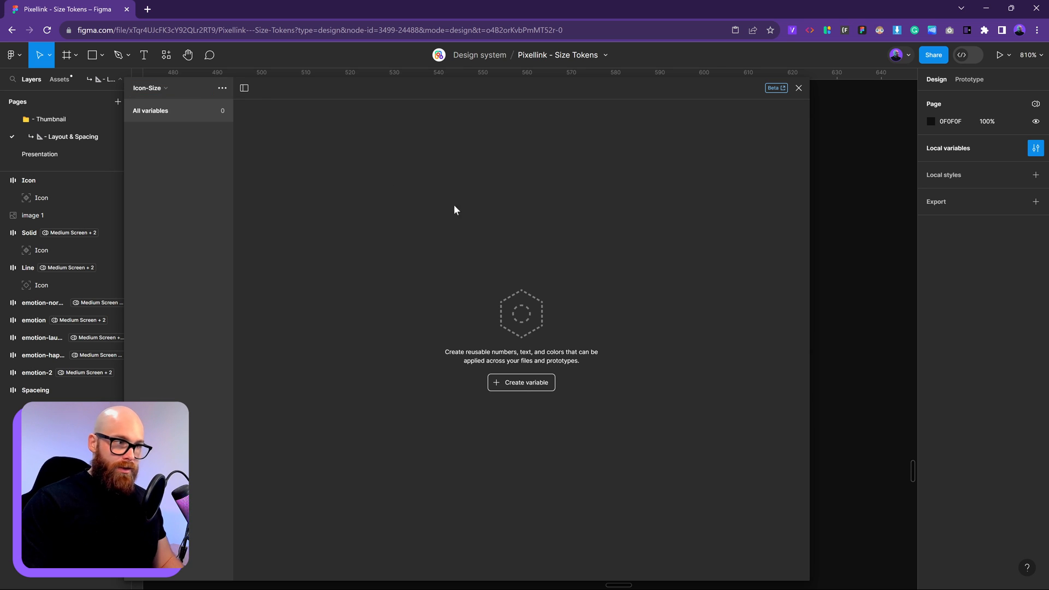
click(521, 383)
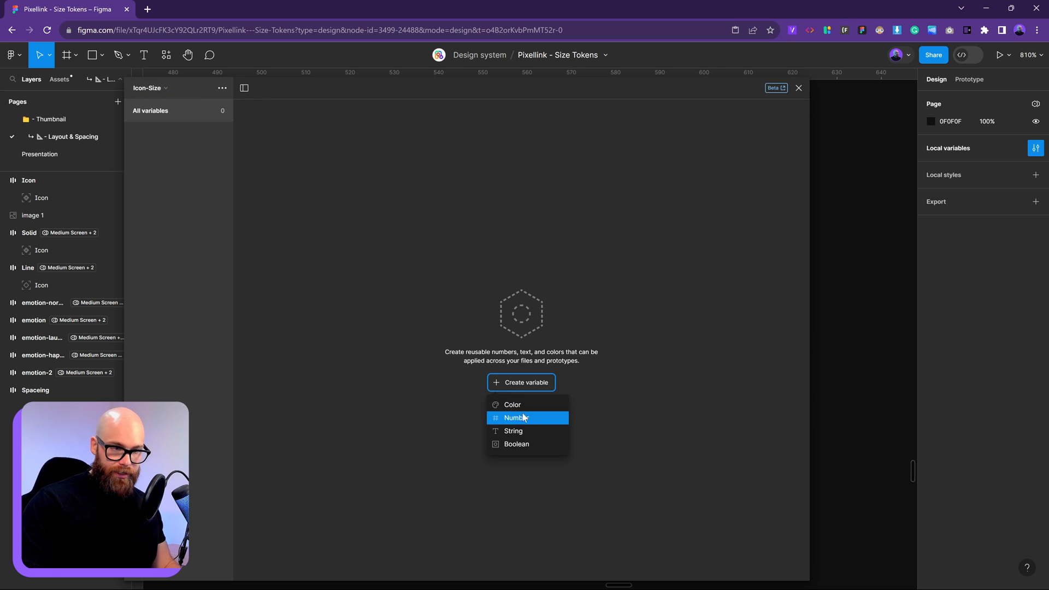
Add a number variable Size valued 16 and rename its first mode to S
click(516, 418)
text(S)
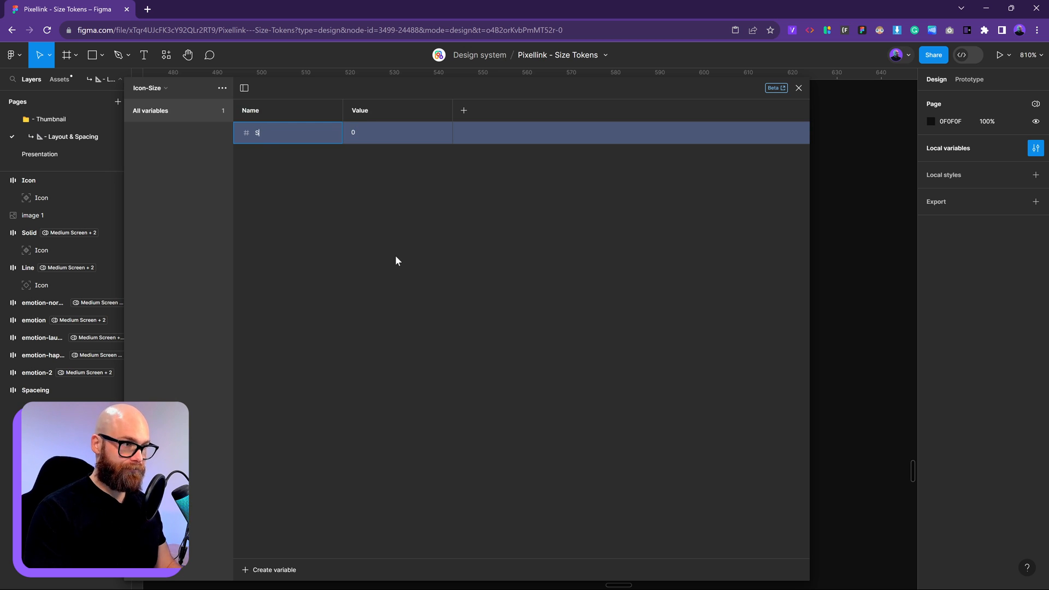
text(ize)
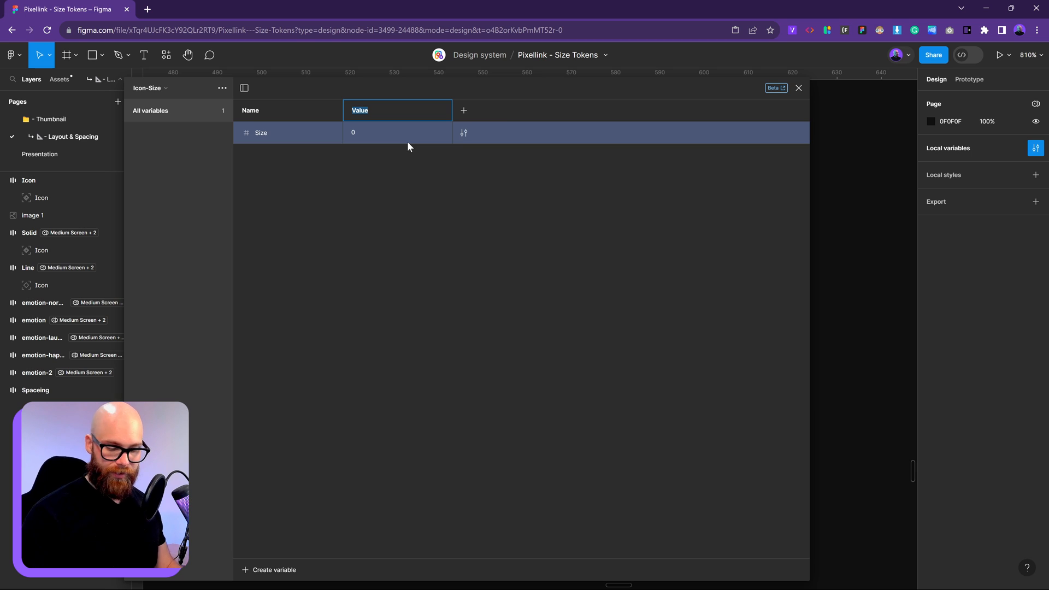
text(16)
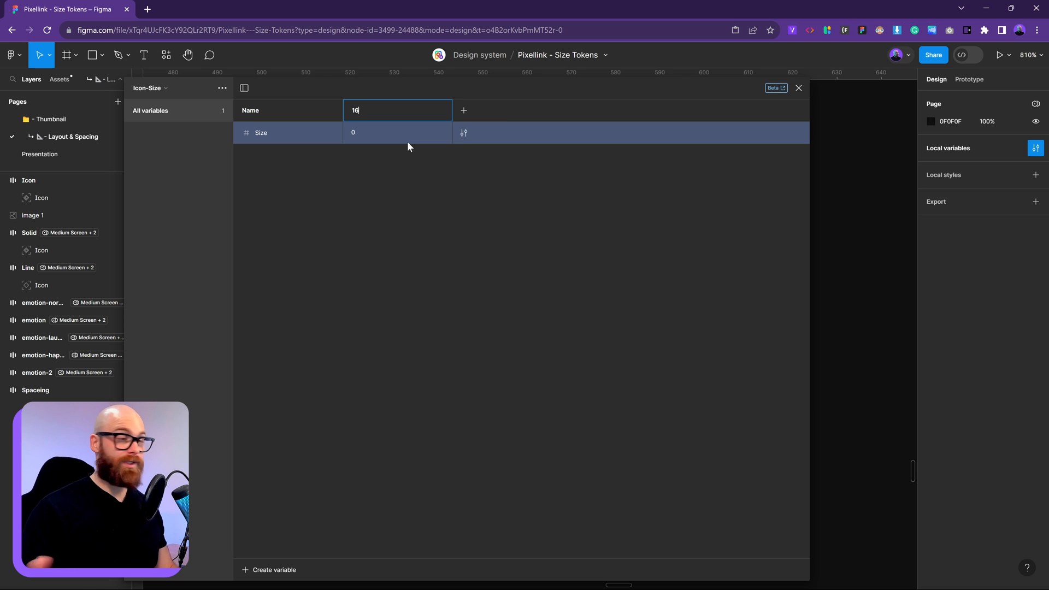
mouse_move(442, 137)
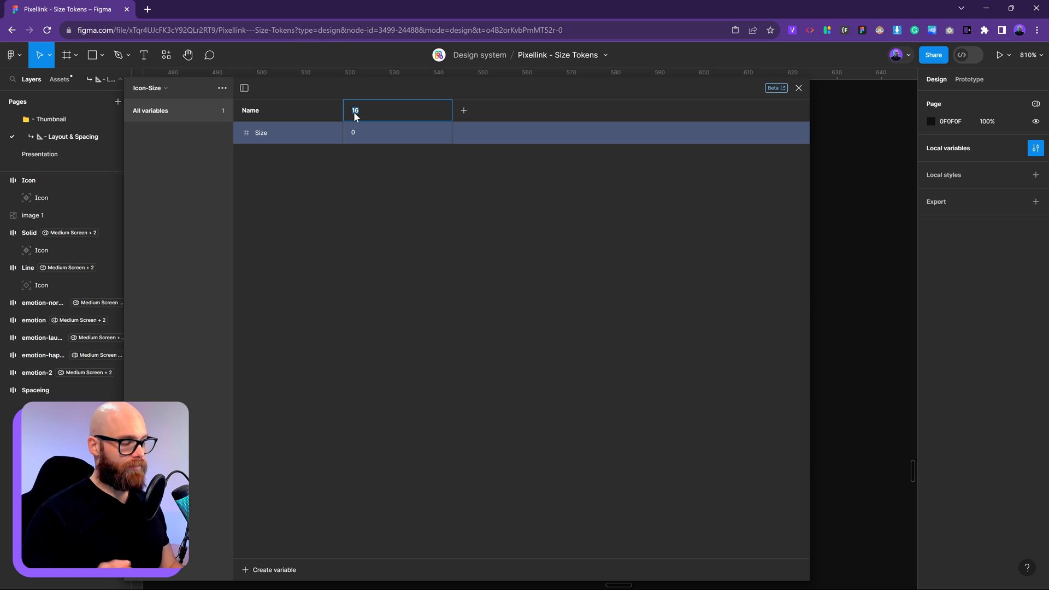
text(S)
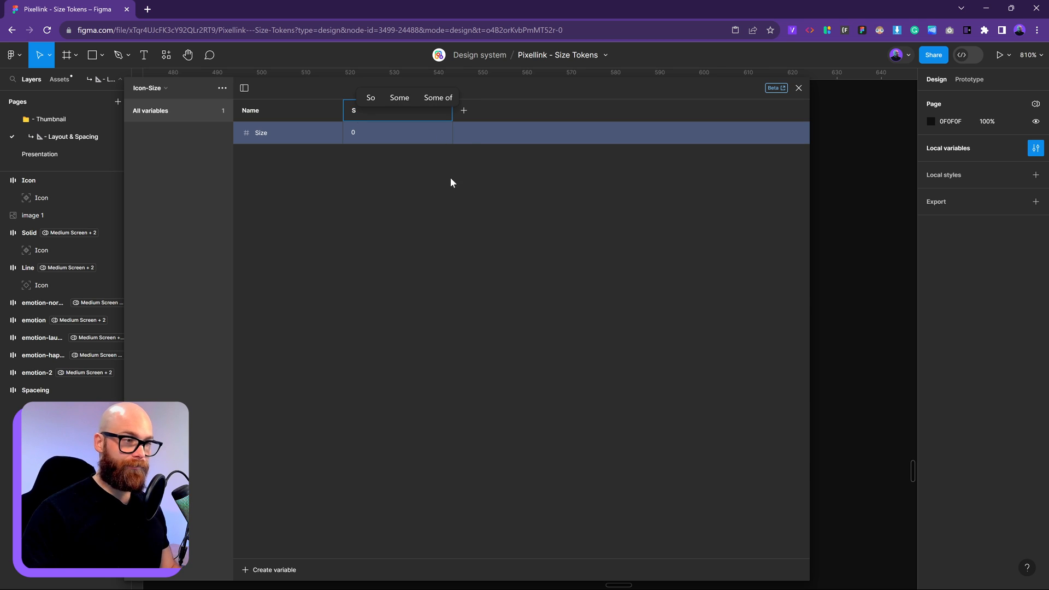
Add modes M, L and XL so Size reads 16, 24, 32 and 48 across S to XL
click(463, 110)
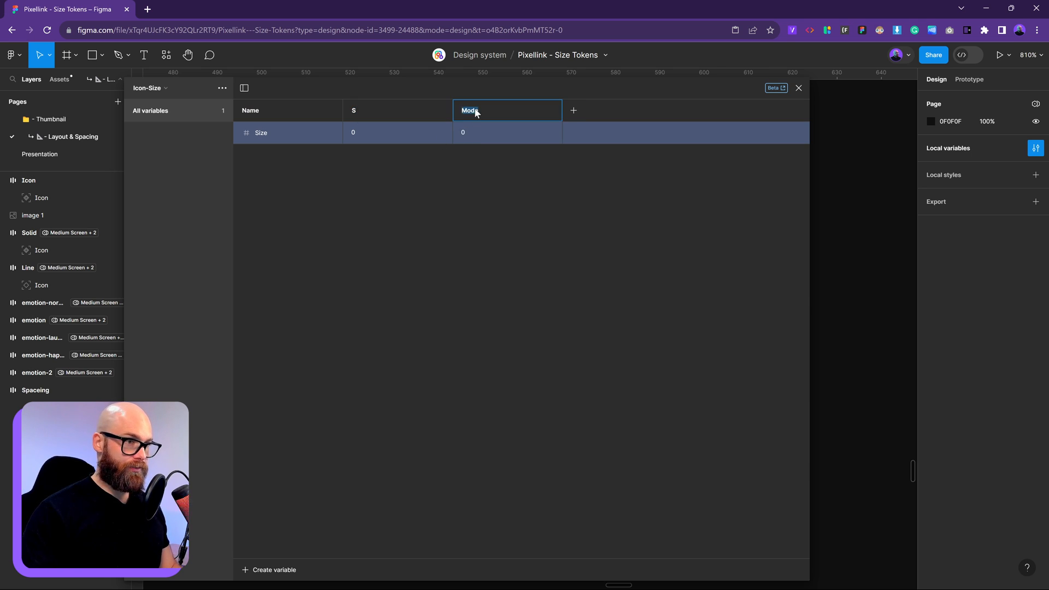
double_click(470, 110)
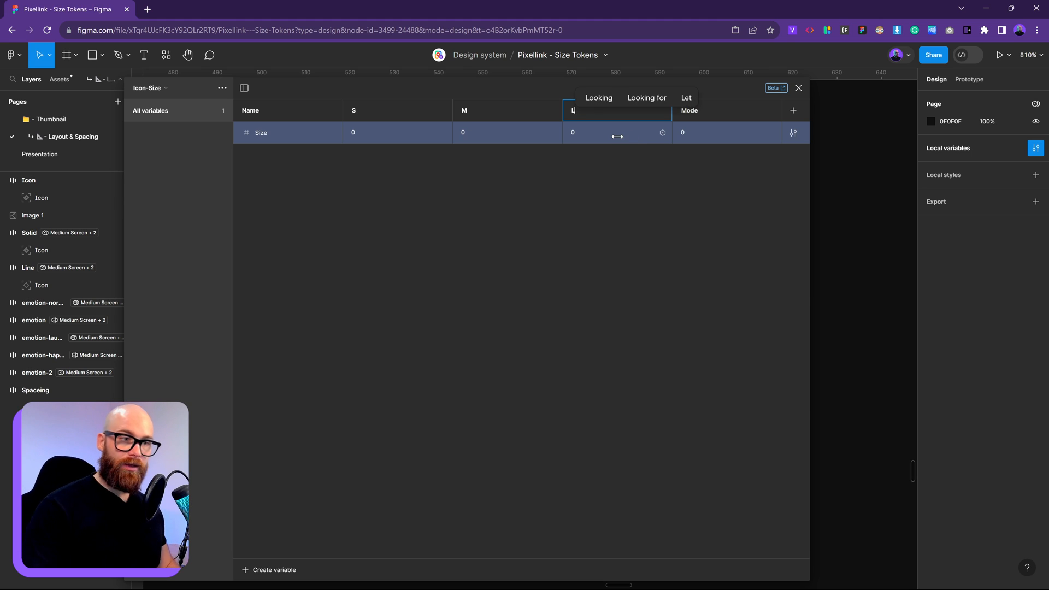
mouse_move(699, 115)
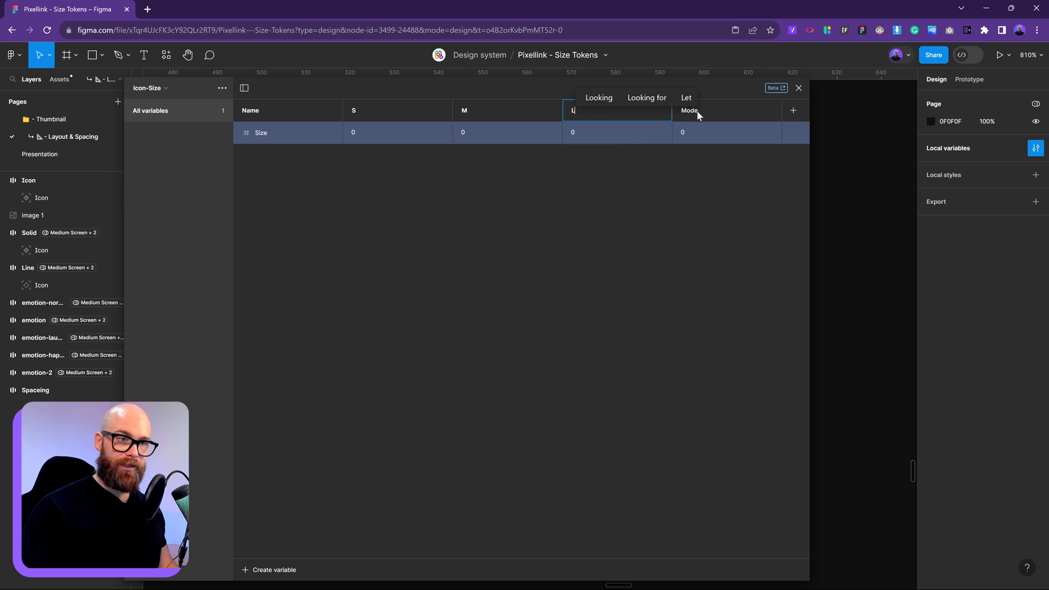
click(689, 110)
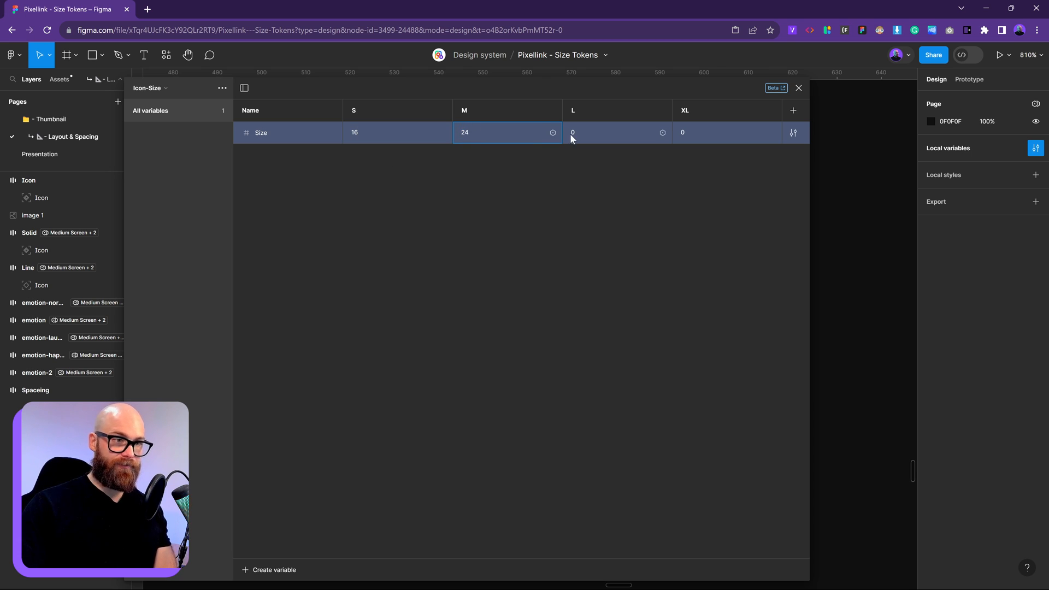
text(32)
click(728, 132)
text(48)
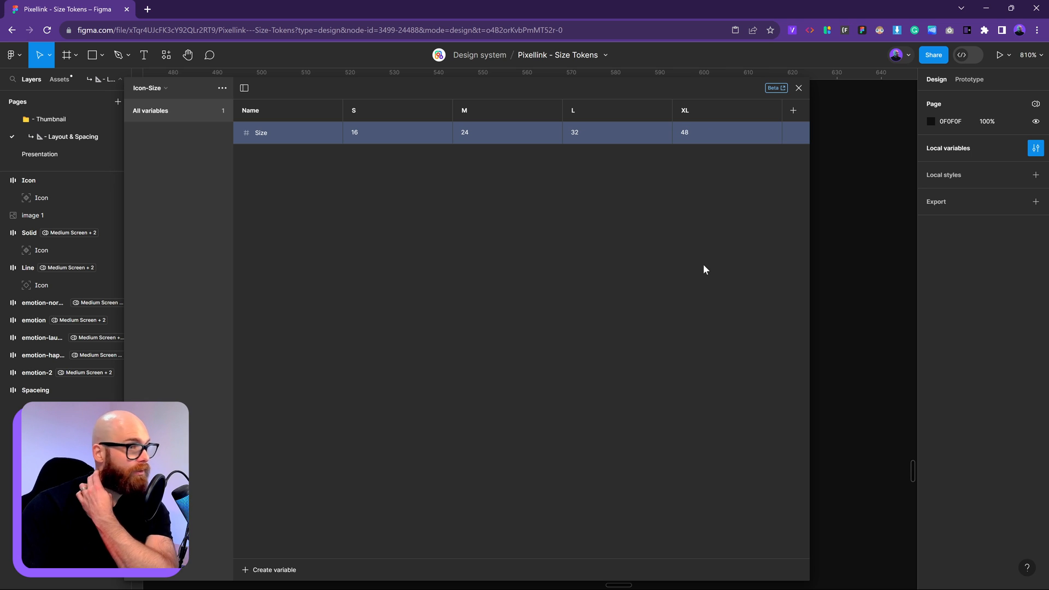
mouse_move(414, 150)
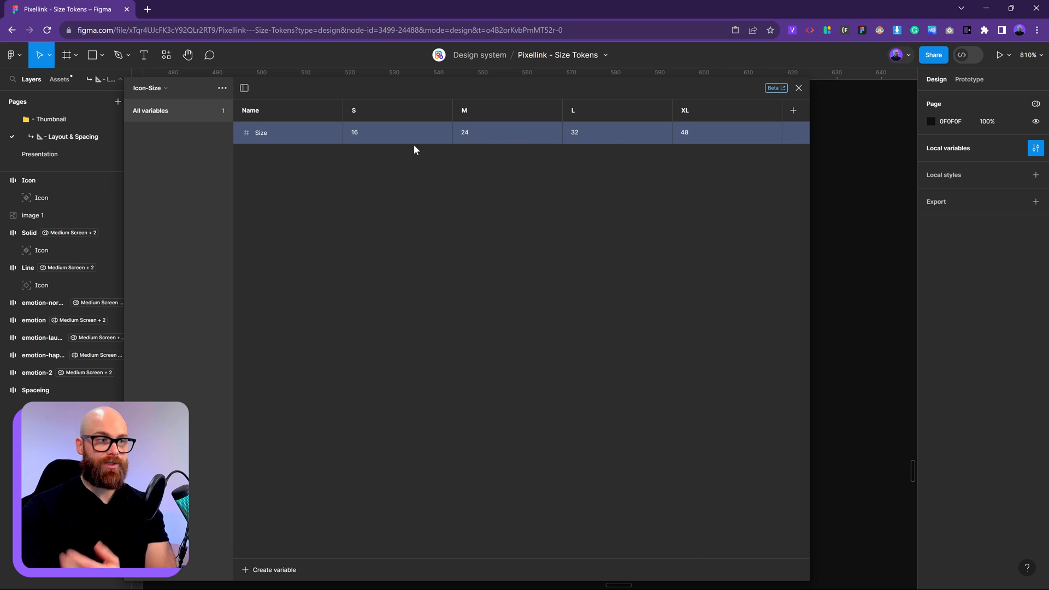
mouse_move(469, 145)
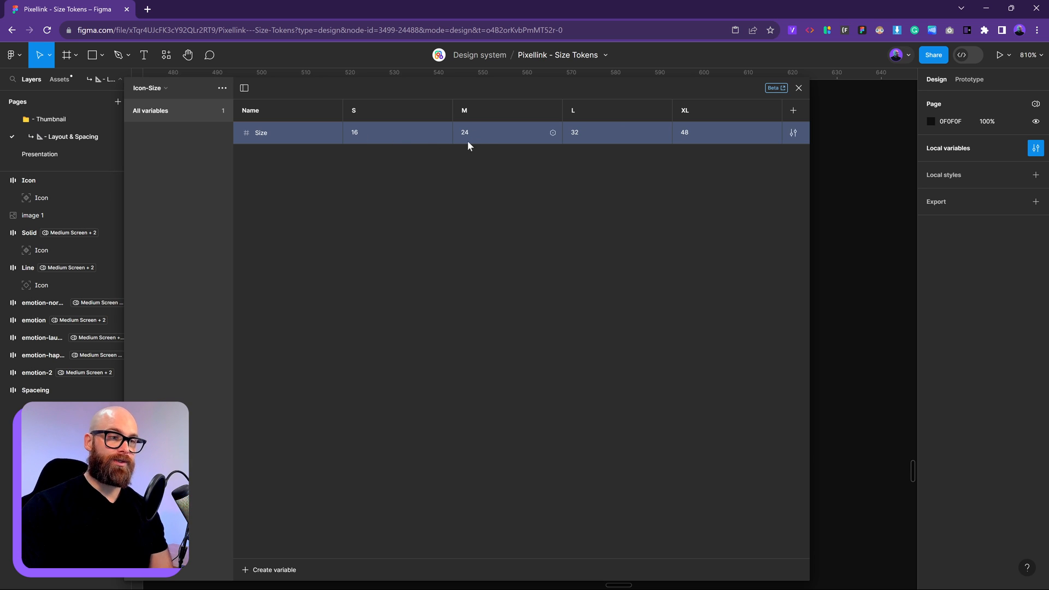
mouse_move(770, 132)
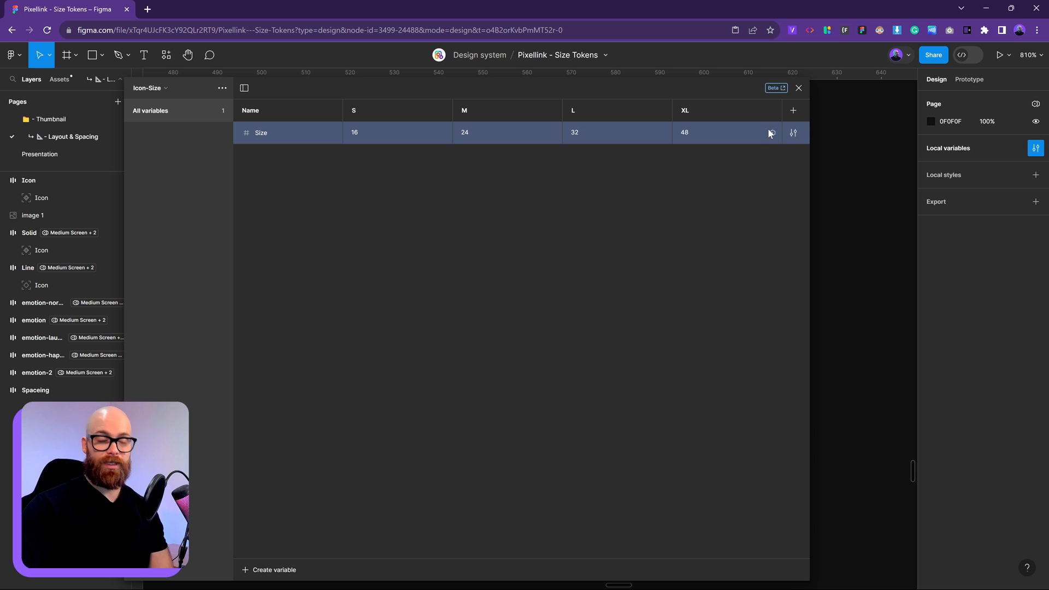
mouse_move(712, 187)
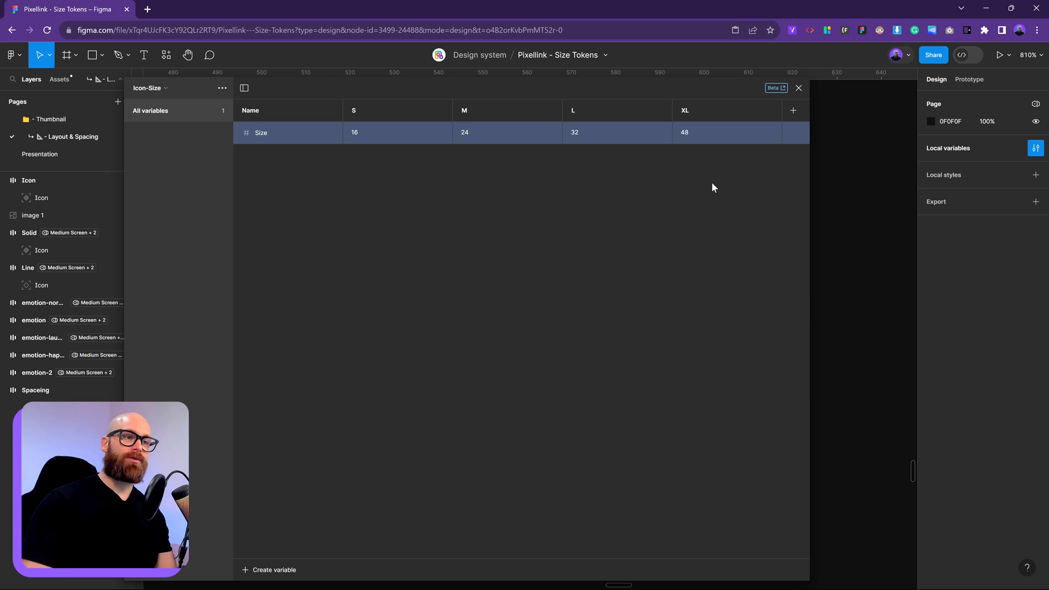
mouse_move(874, 111)
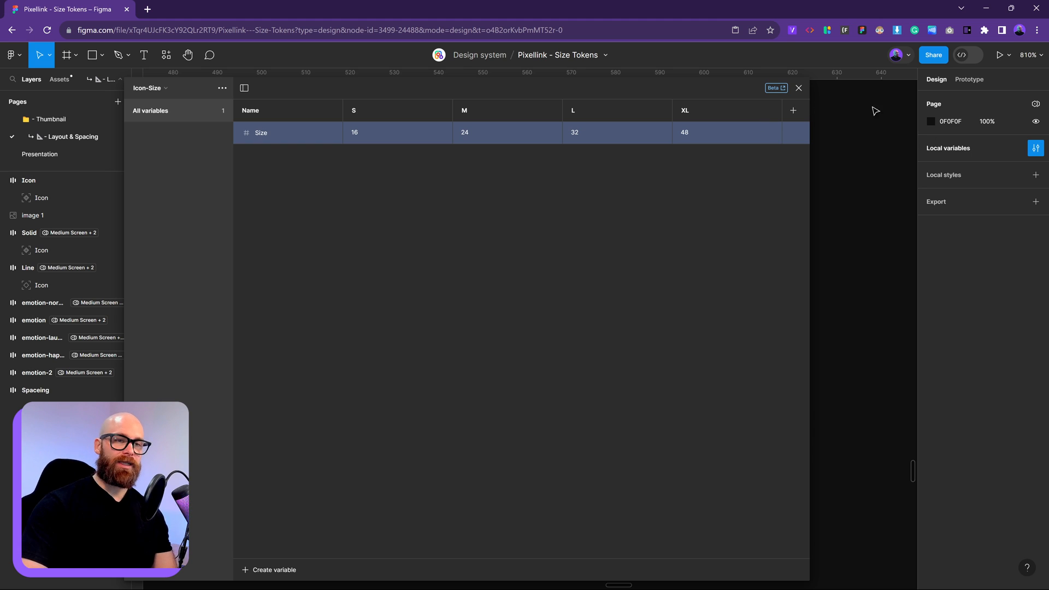
mouse_move(325, 115)
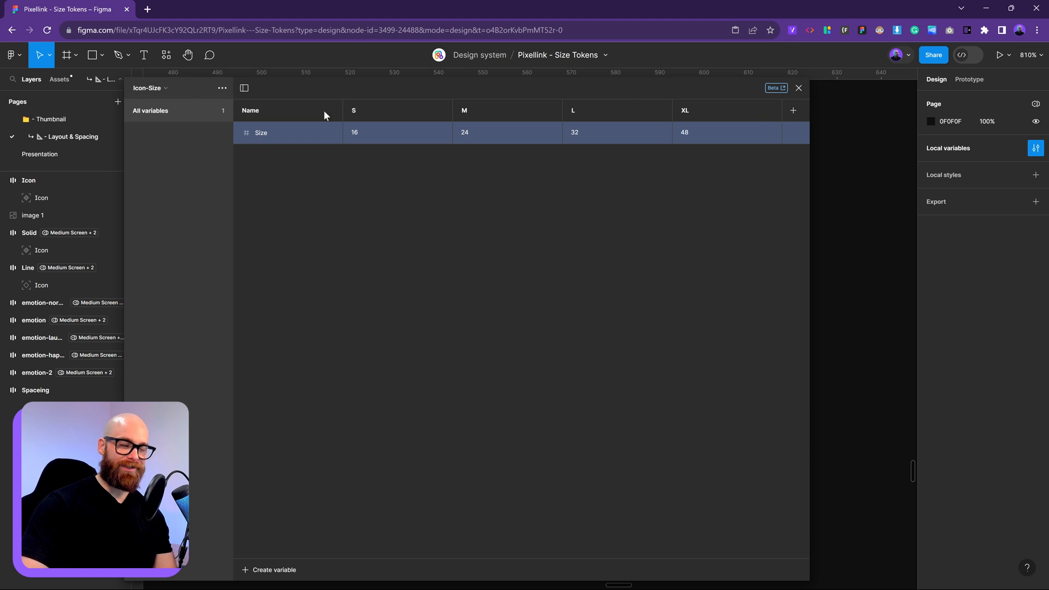
mouse_move(793, 111)
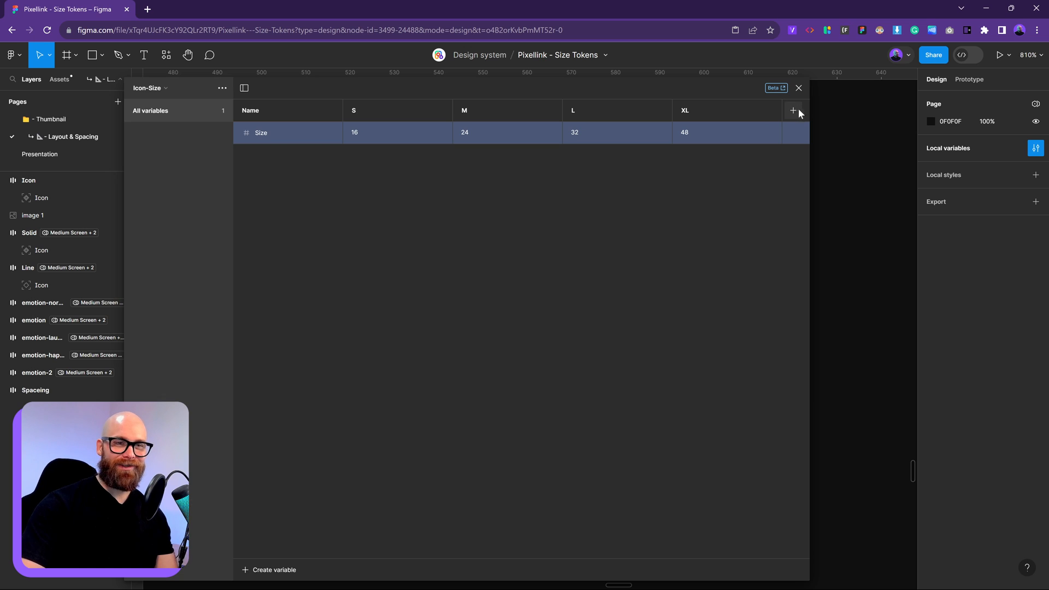
mouse_move(370, 144)
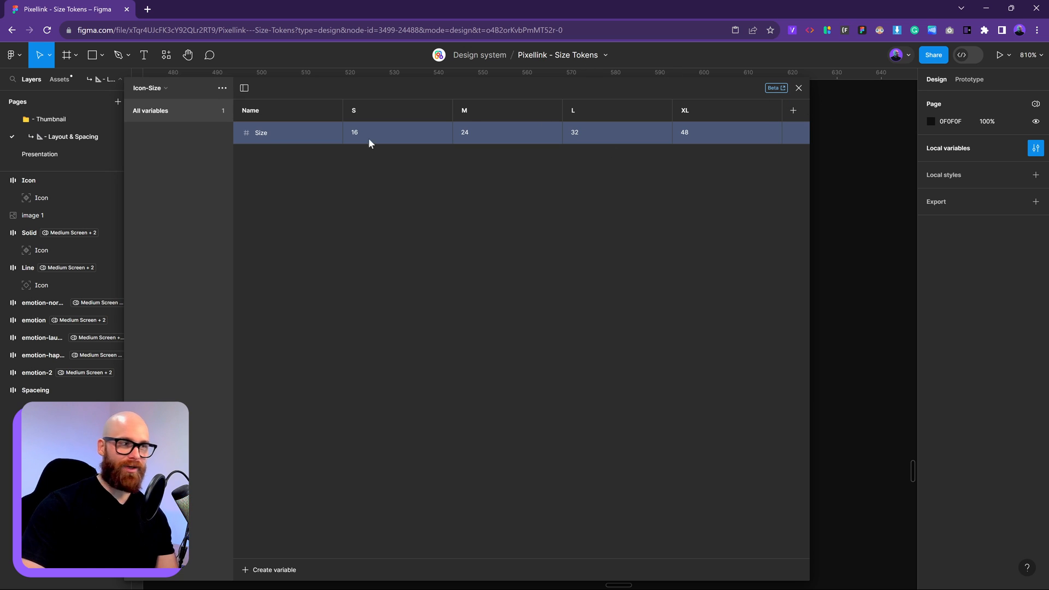
mouse_move(323, 180)
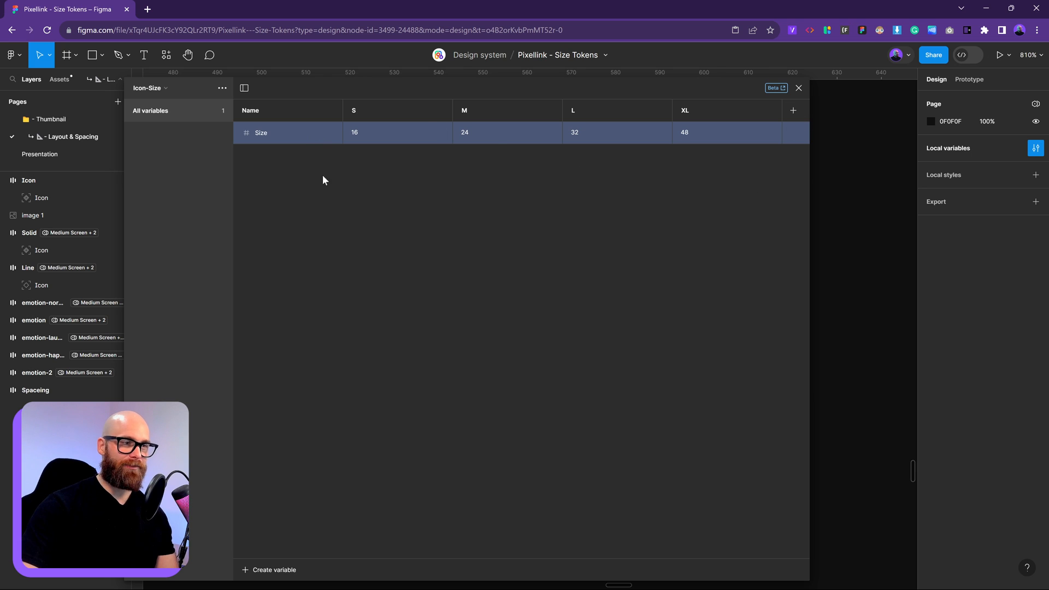
mouse_move(386, 189)
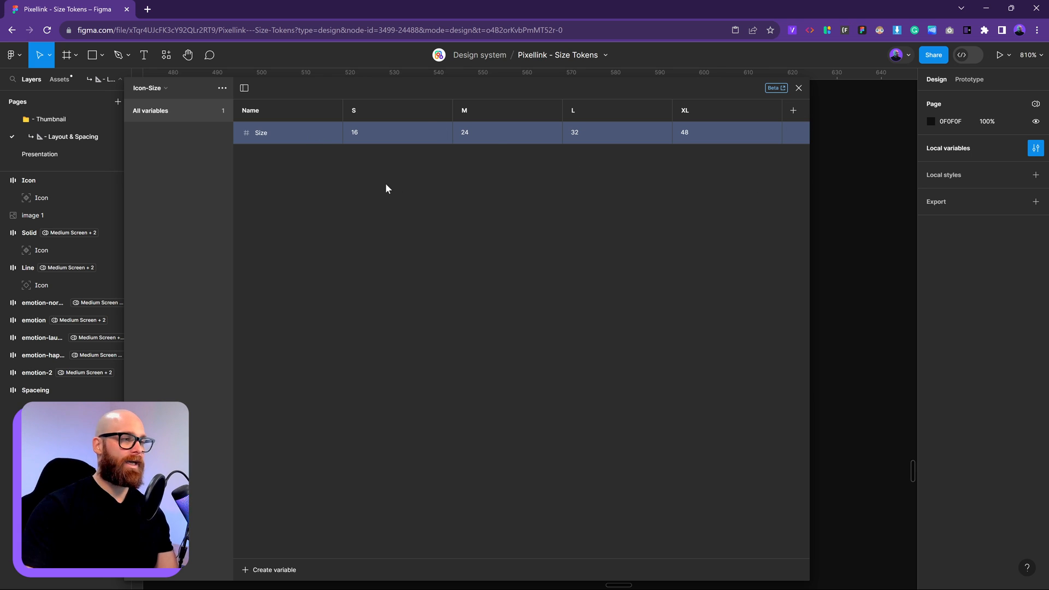
mouse_move(152, 87)
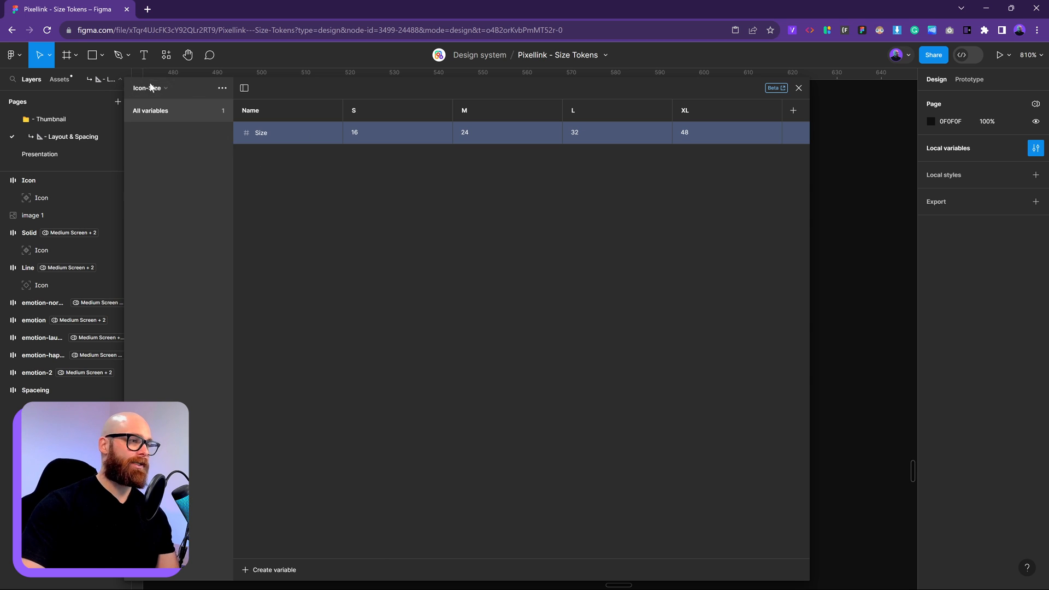
Review the Scaling and Screen Scale collections, then return to the Icon-Size collection
click(149, 87)
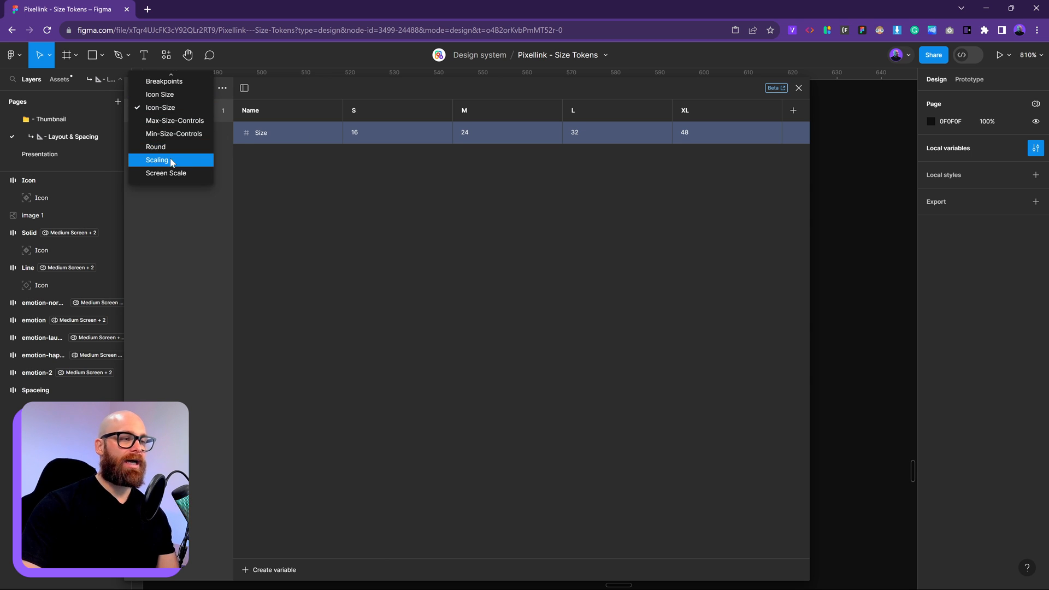
click(157, 160)
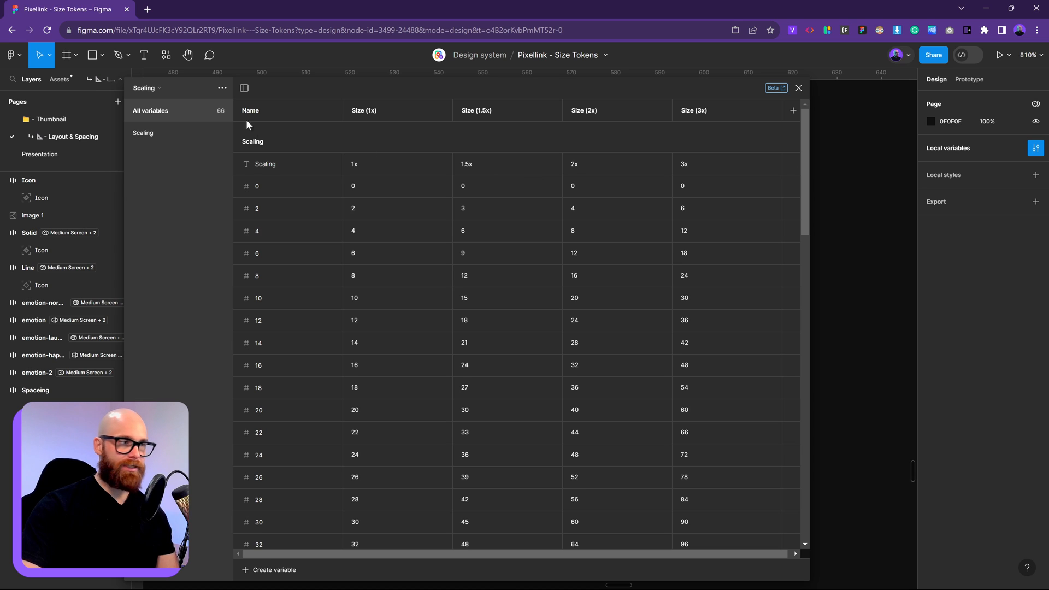
click(145, 88)
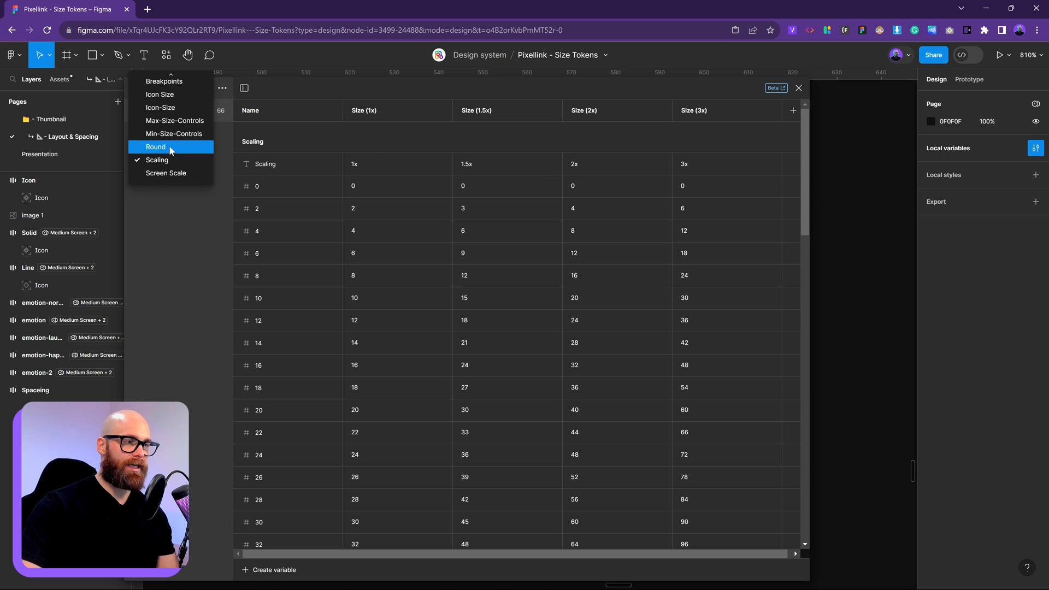
click(165, 173)
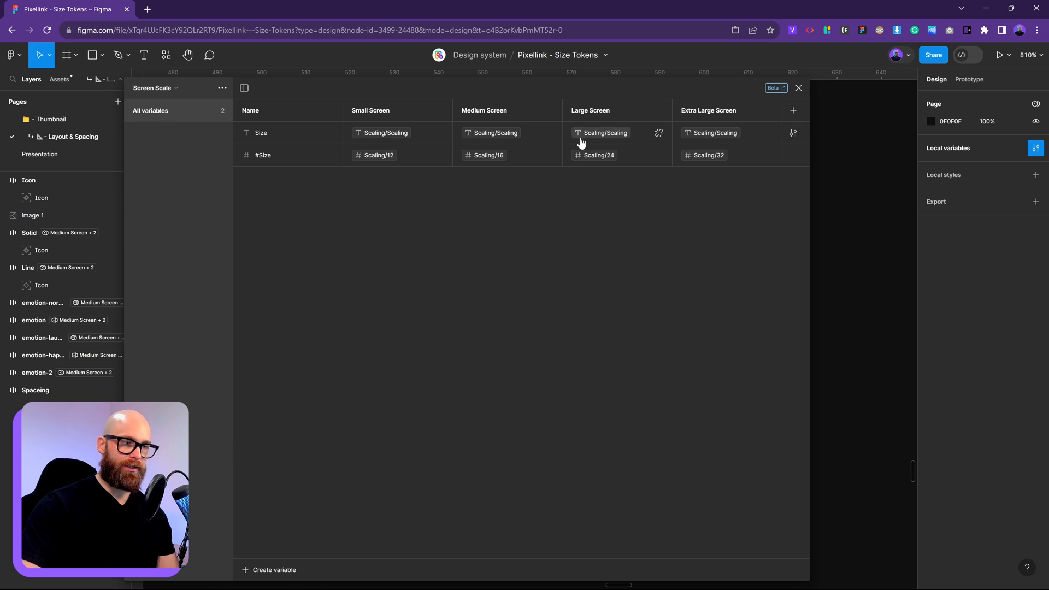
click(153, 87)
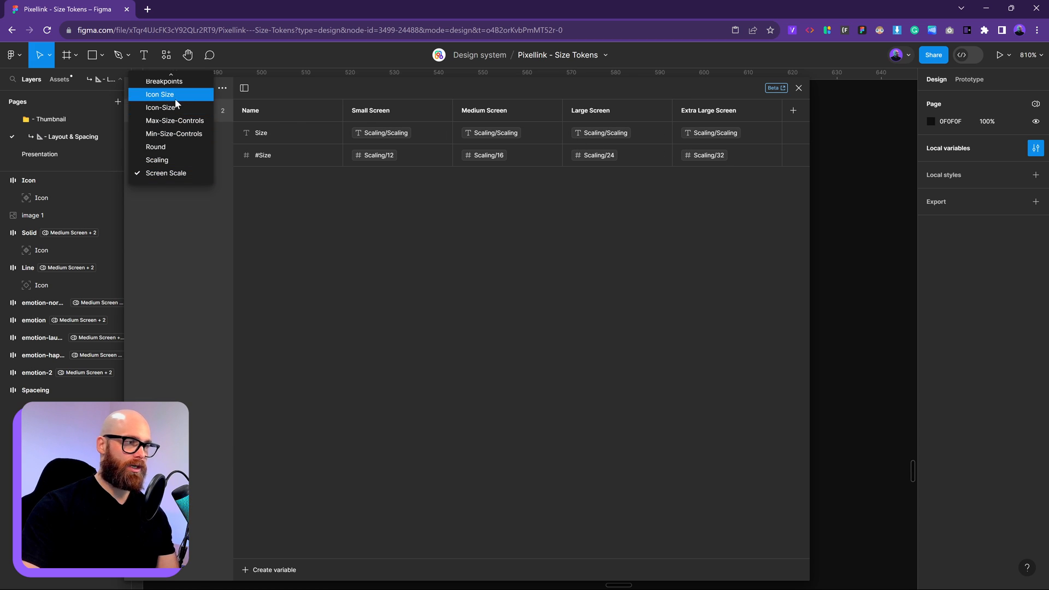
click(161, 108)
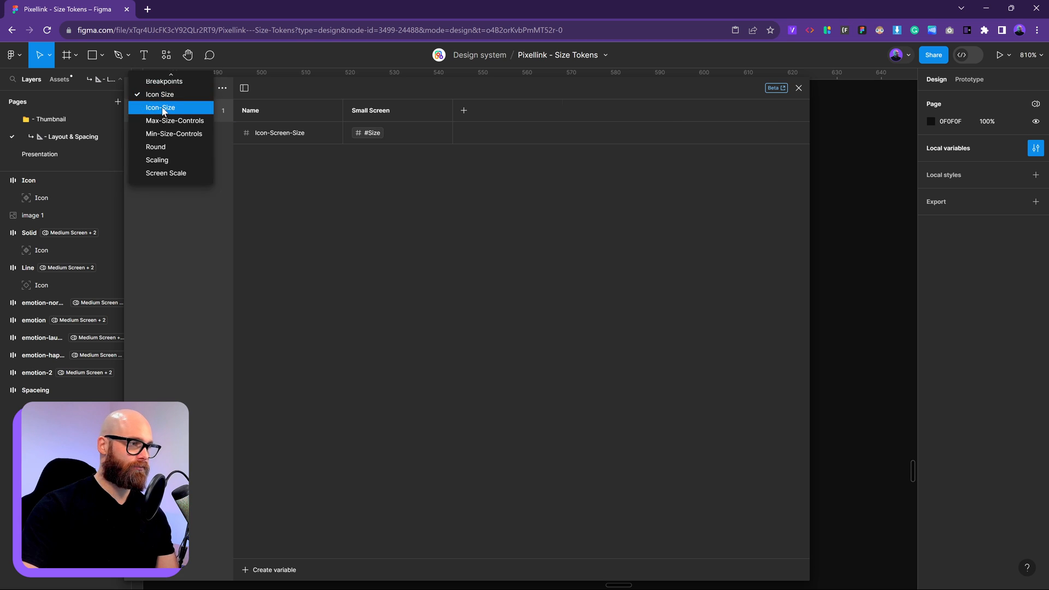
click(160, 108)
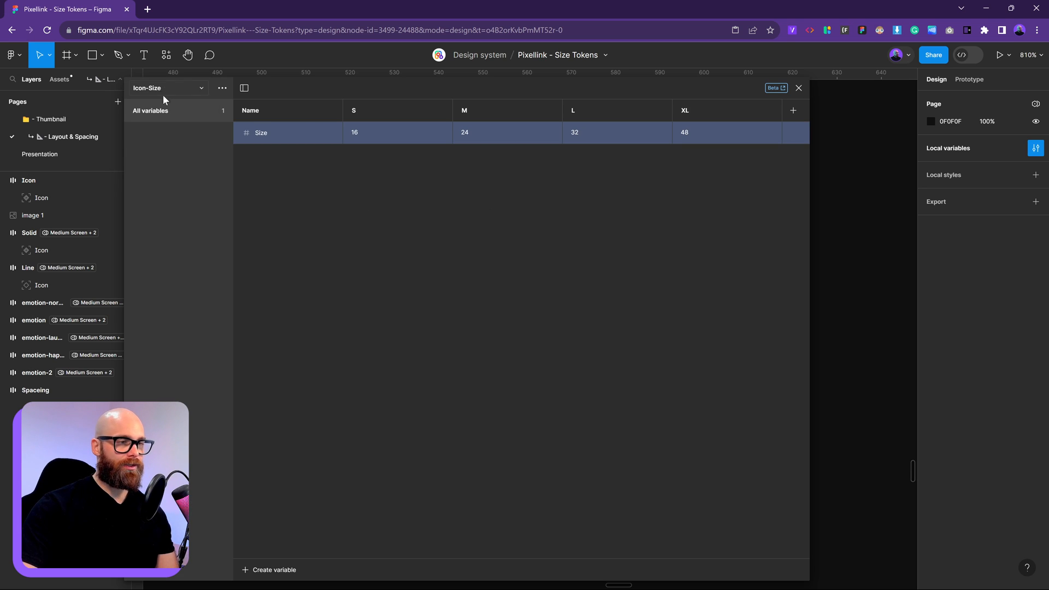
mouse_move(728, 466)
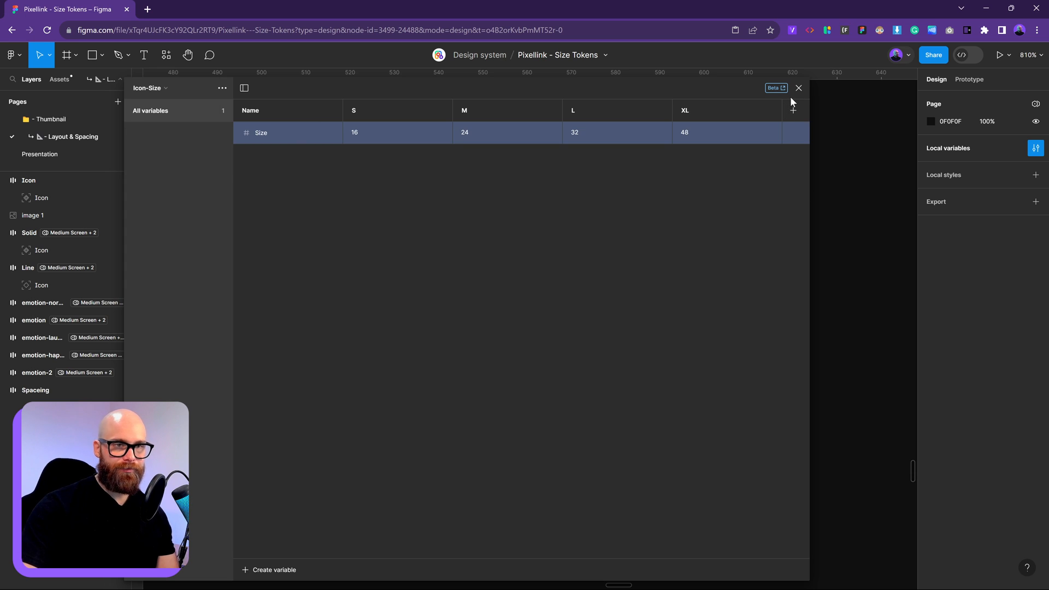
Close the variables table and browse the Apply variable list for the Icon frame's width
click(798, 87)
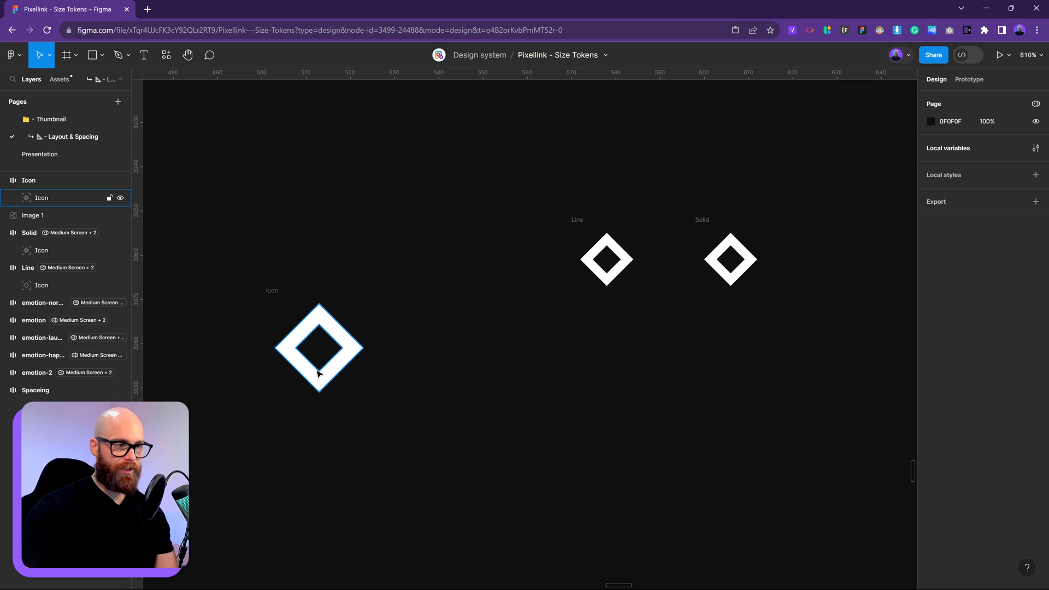
click(318, 347)
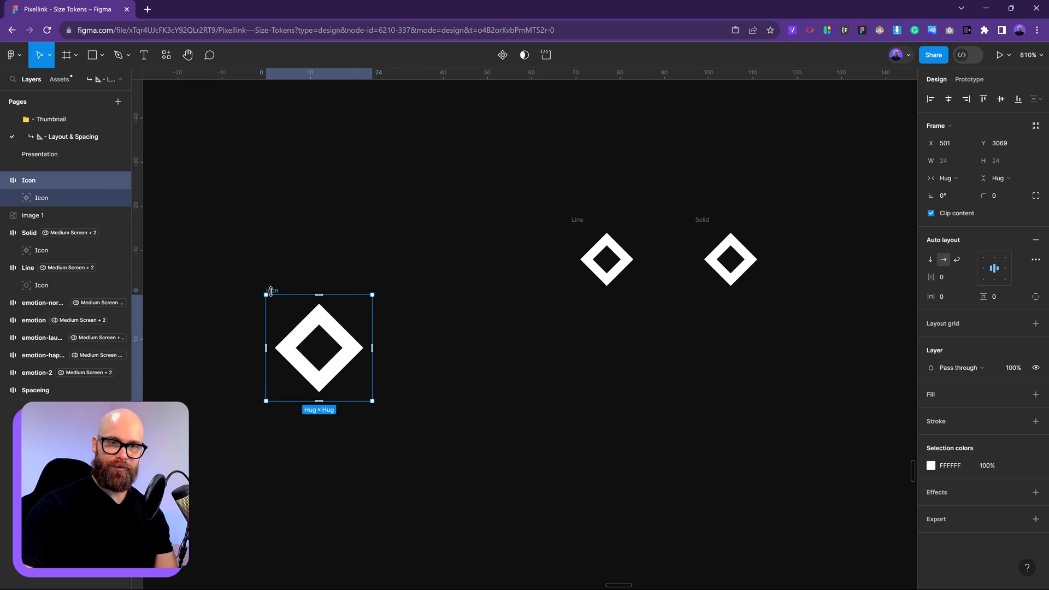
click(968, 161)
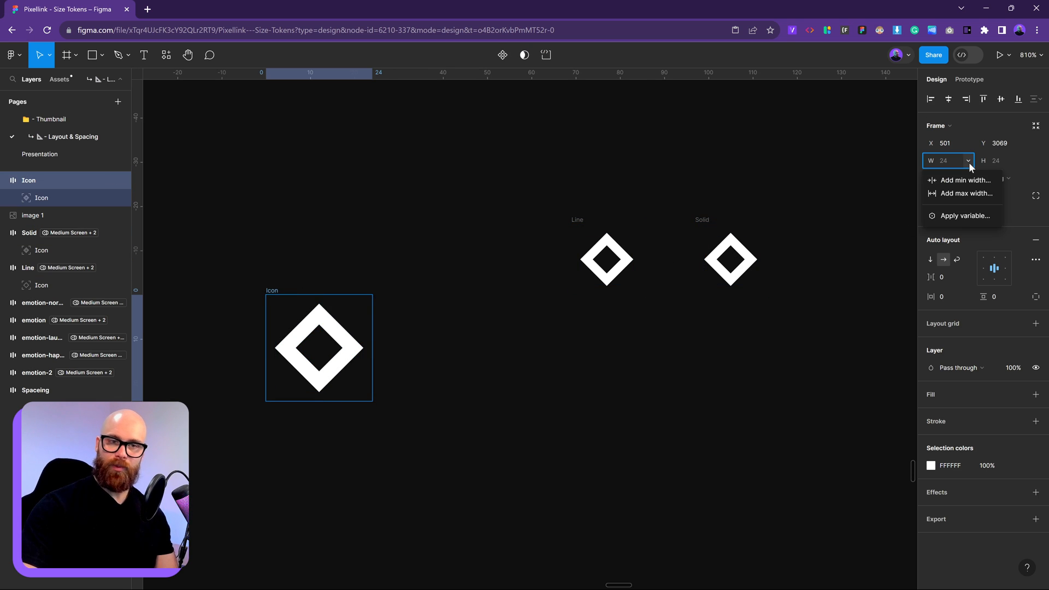
click(965, 215)
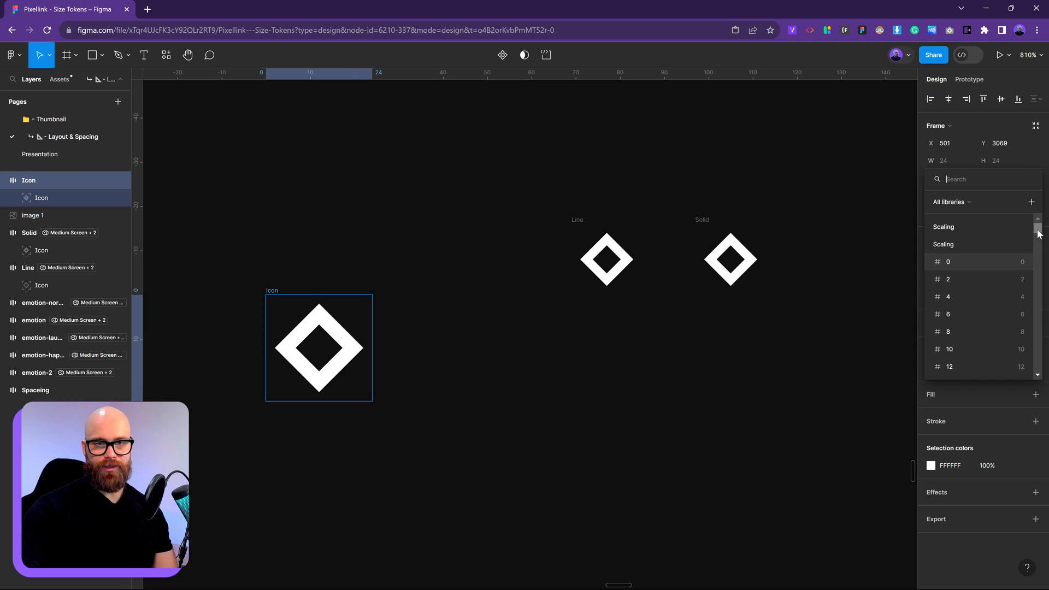
scroll(down, 3)
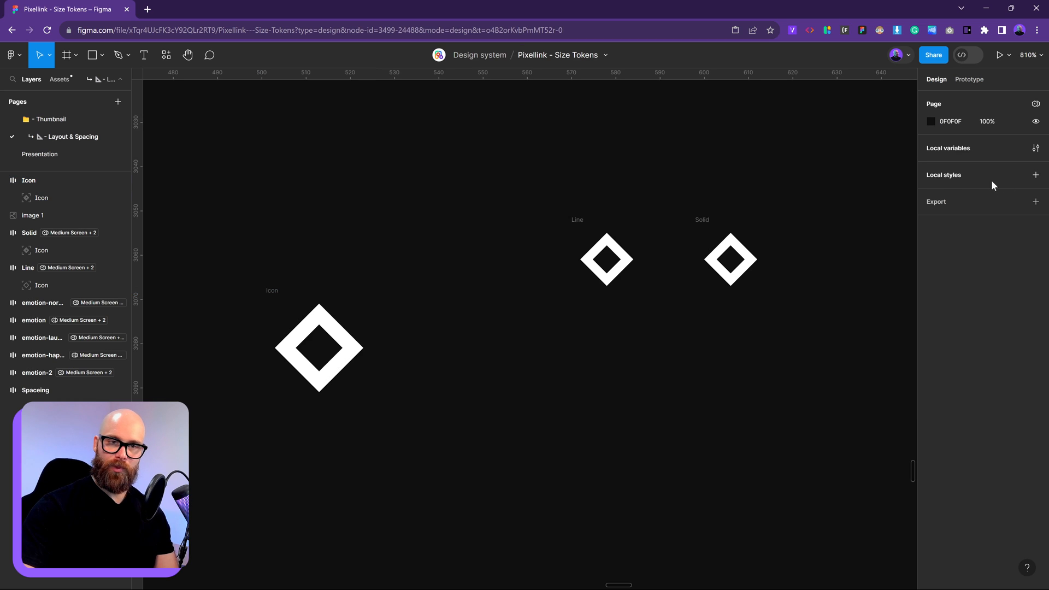
click(1036, 148)
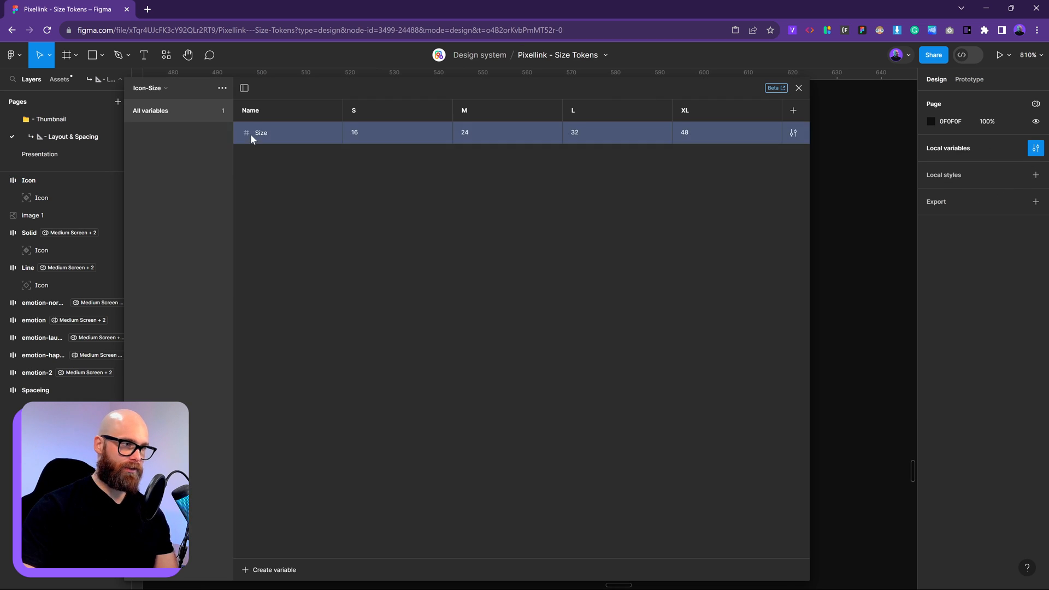
double_click(261, 132)
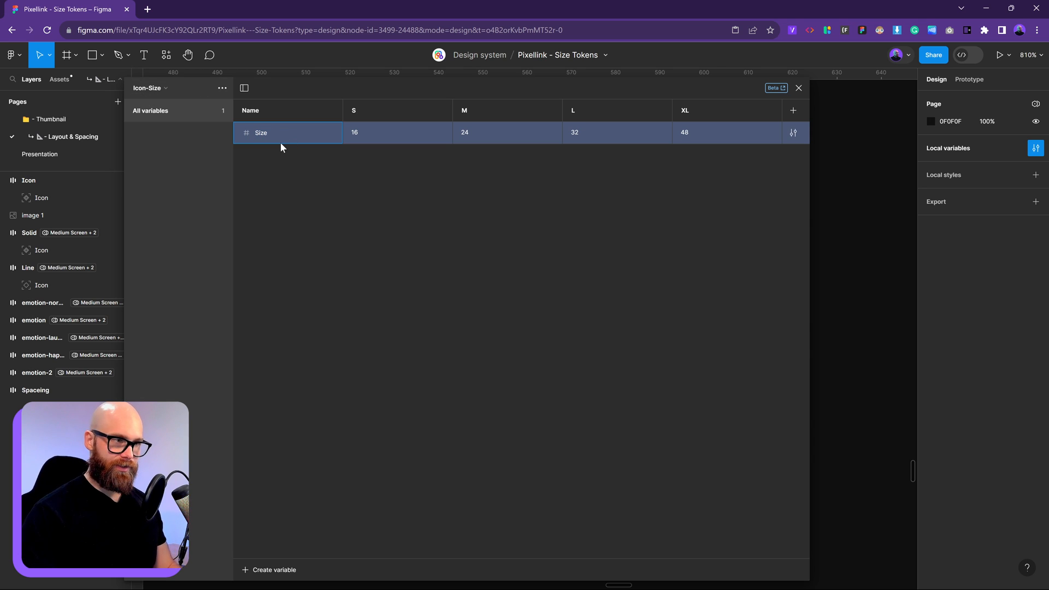
text(-)
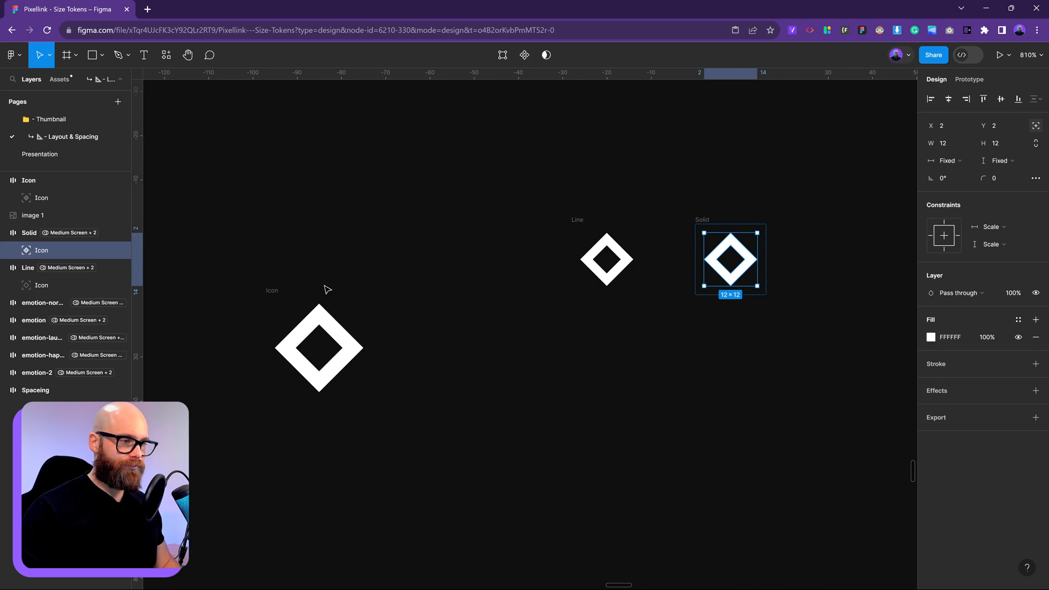
Bind the Icon frame's W and H to the Size variable so it measures 16 × 16
click(968, 160)
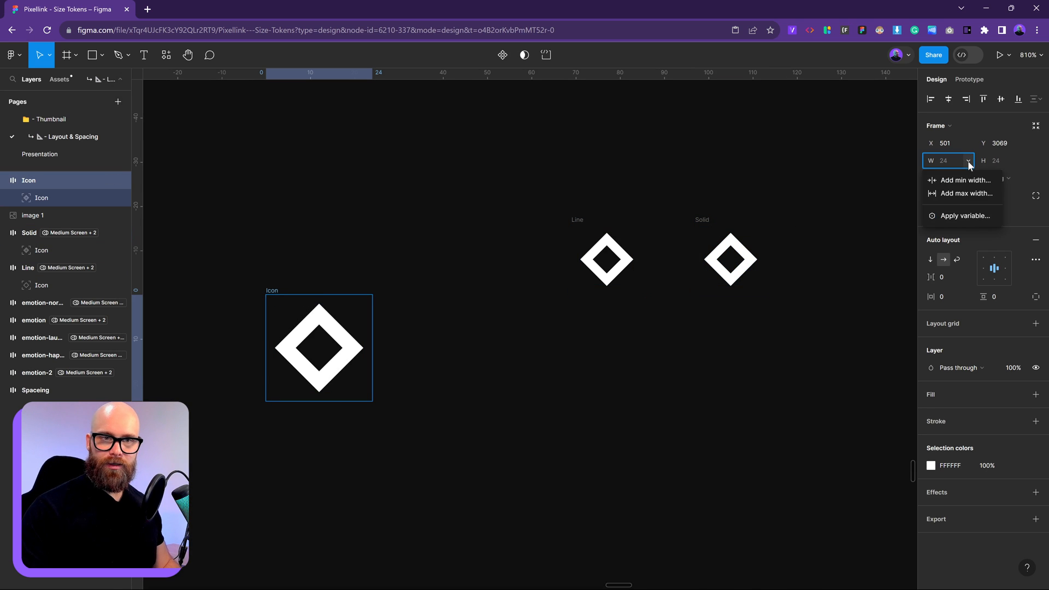
click(966, 215)
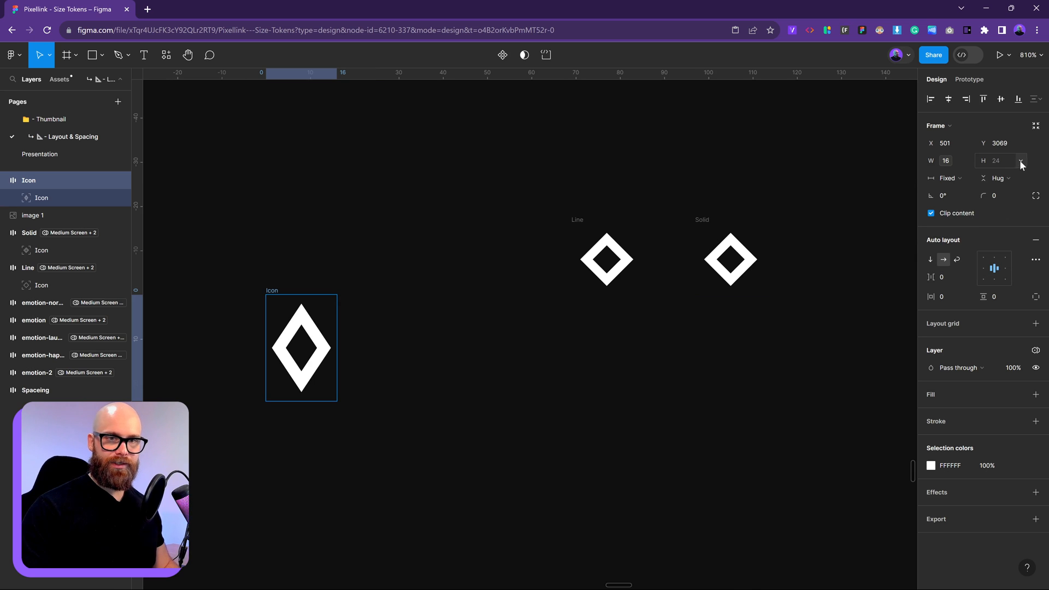
click(1021, 160)
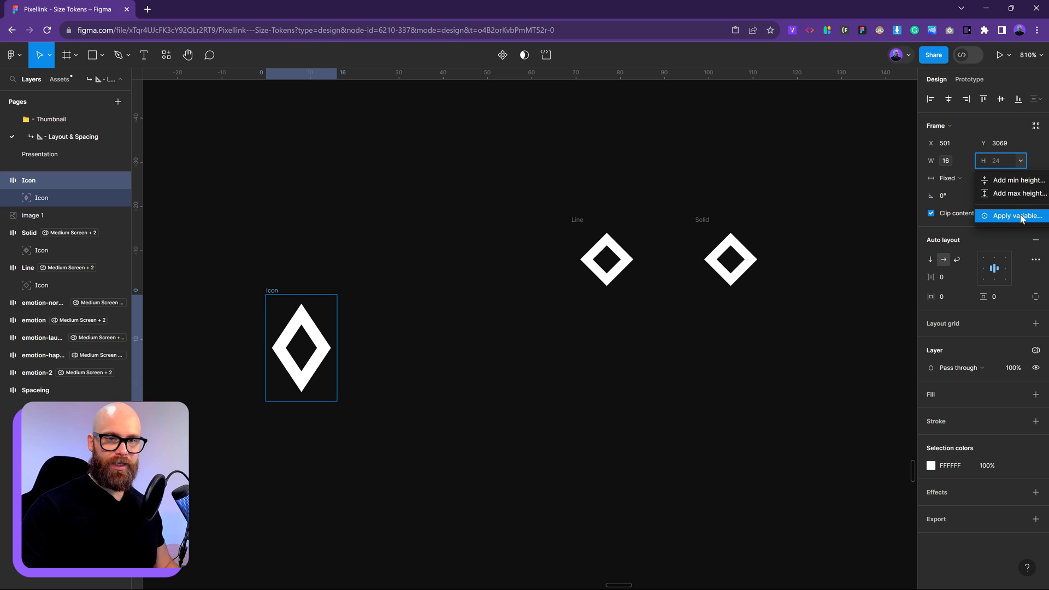
click(1016, 215)
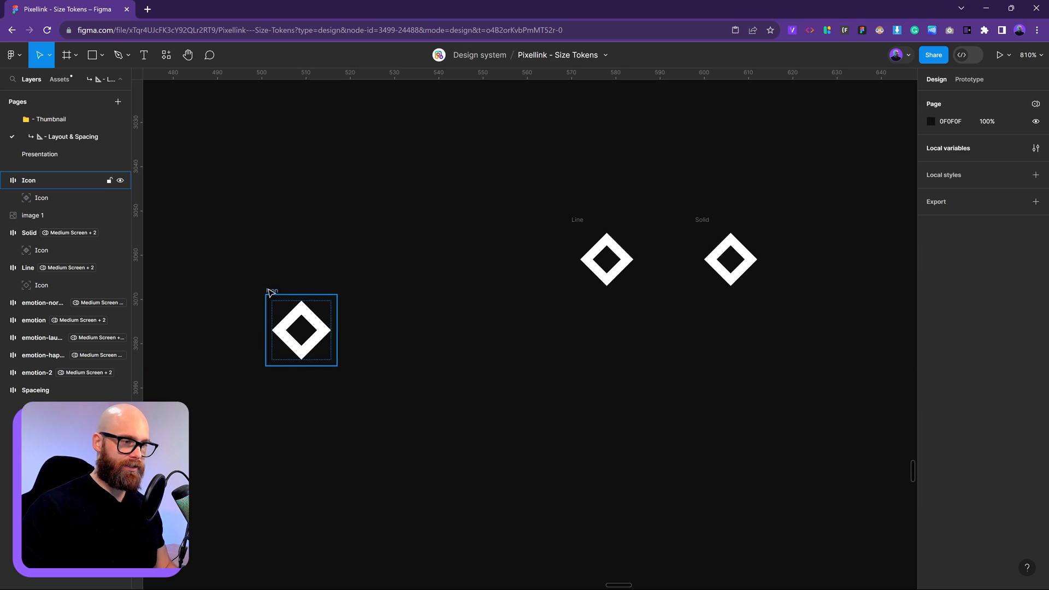
click(301, 329)
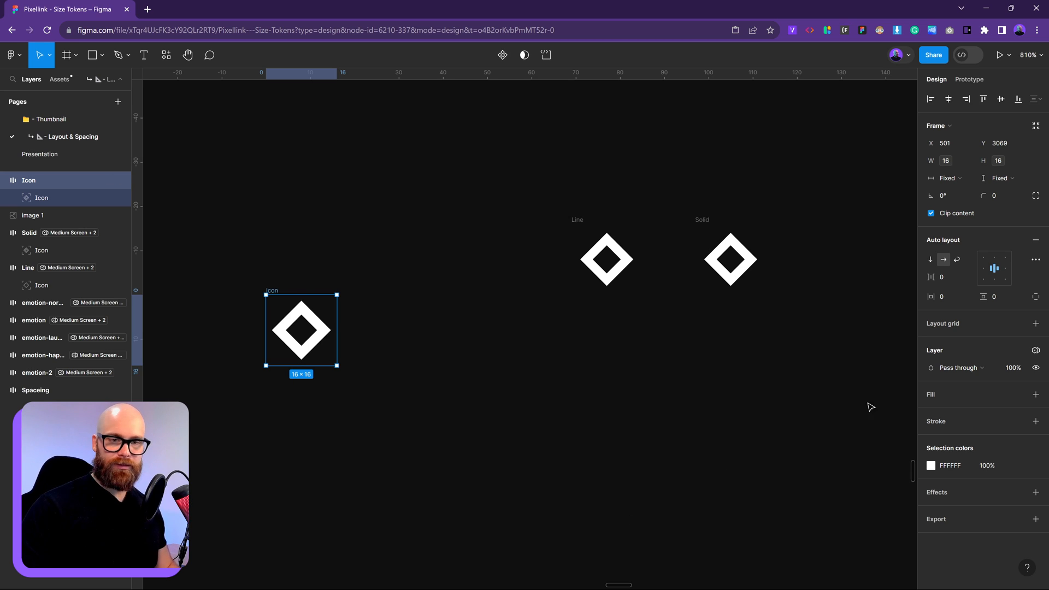
Cycle the Icon frame's Icon-Size mode through M and L, then back to S at 16 × 16
click(1036, 350)
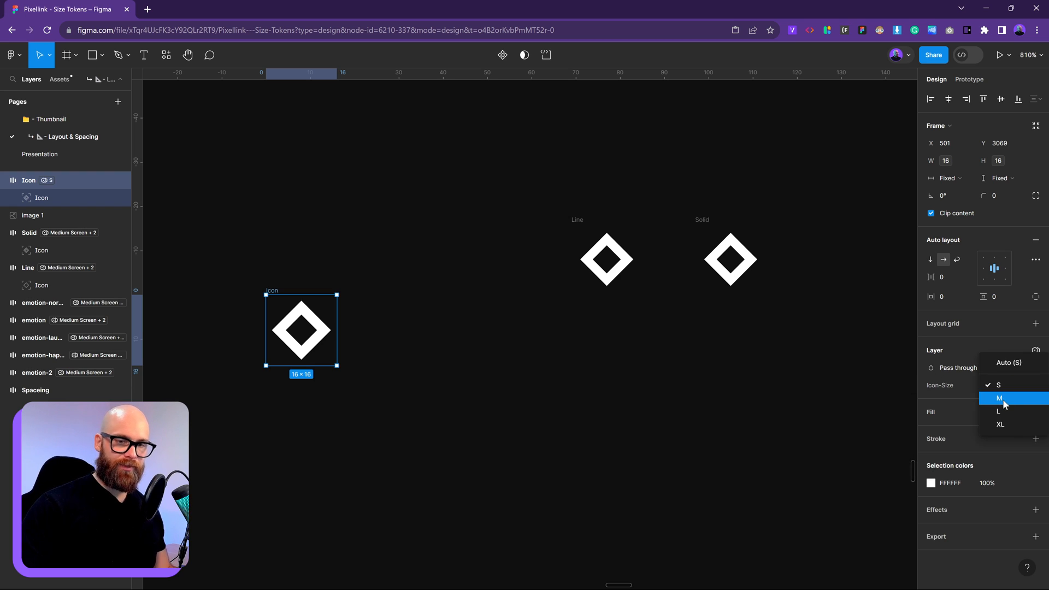
click(1000, 398)
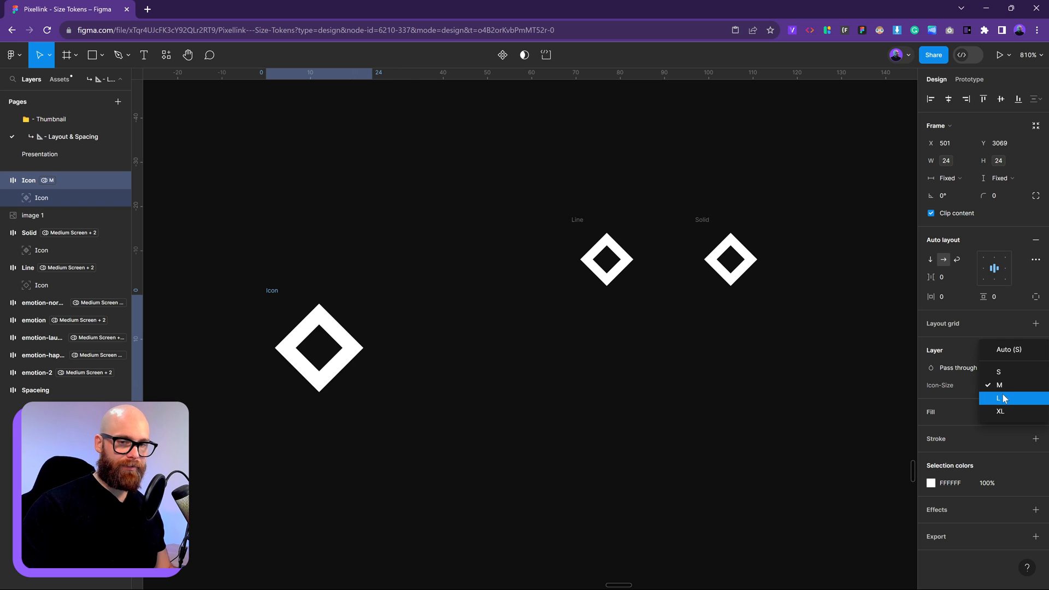
click(1001, 412)
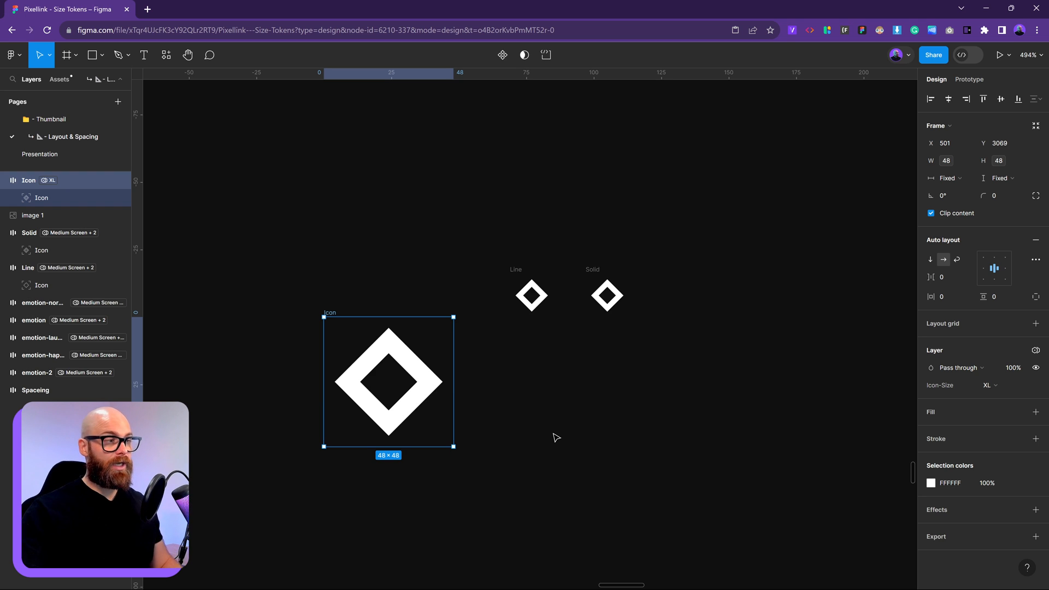
mouse_move(554, 404)
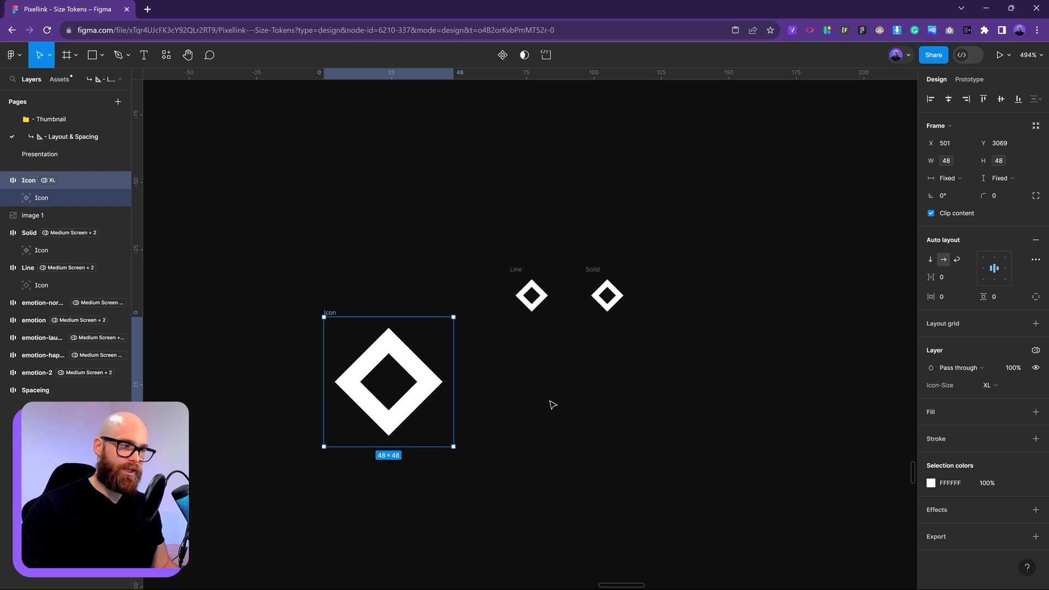
click(992, 385)
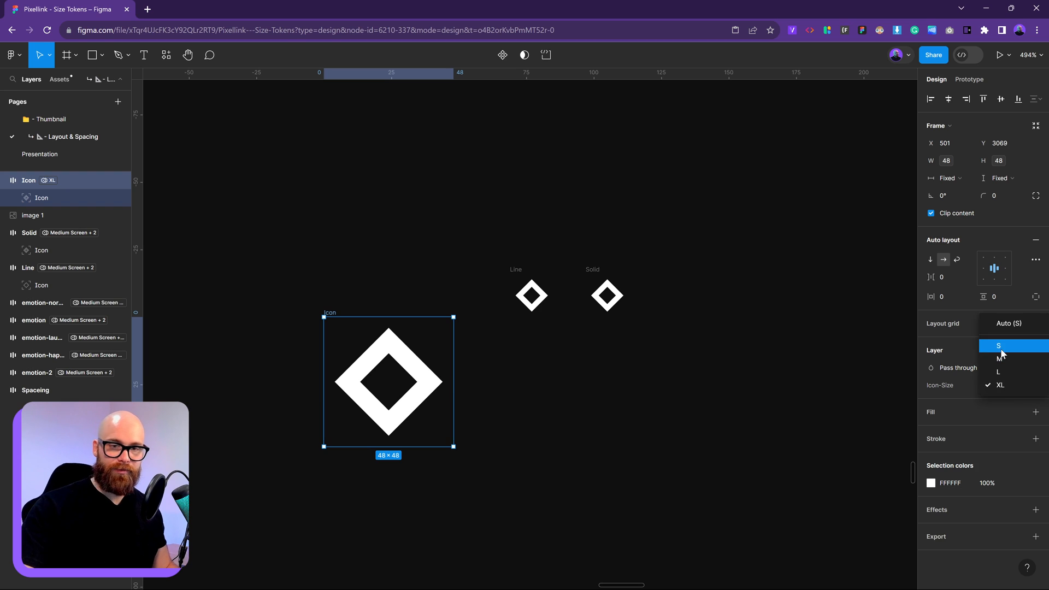
click(998, 347)
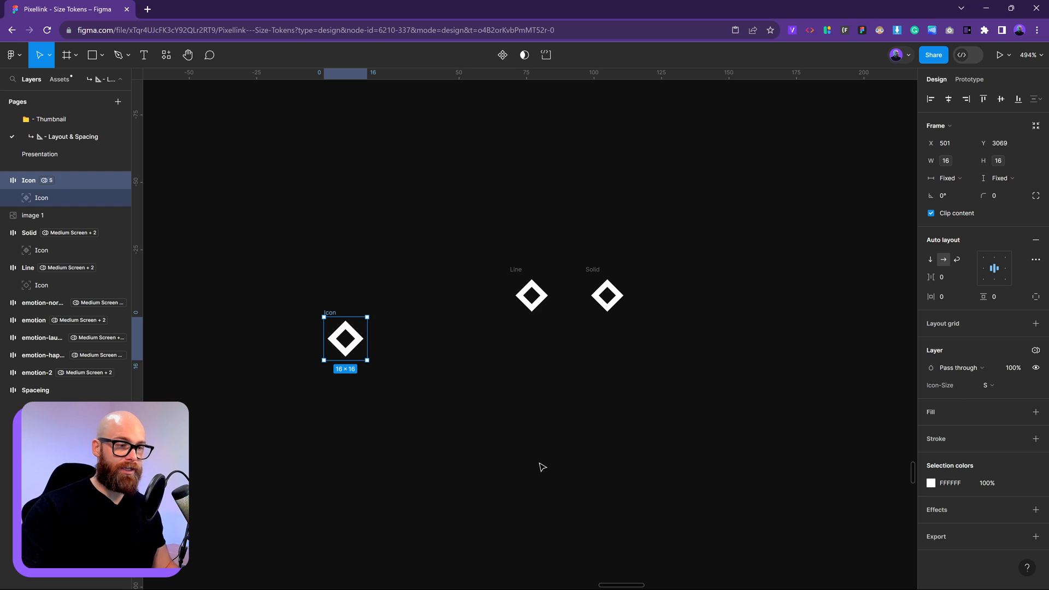
scroll(down, 3)
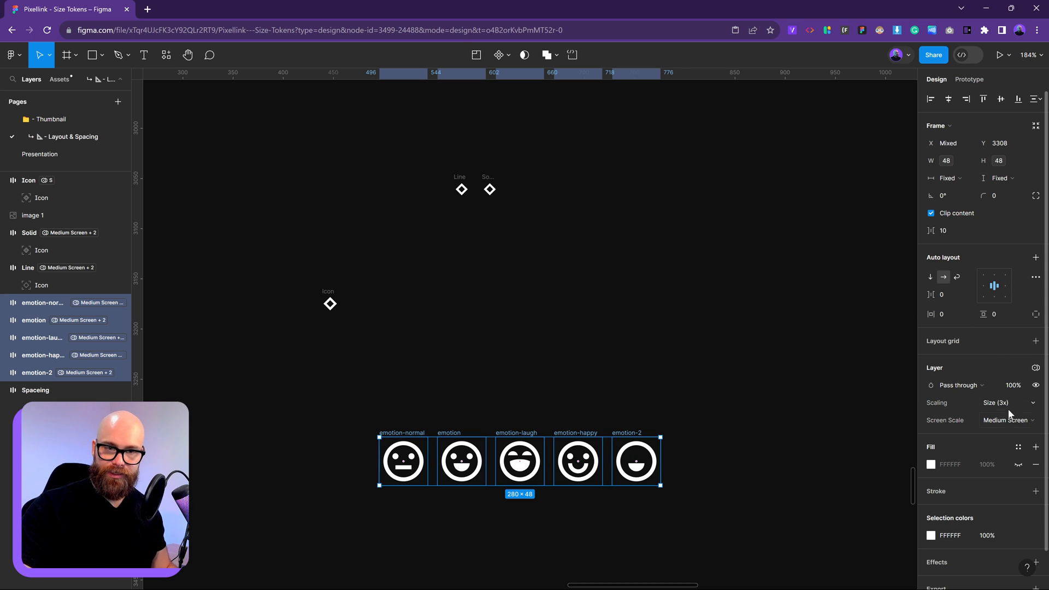
Show the Scaling mode choices for the emotion icons, currently Size (3x) at 48 × 48
click(1004, 403)
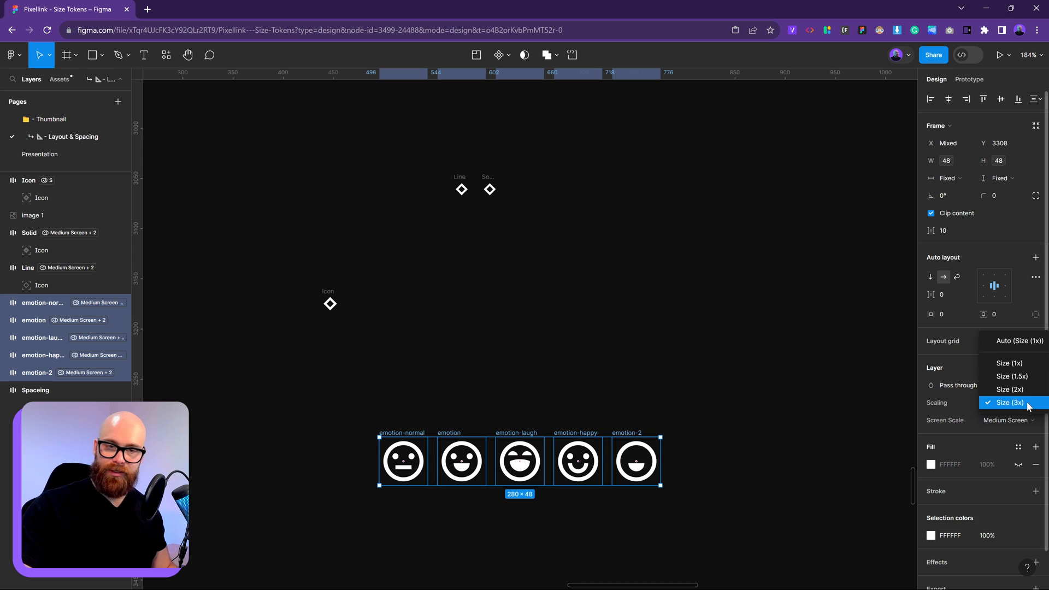
mouse_move(1009, 363)
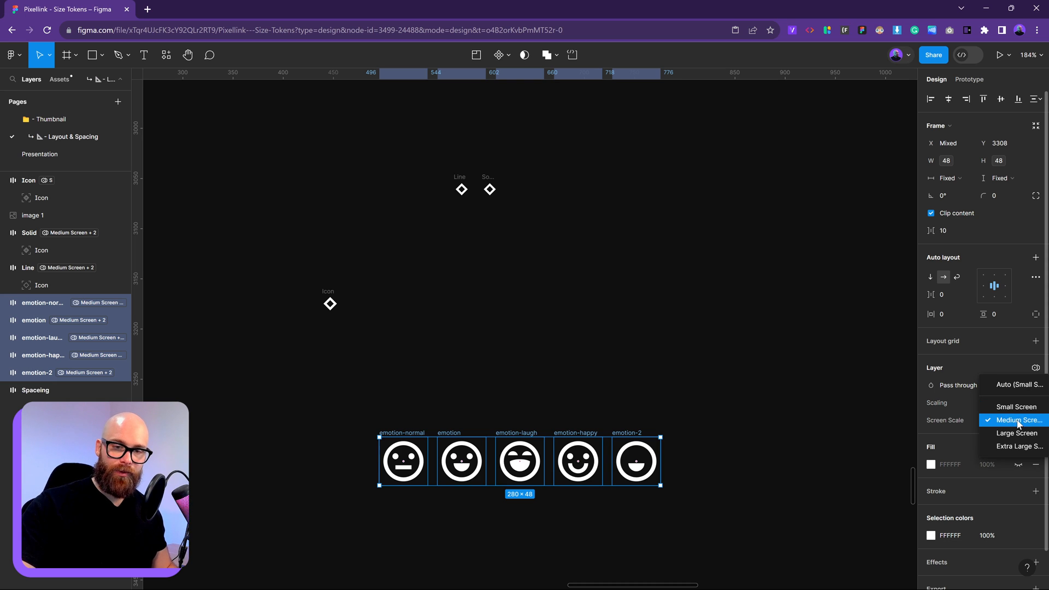
mouse_move(1017, 446)
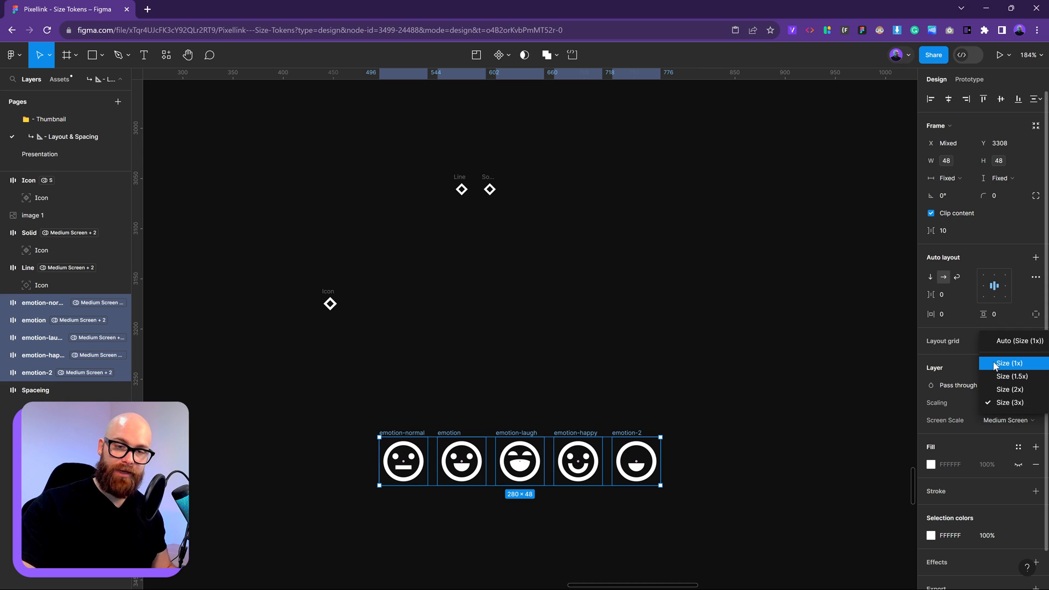
mouse_move(1013, 367)
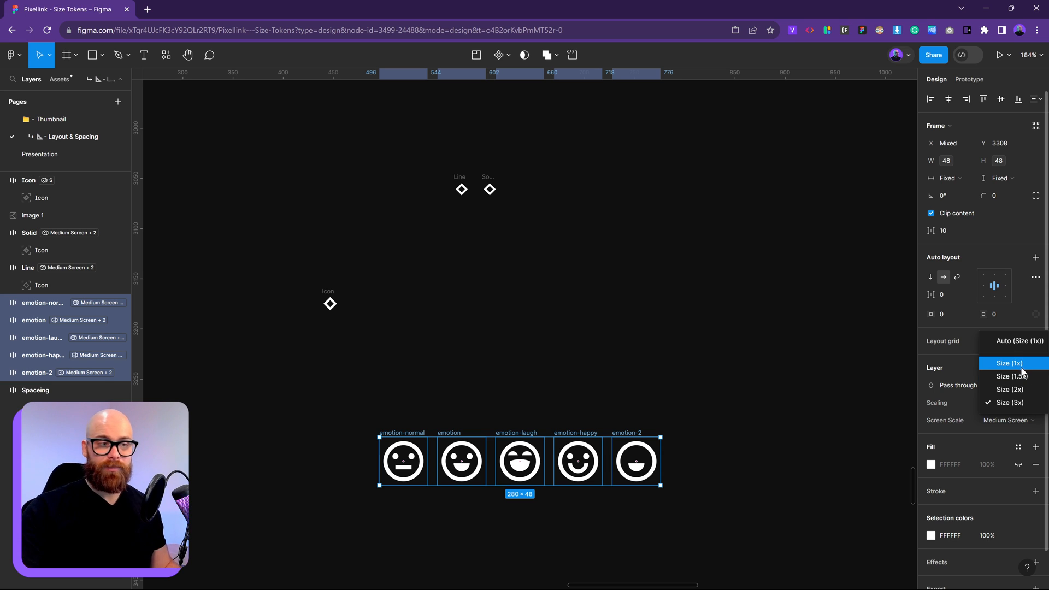
mouse_move(767, 336)
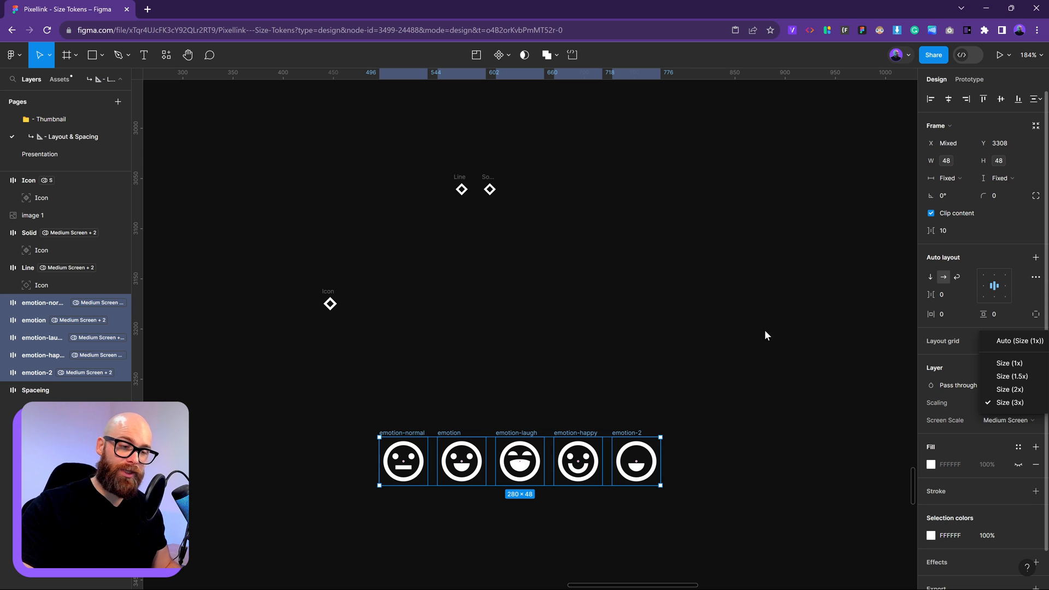